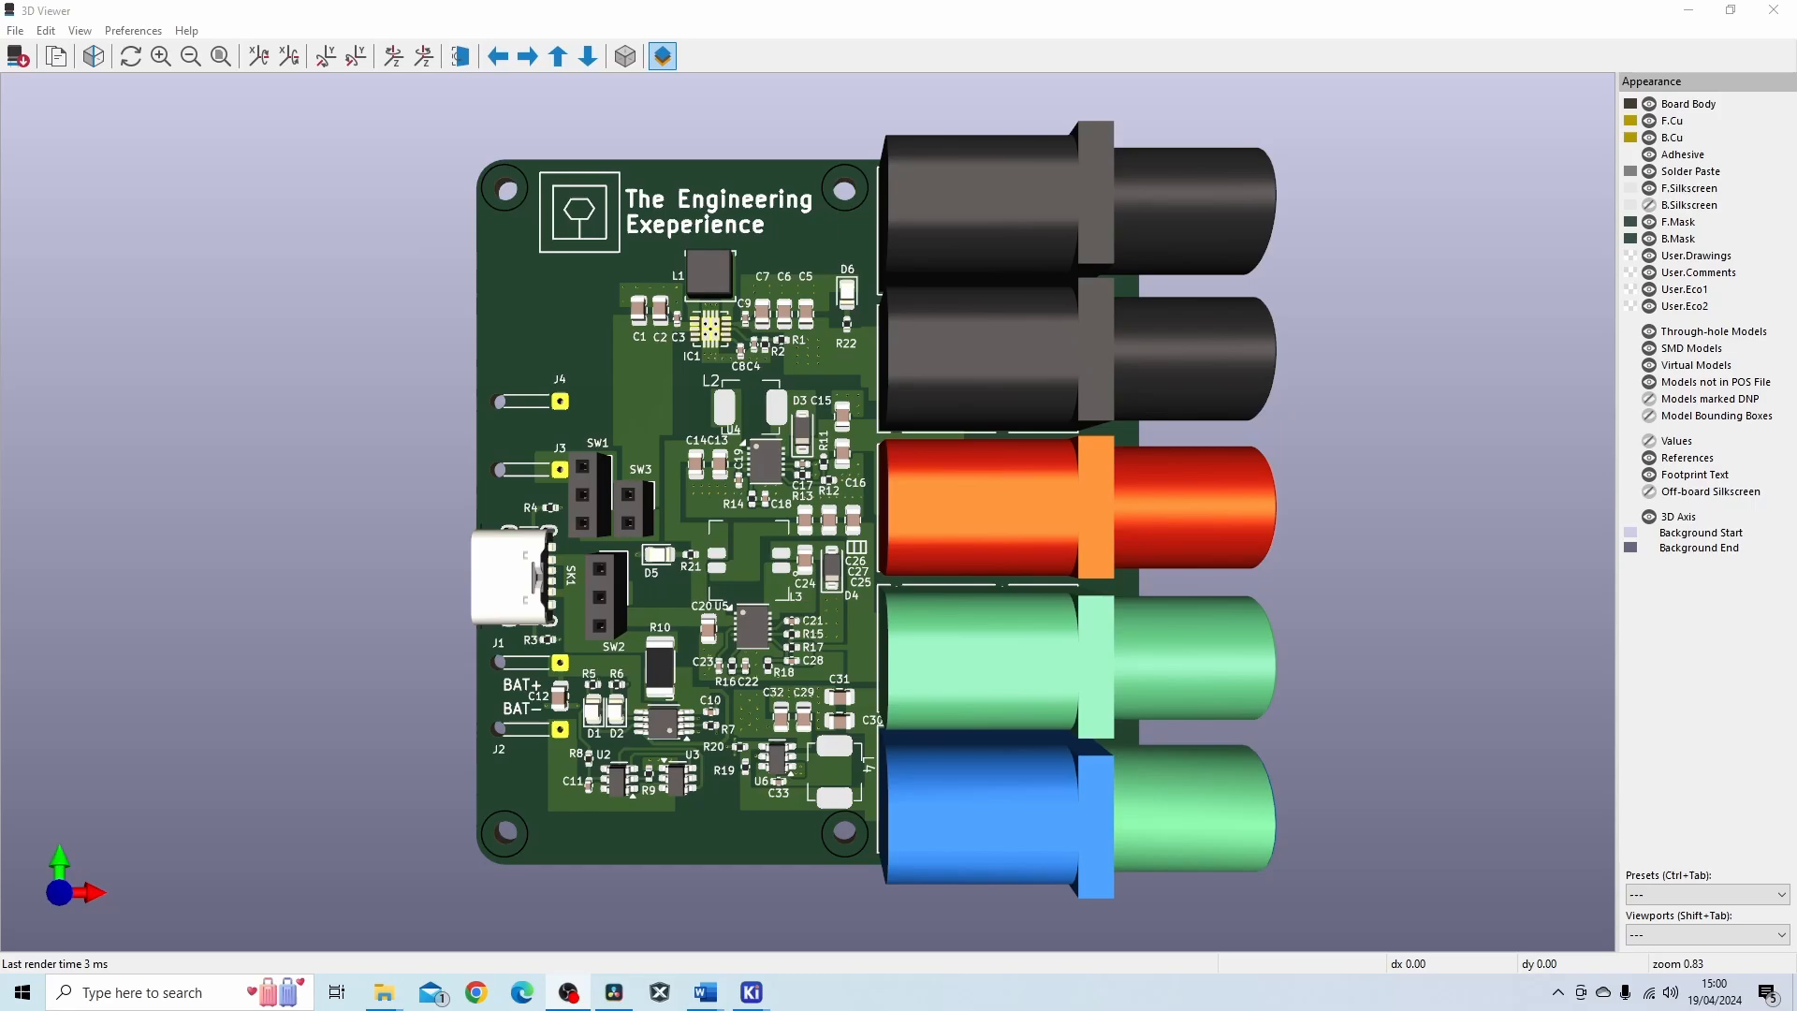
mouse_move(613, 832)
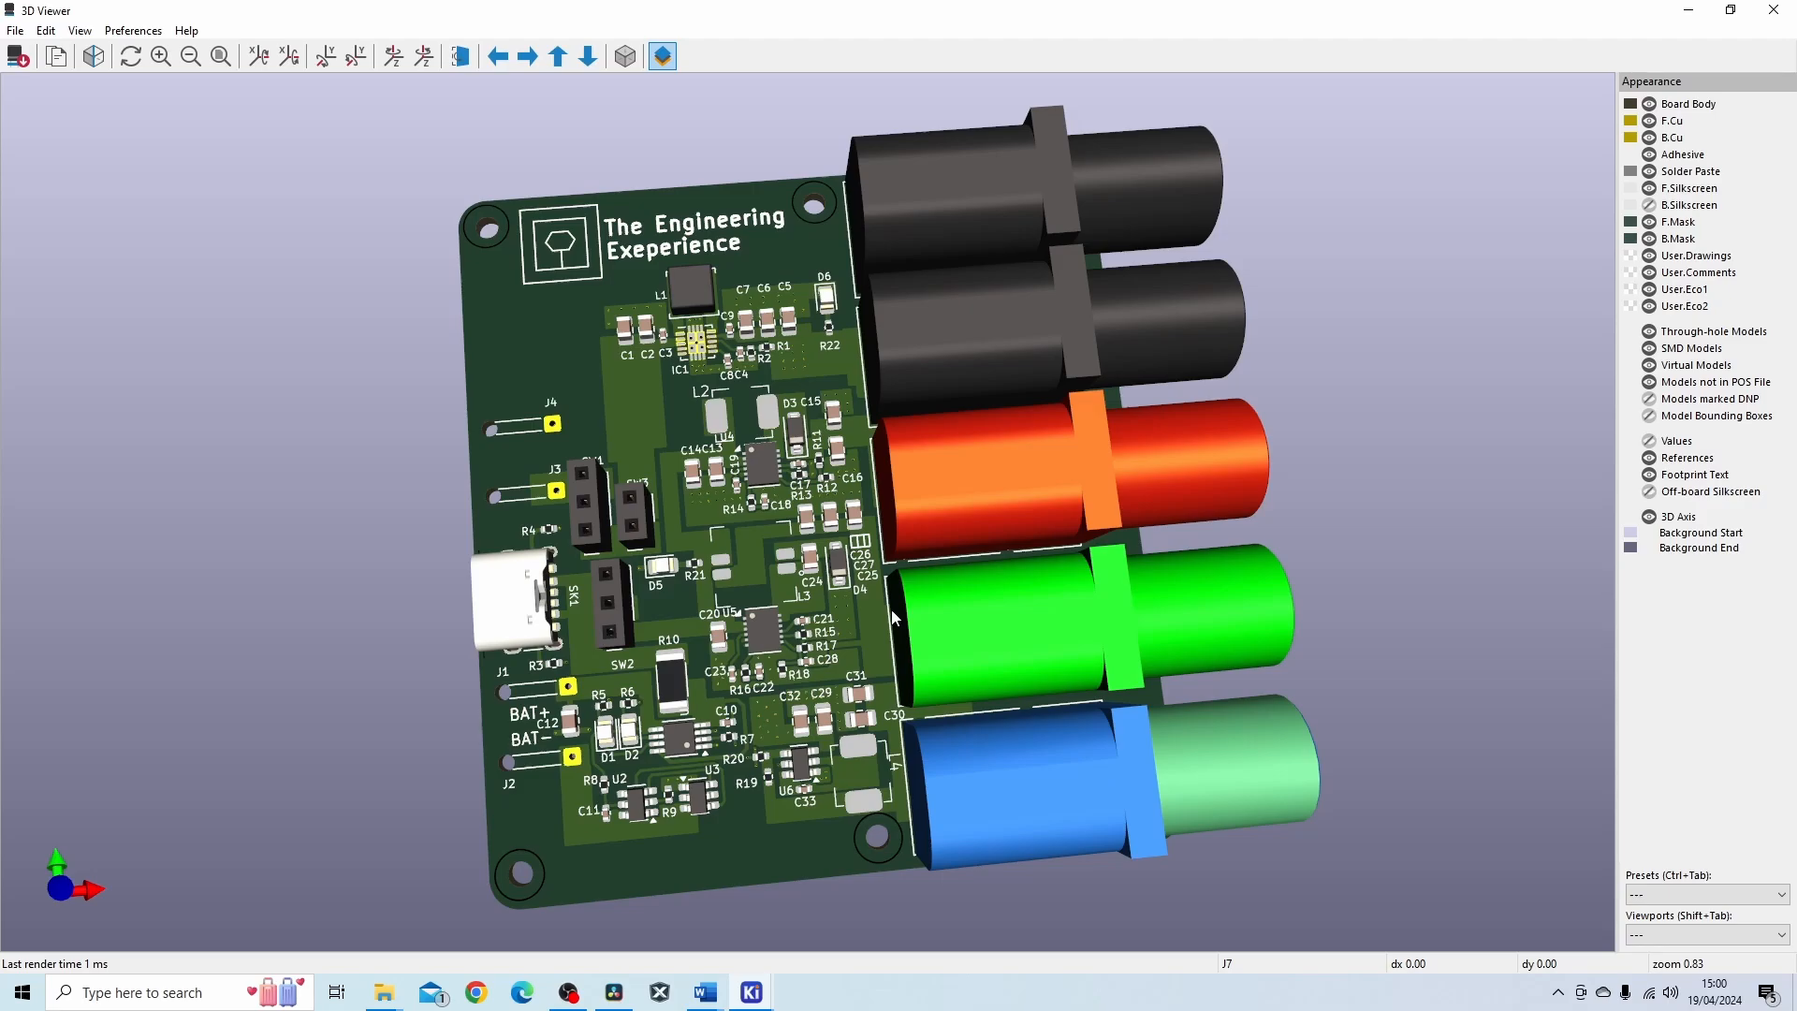
Tilt the PowerSupply board model slightly off the top-down view in the 3D Viewer.
click(1031, 619)
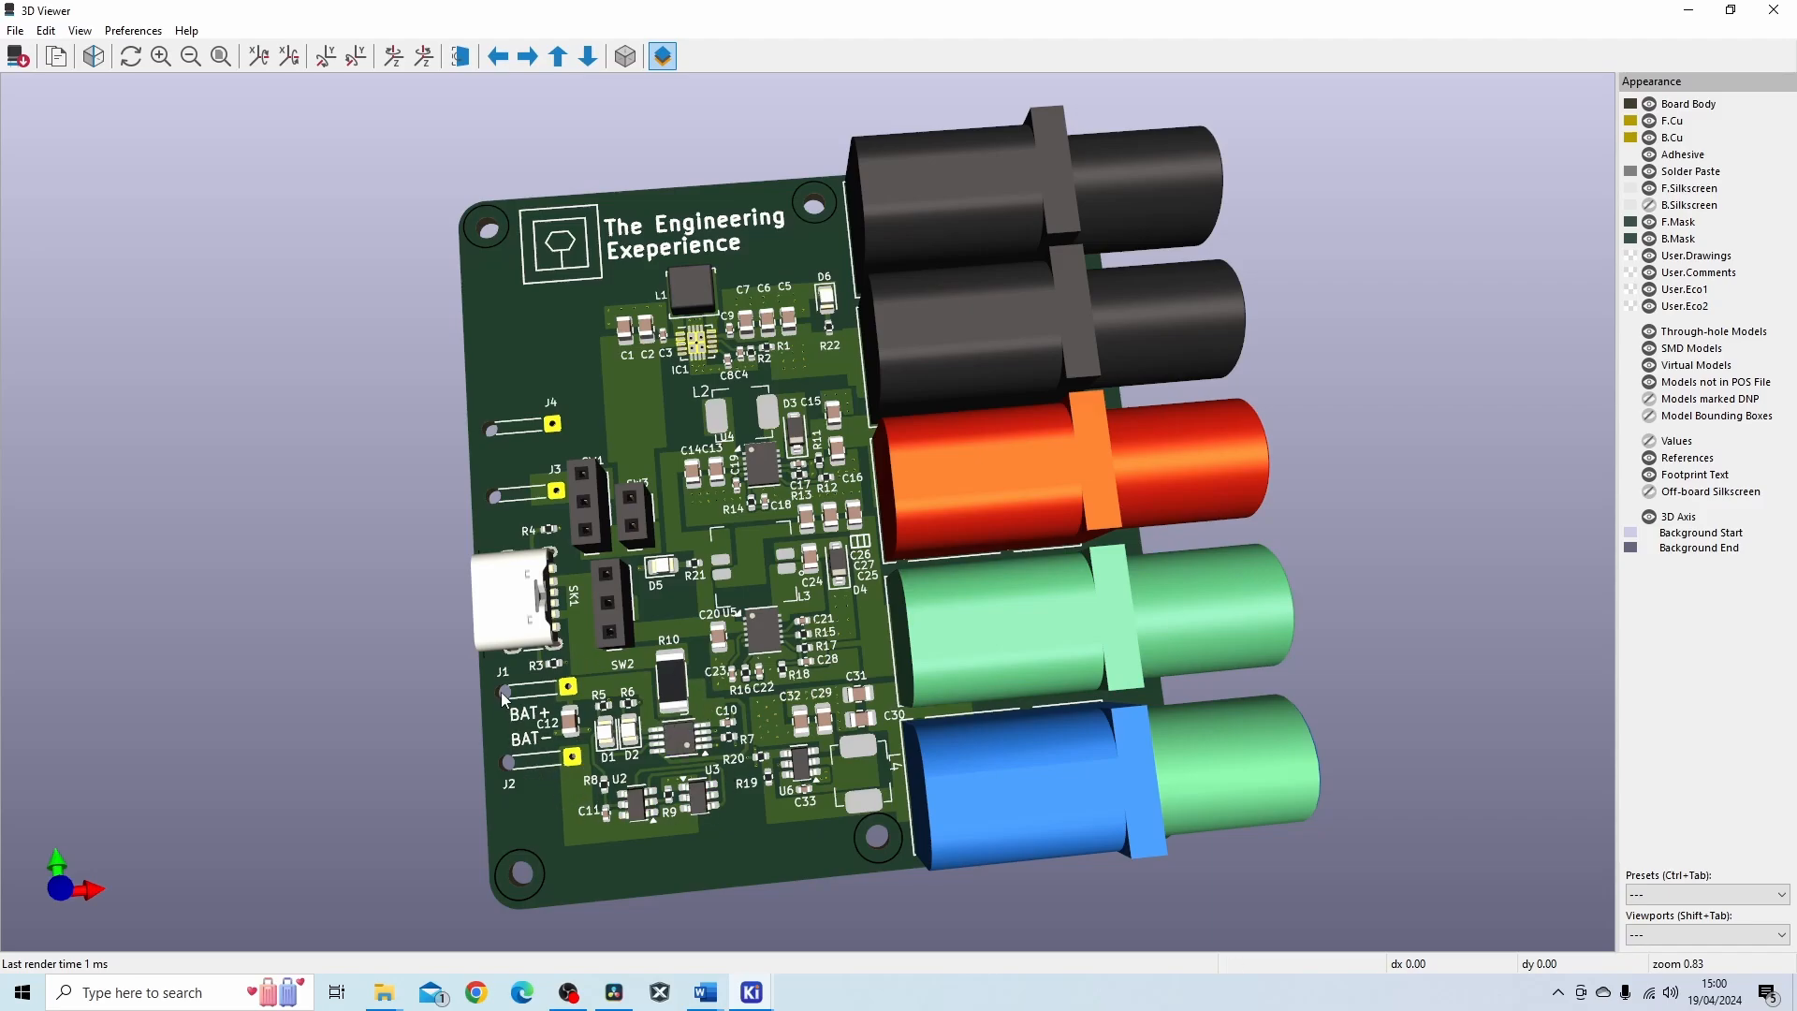
mouse_move(584, 685)
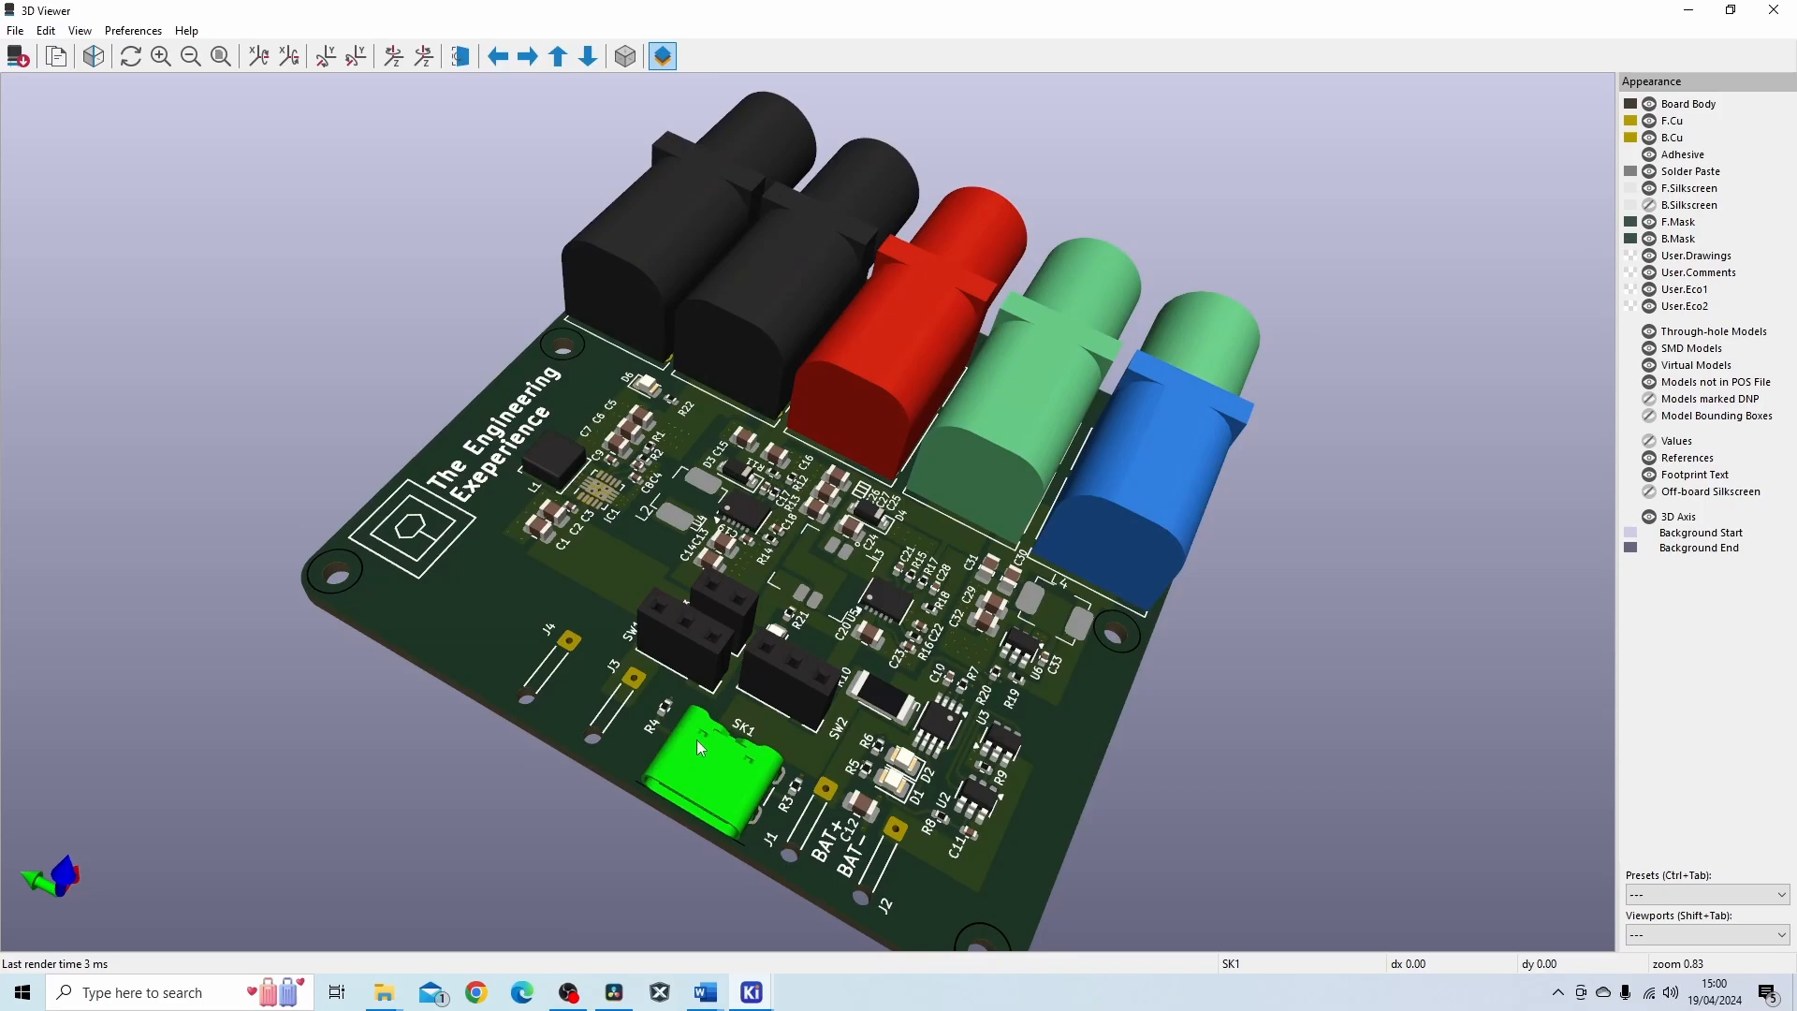
mouse_move(785, 833)
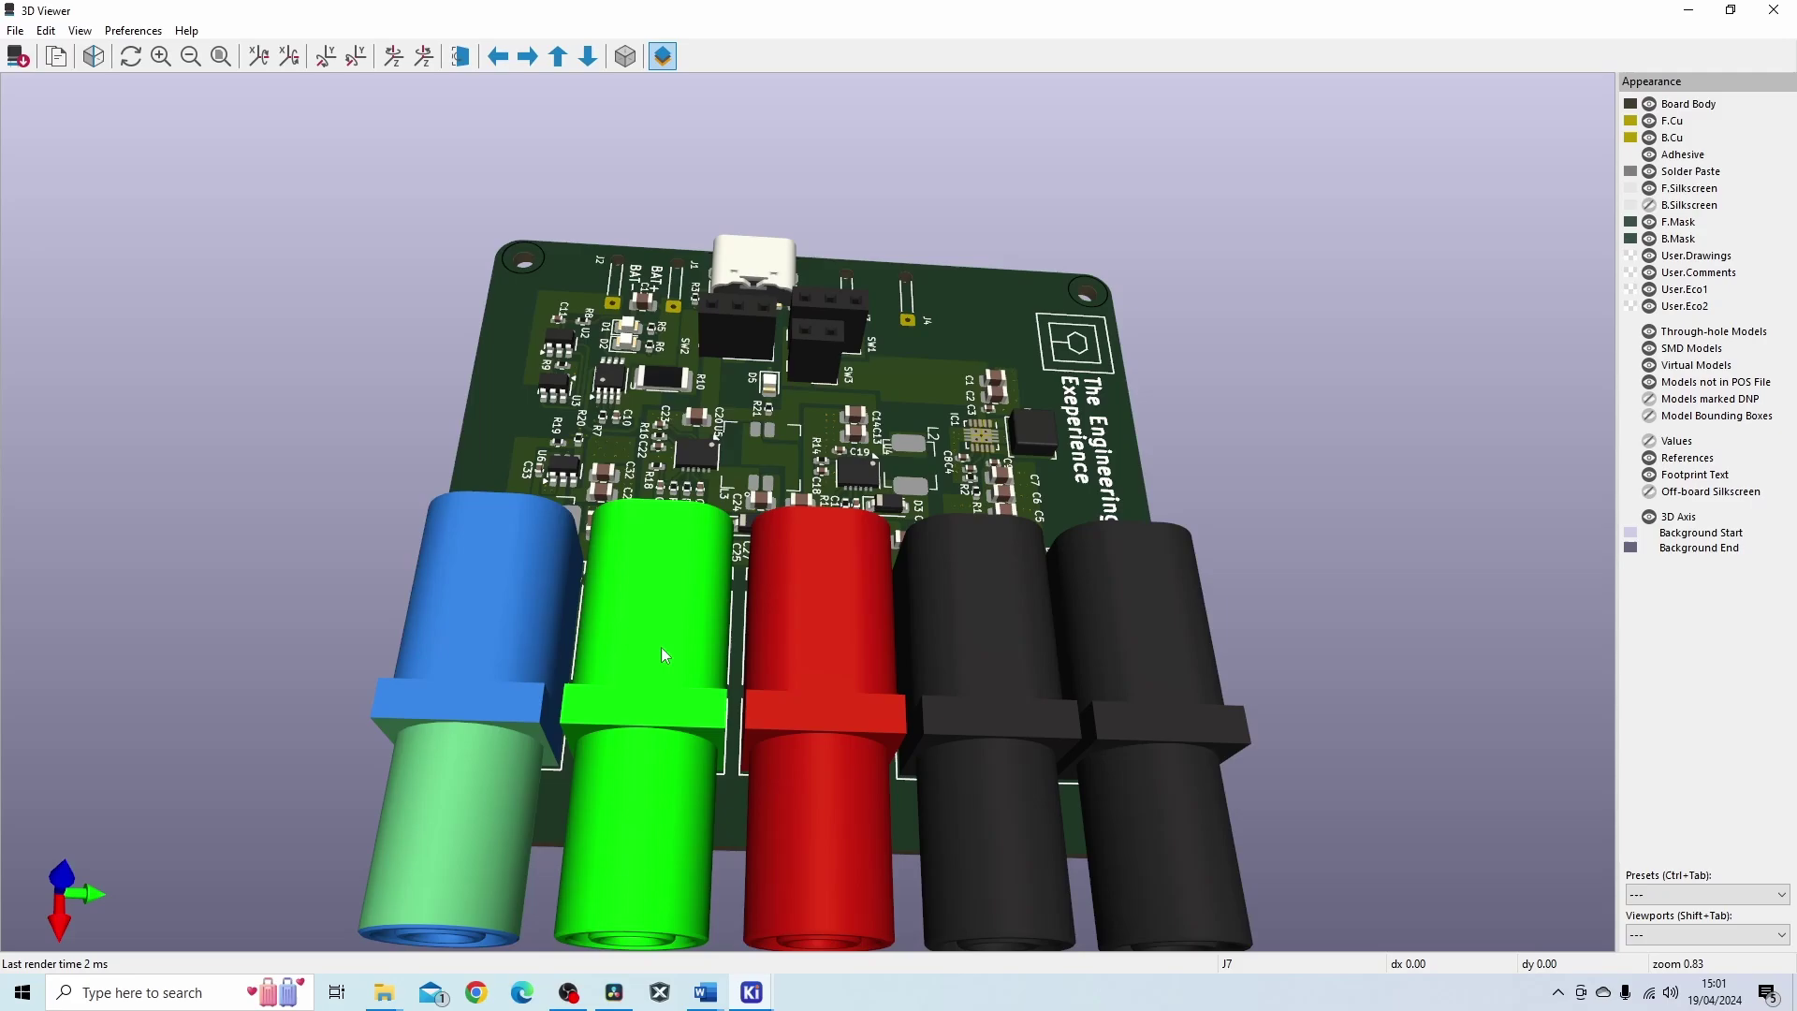
click(867, 630)
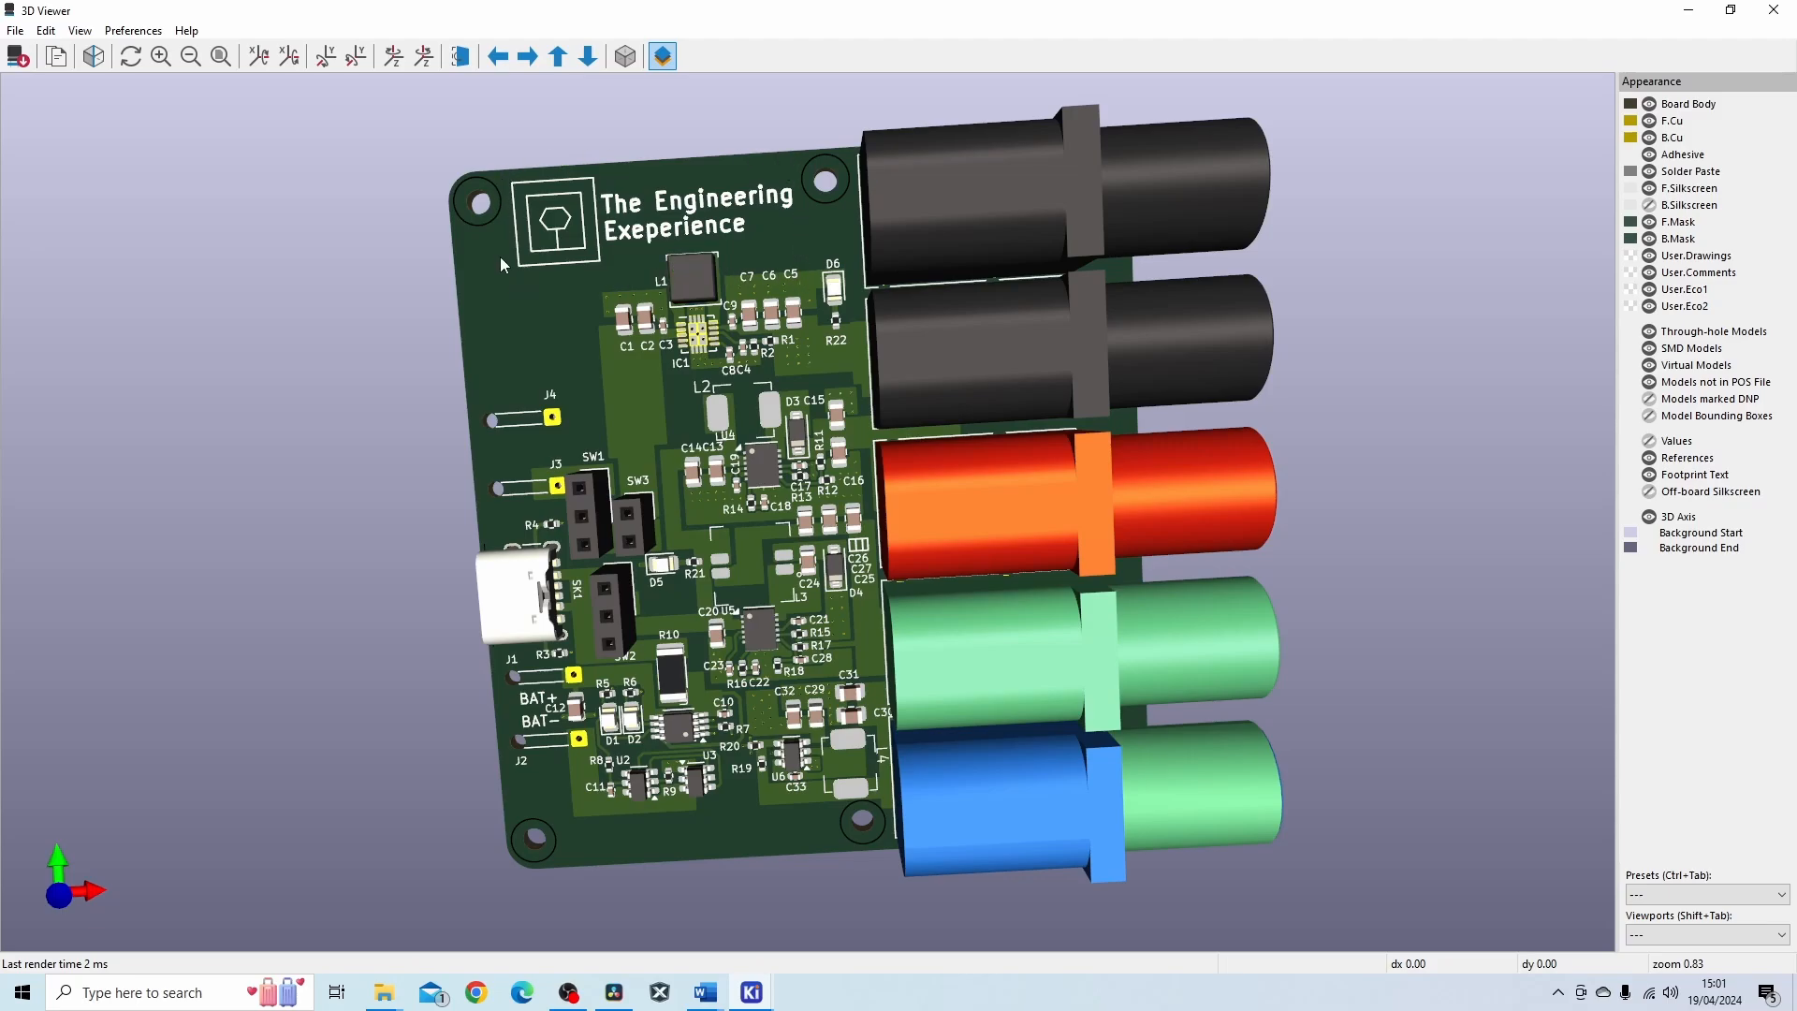
mouse_move(824, 181)
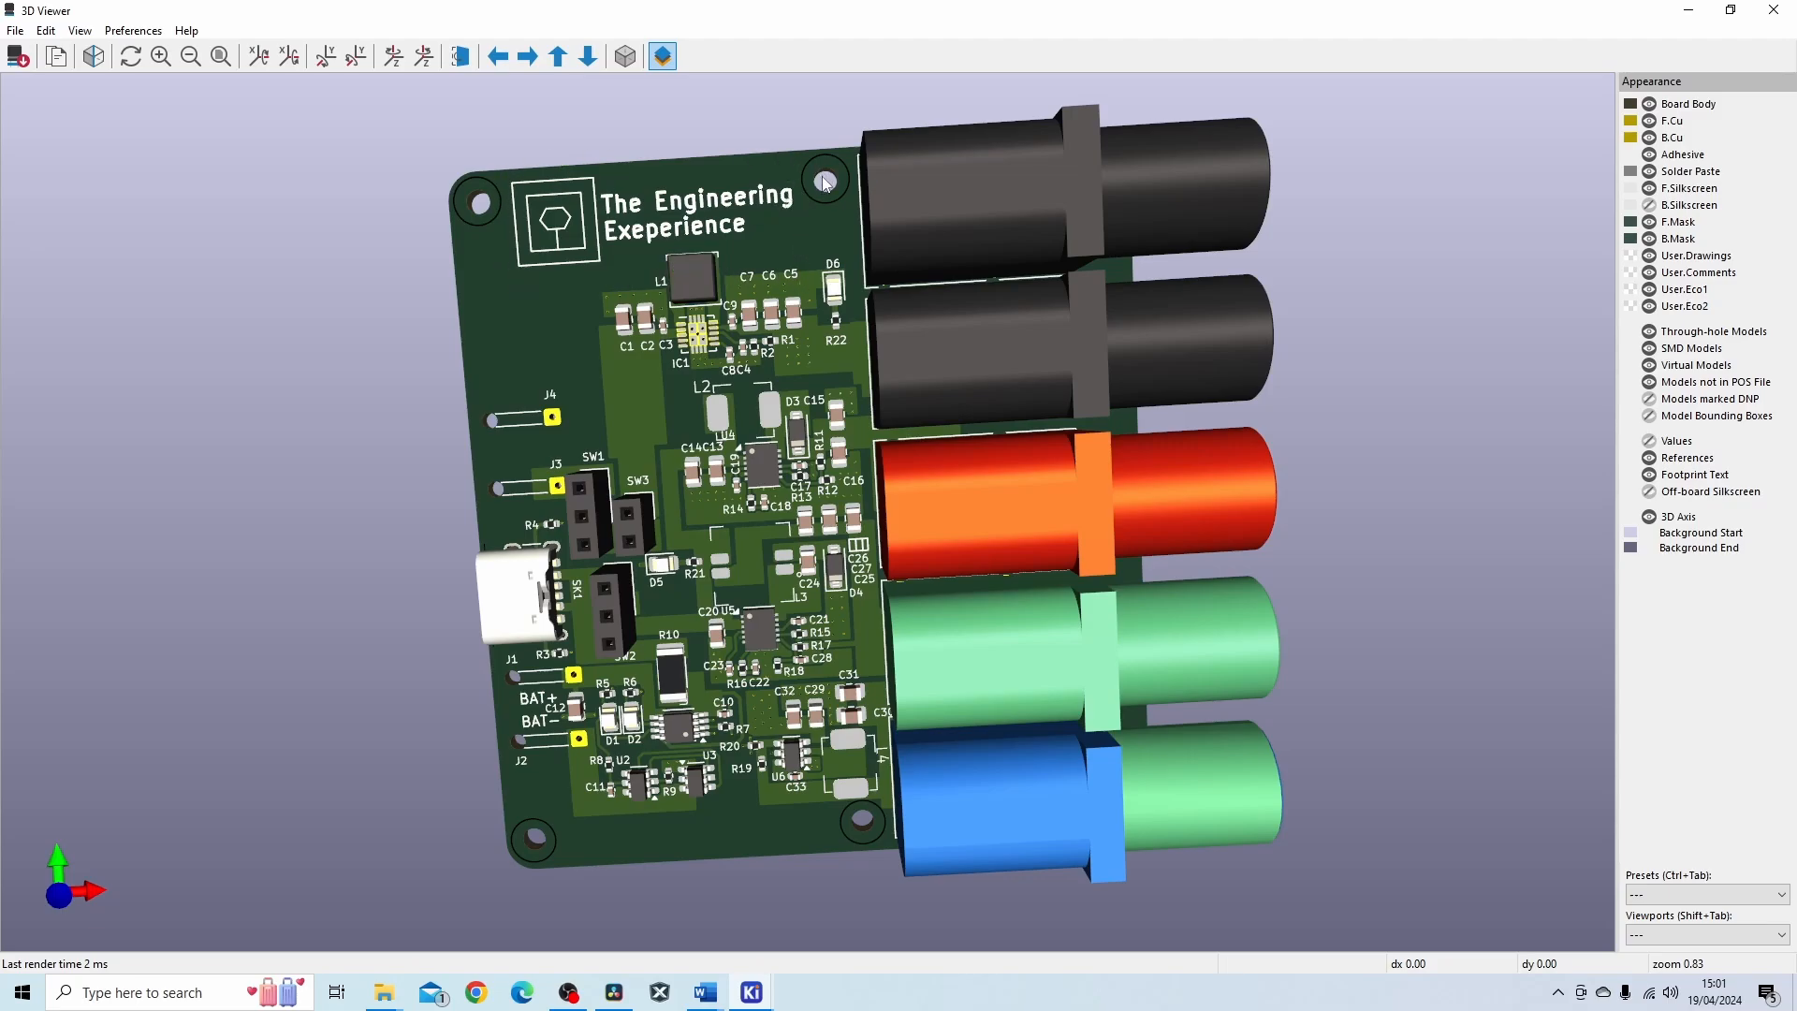
mouse_move(878, 842)
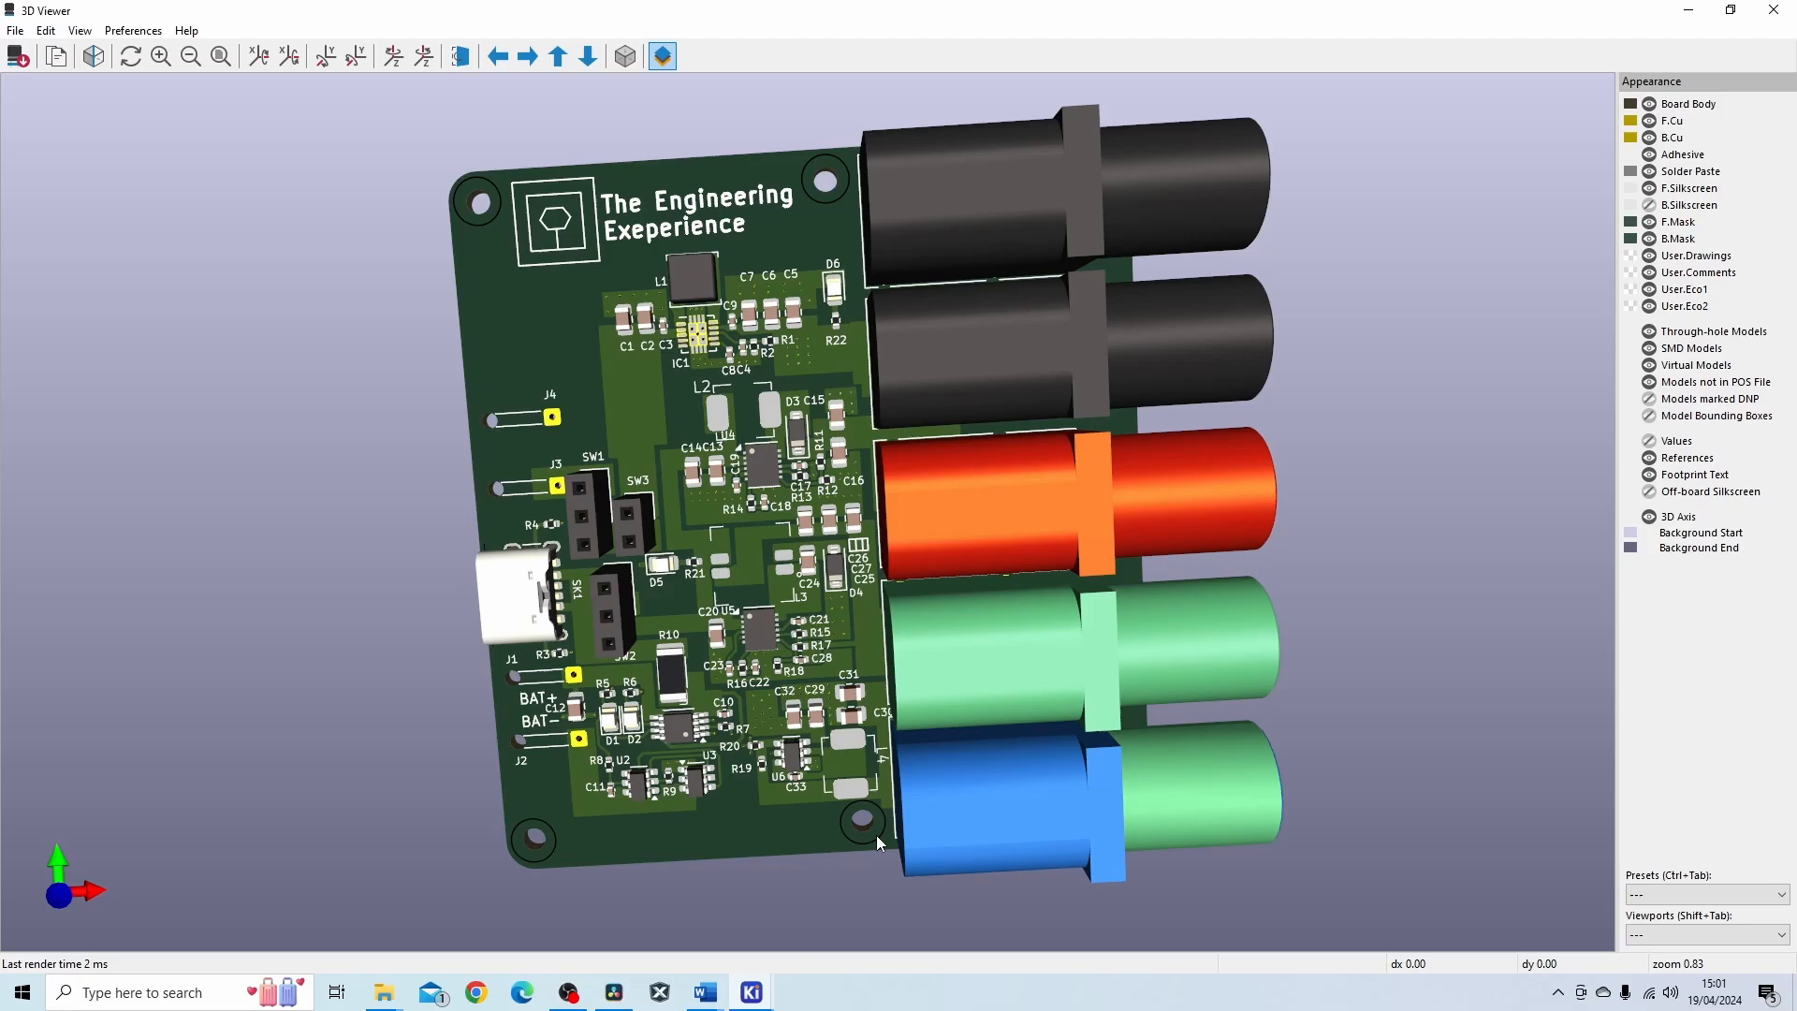
mouse_move(618, 826)
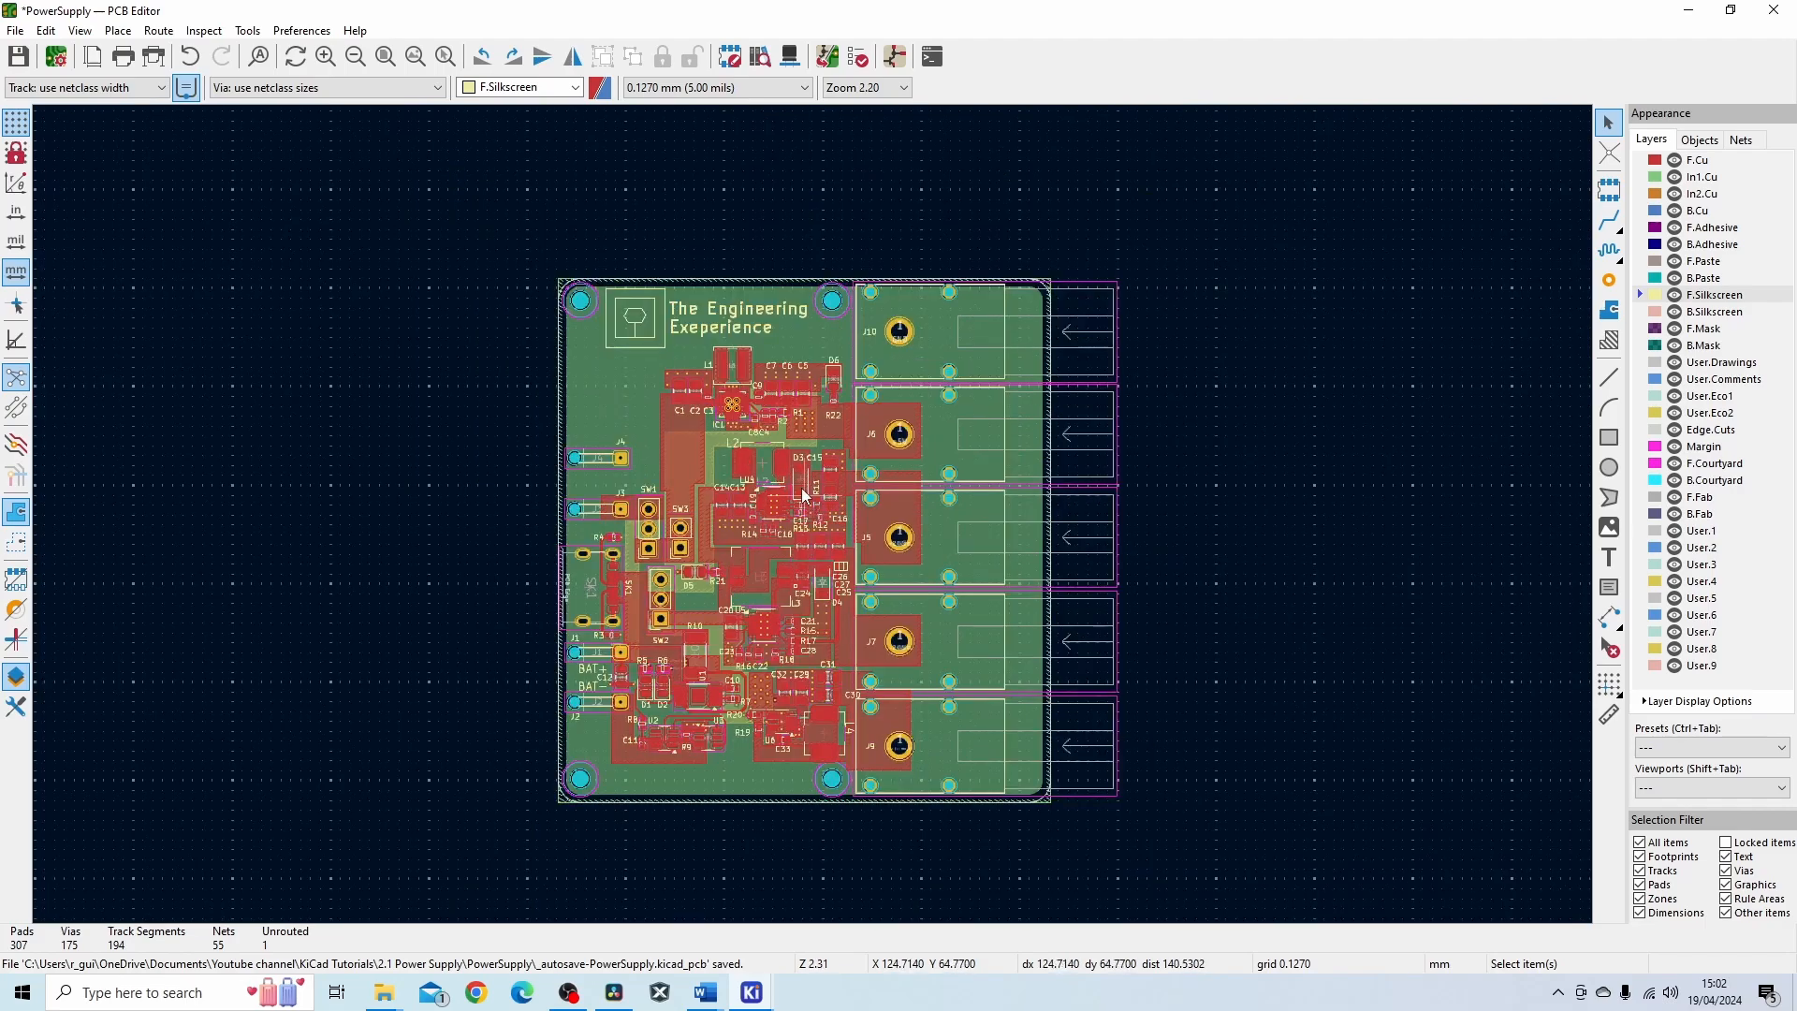
mouse_move(1572, 241)
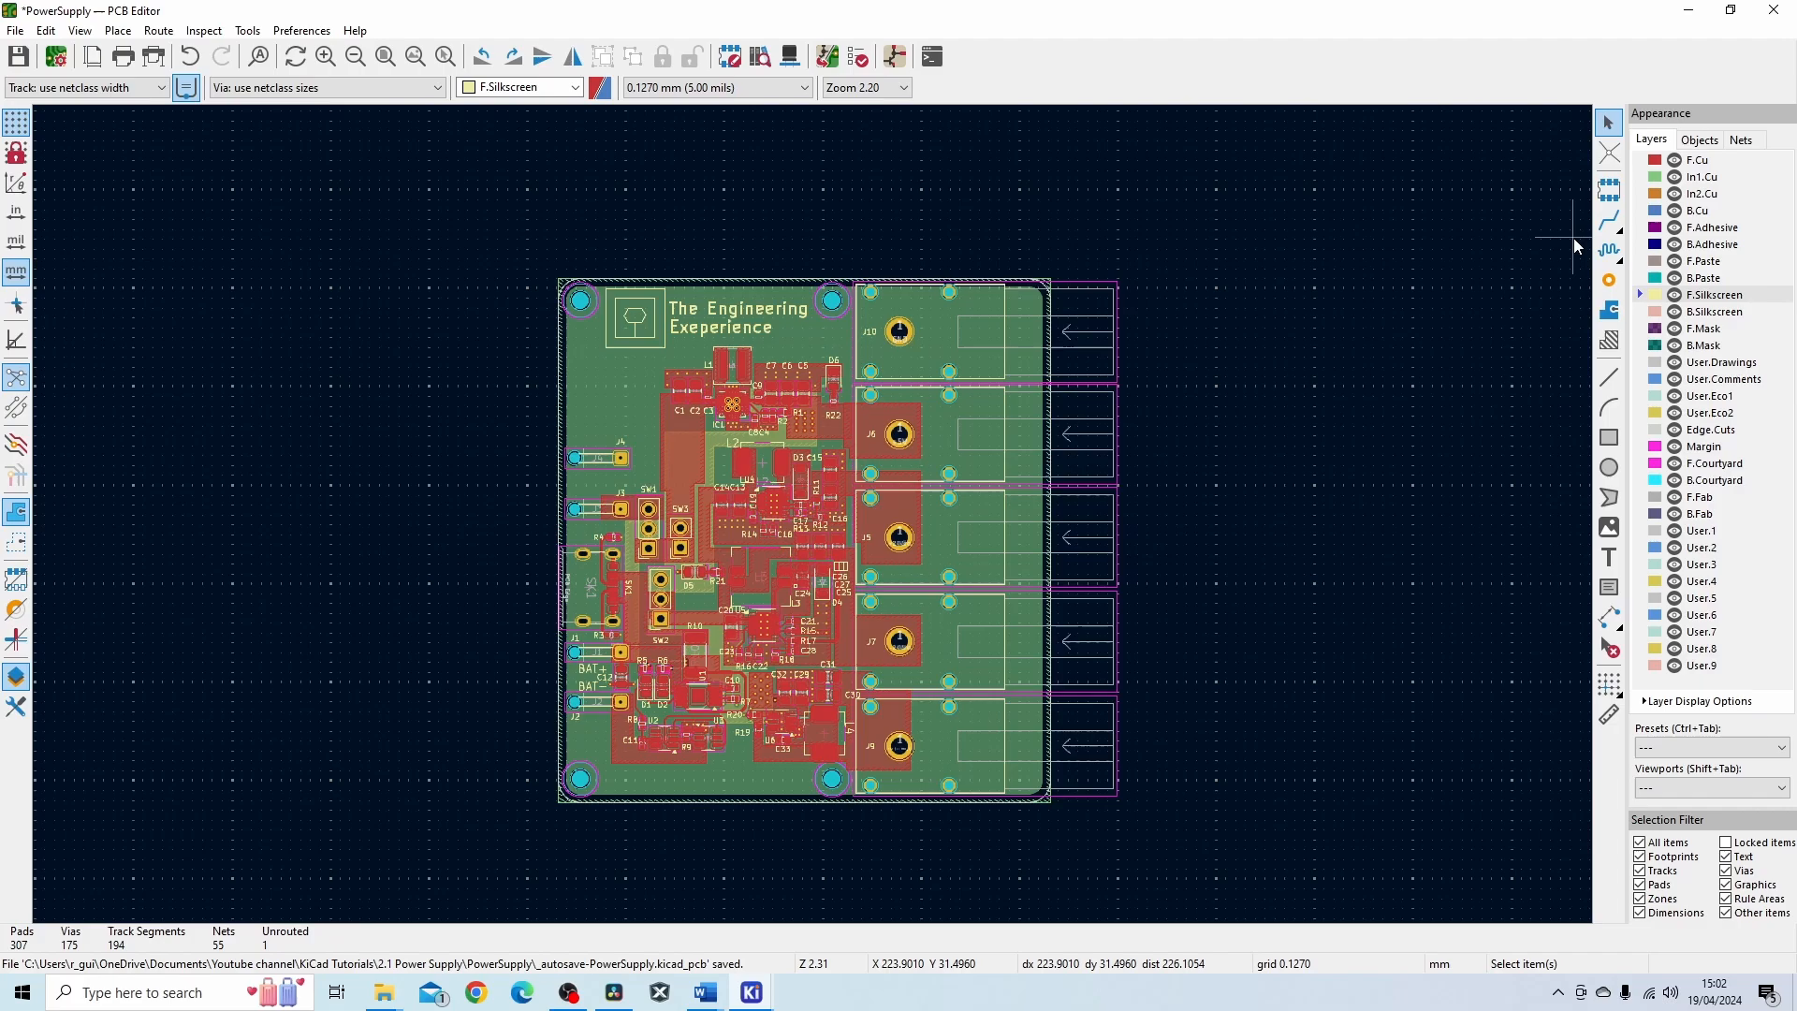
mouse_move(814, 270)
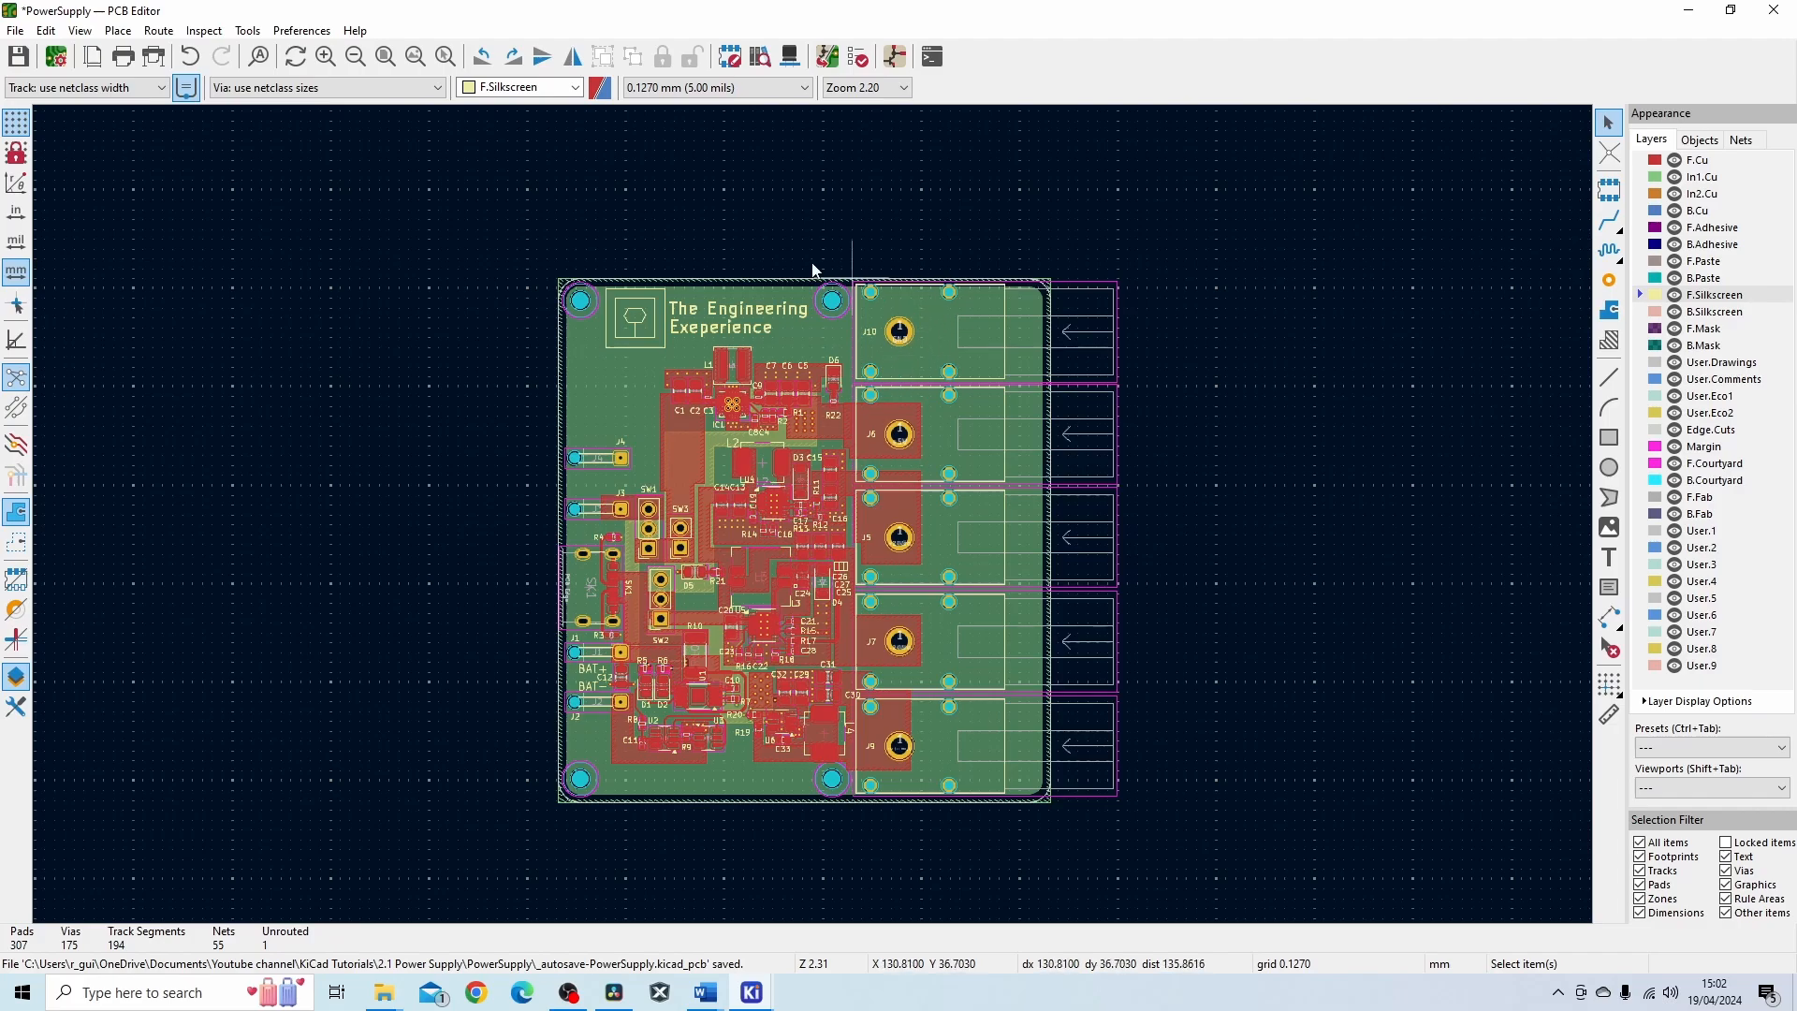
mouse_move(1089, 527)
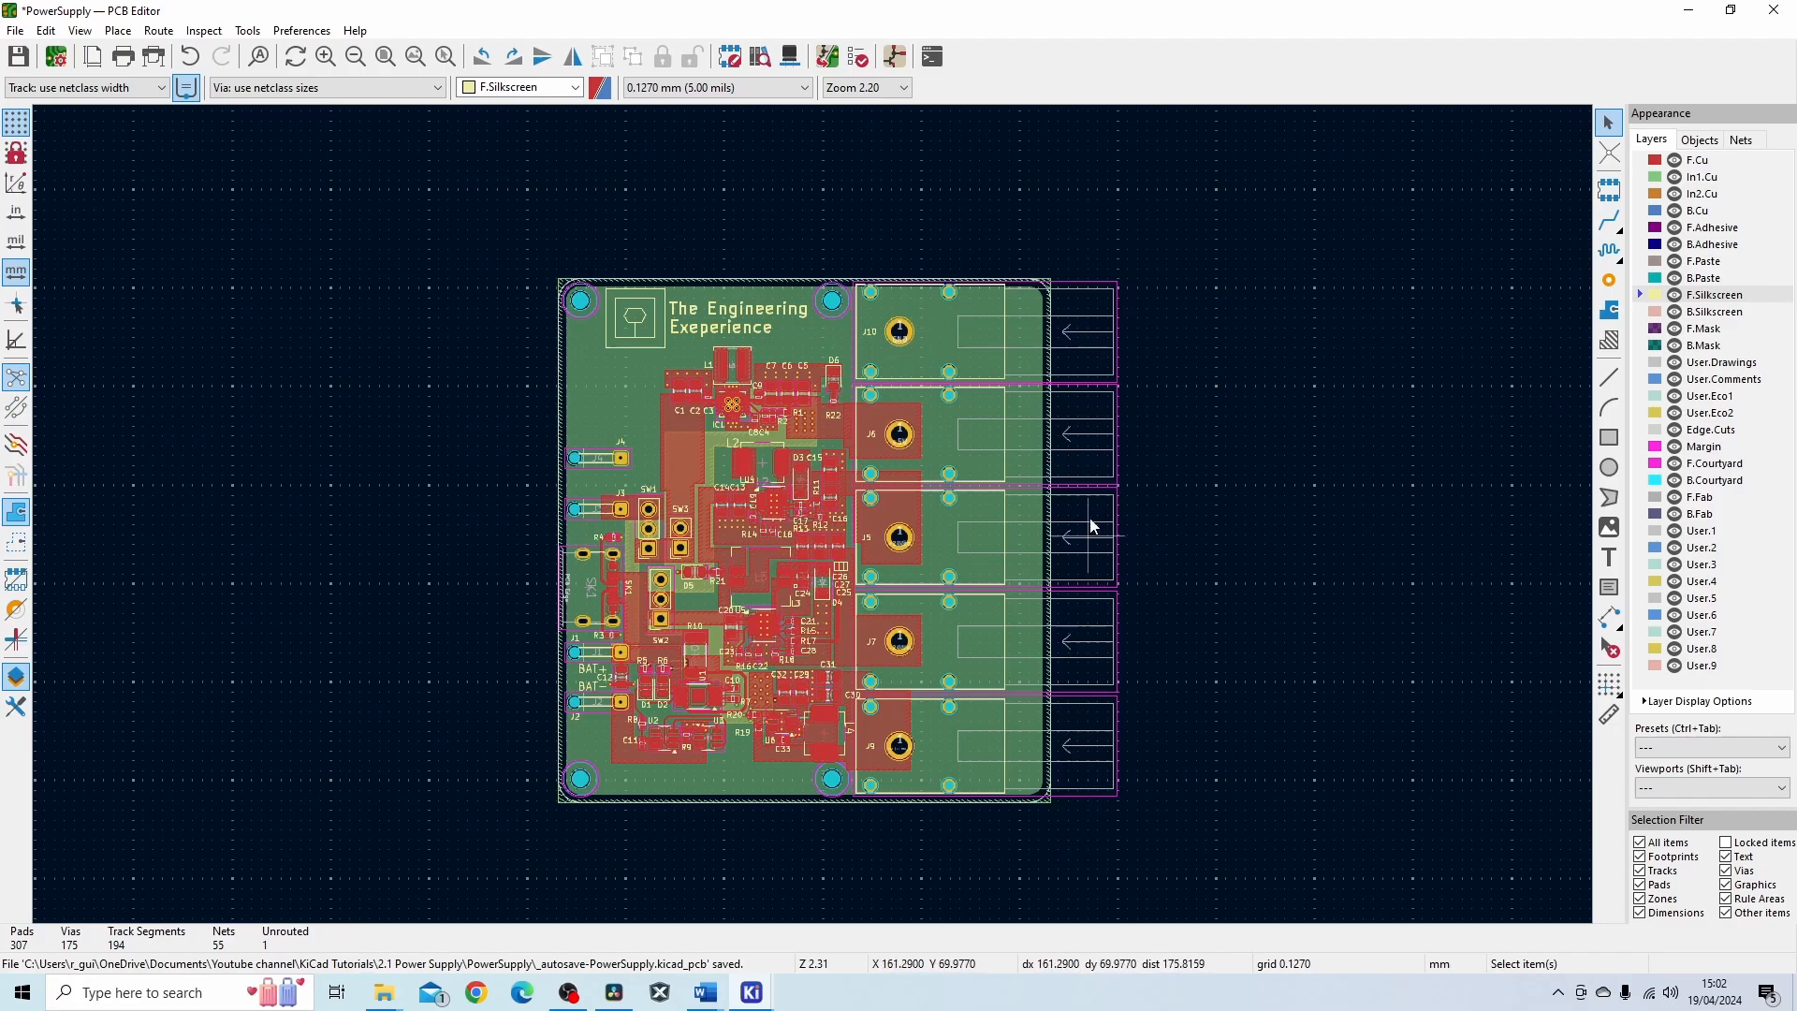
mouse_move(619, 321)
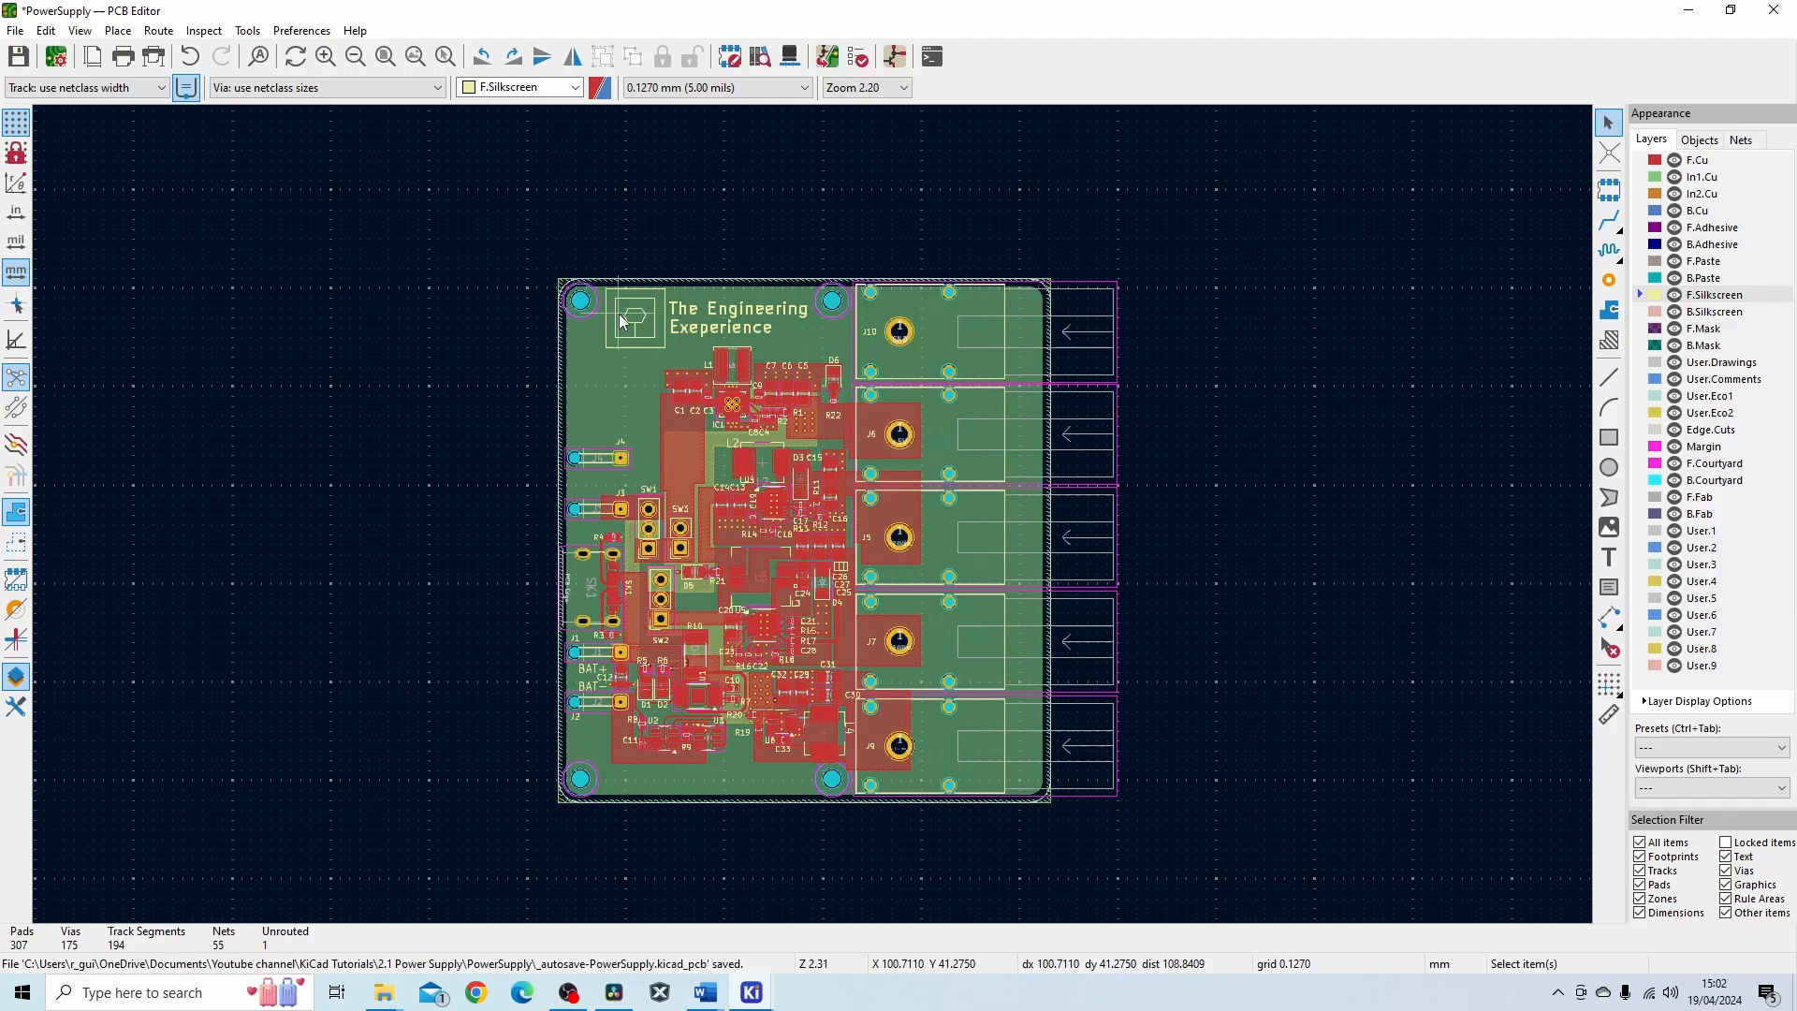
mouse_move(694, 522)
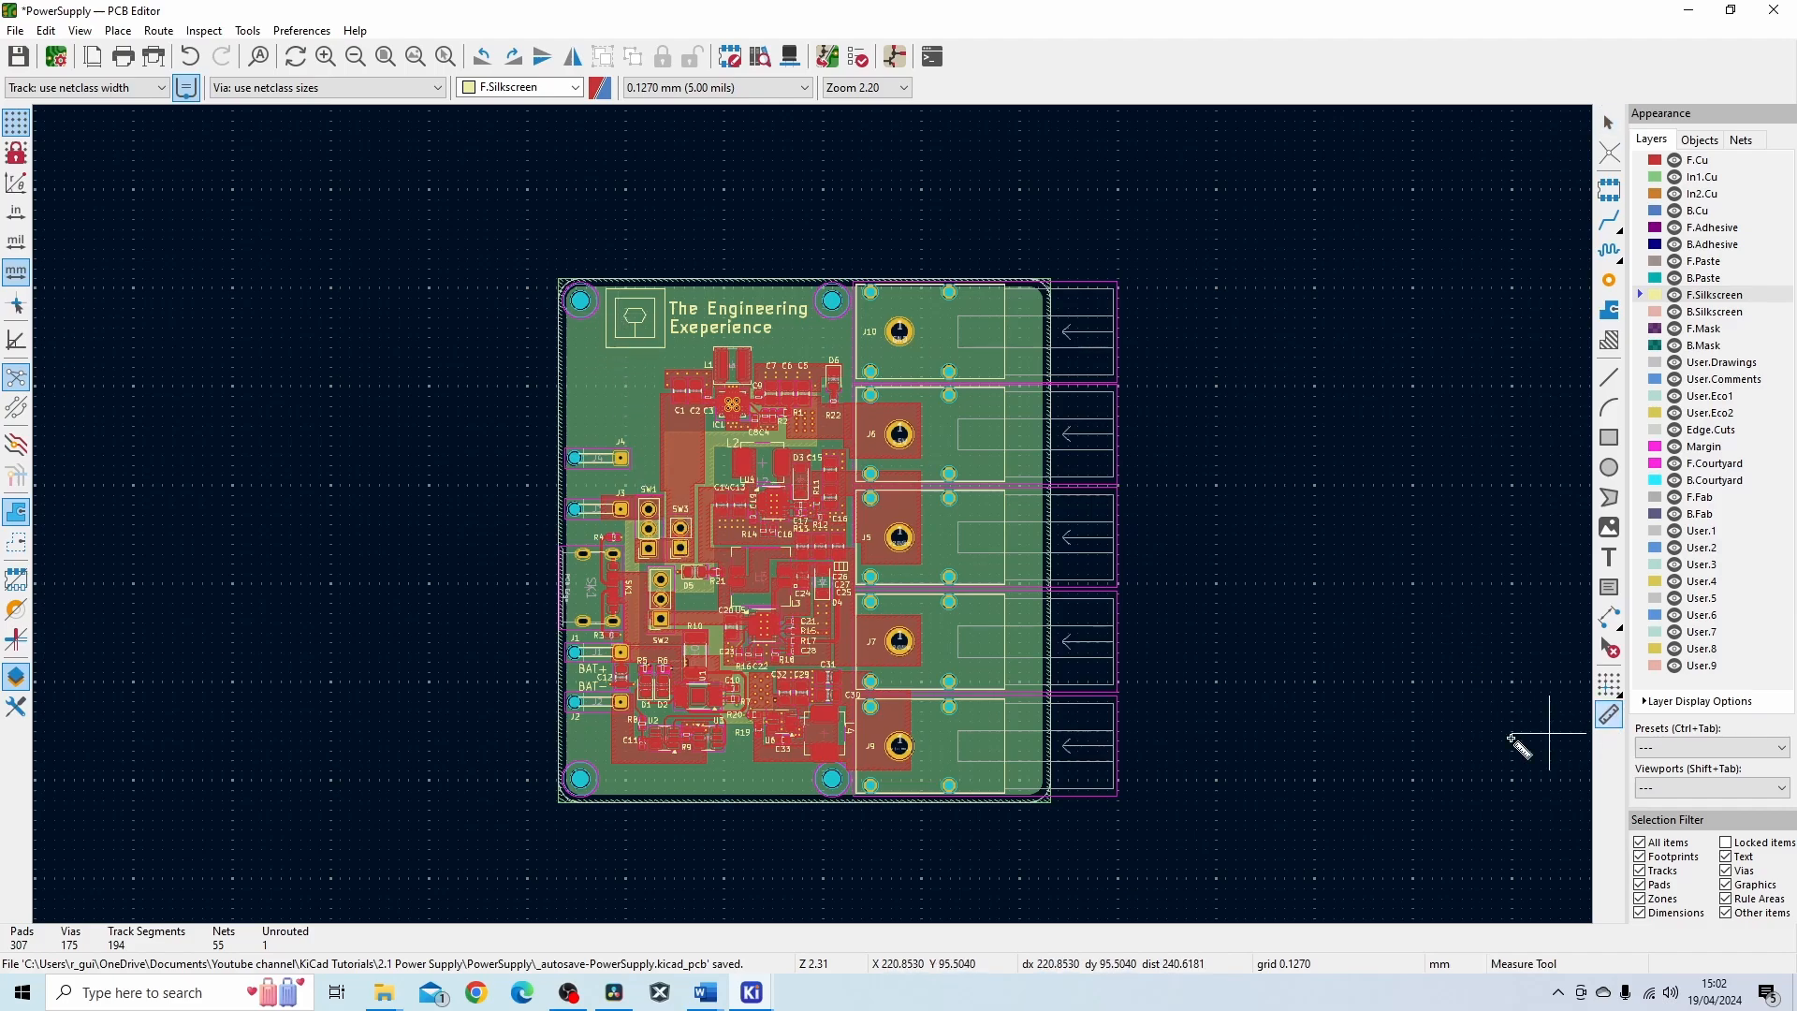
mouse_move(1055, 831)
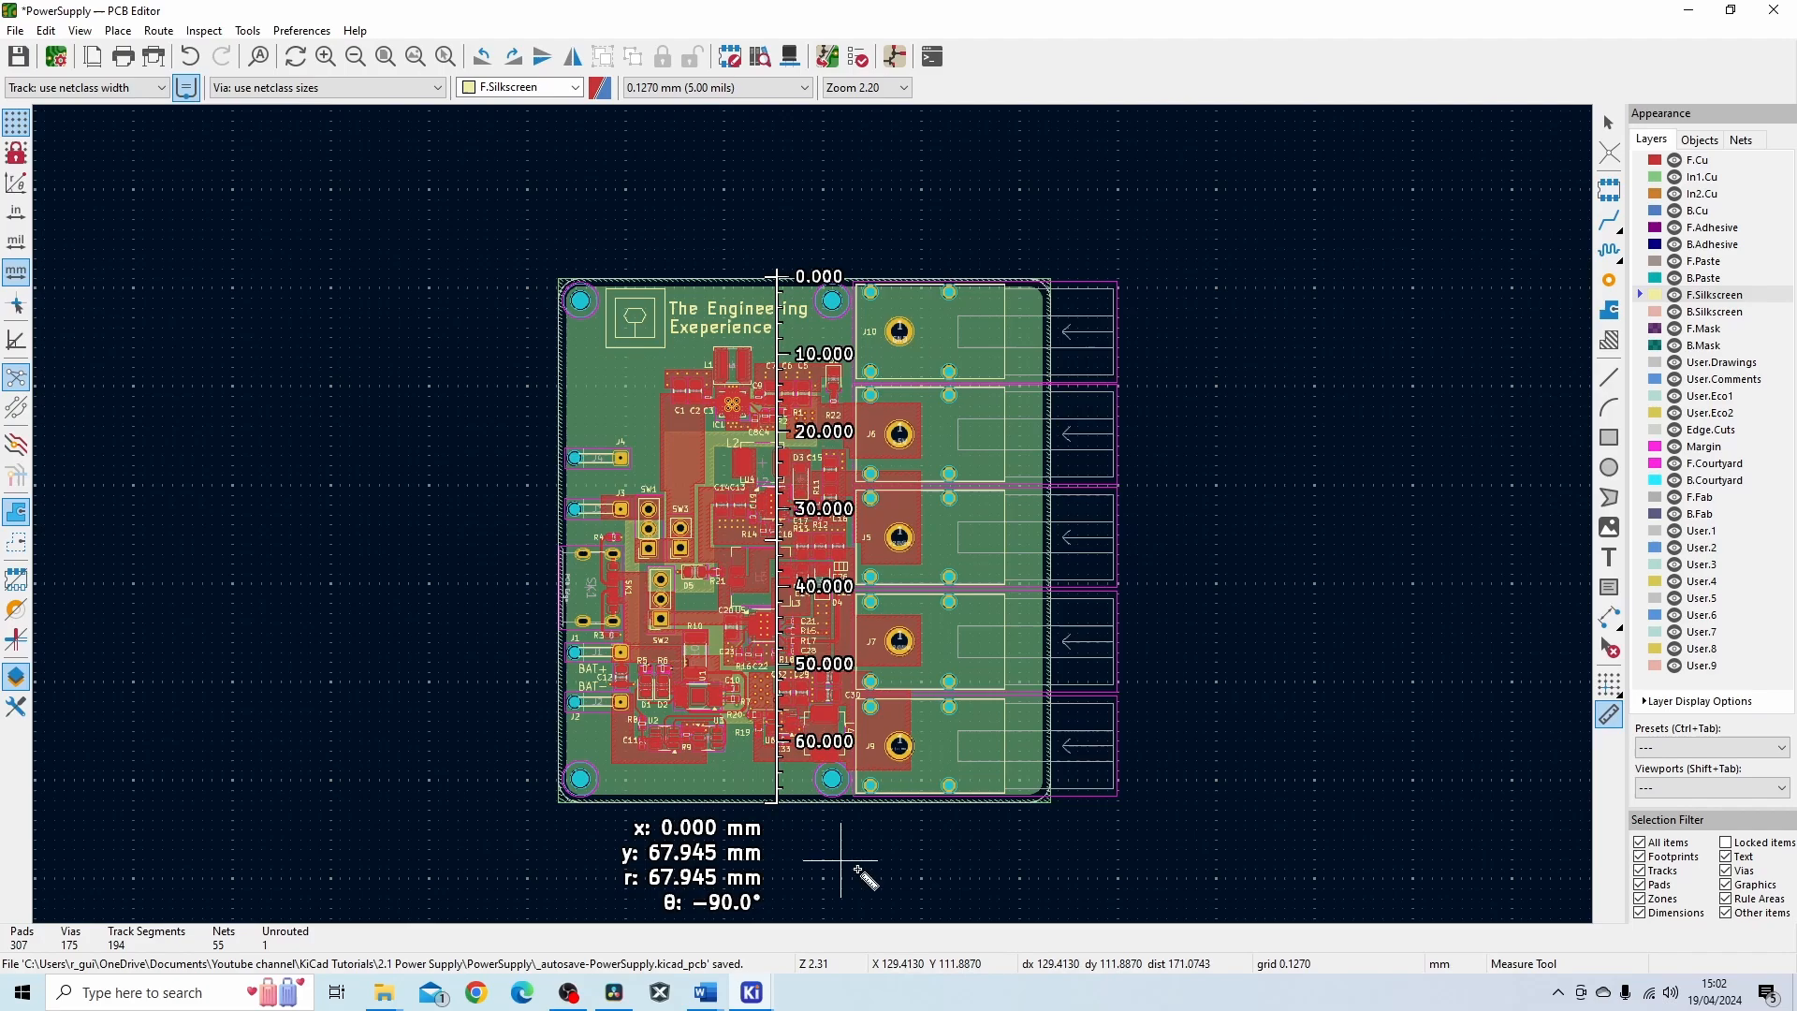
Clear the 67.945 mm board height measurement.
key(Escape)
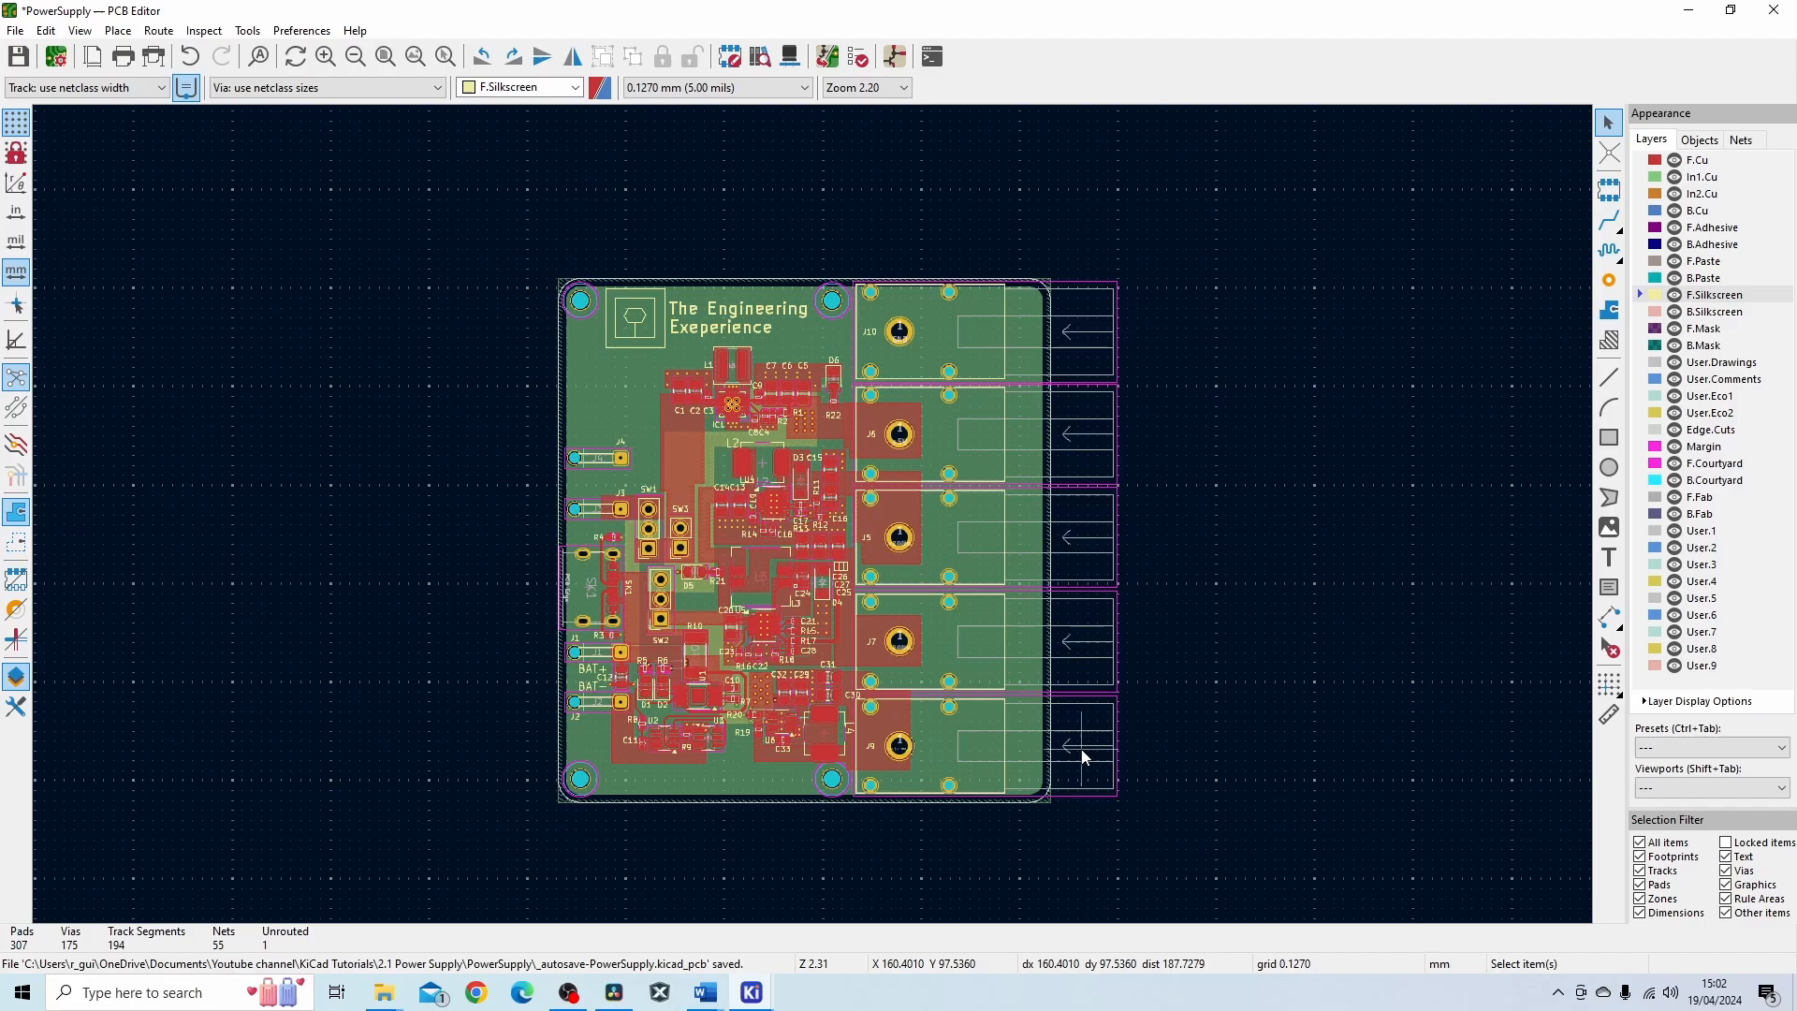
mouse_move(1101, 751)
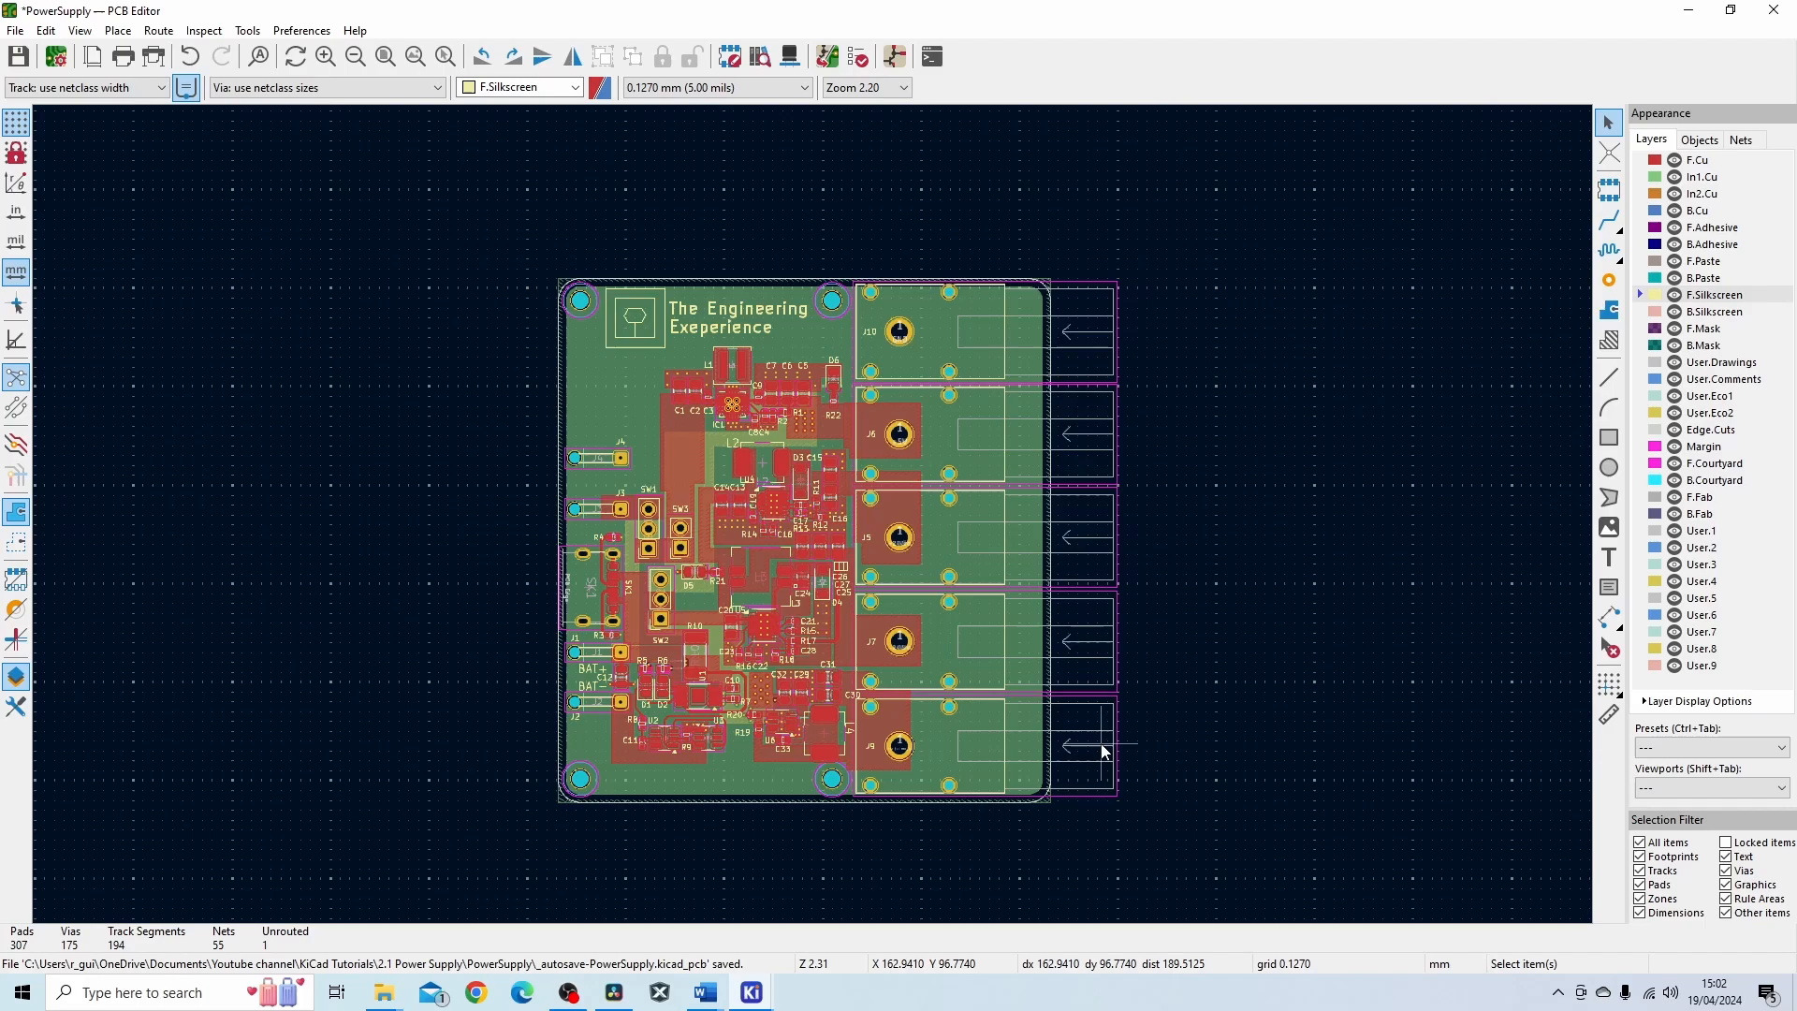
mouse_move(685, 301)
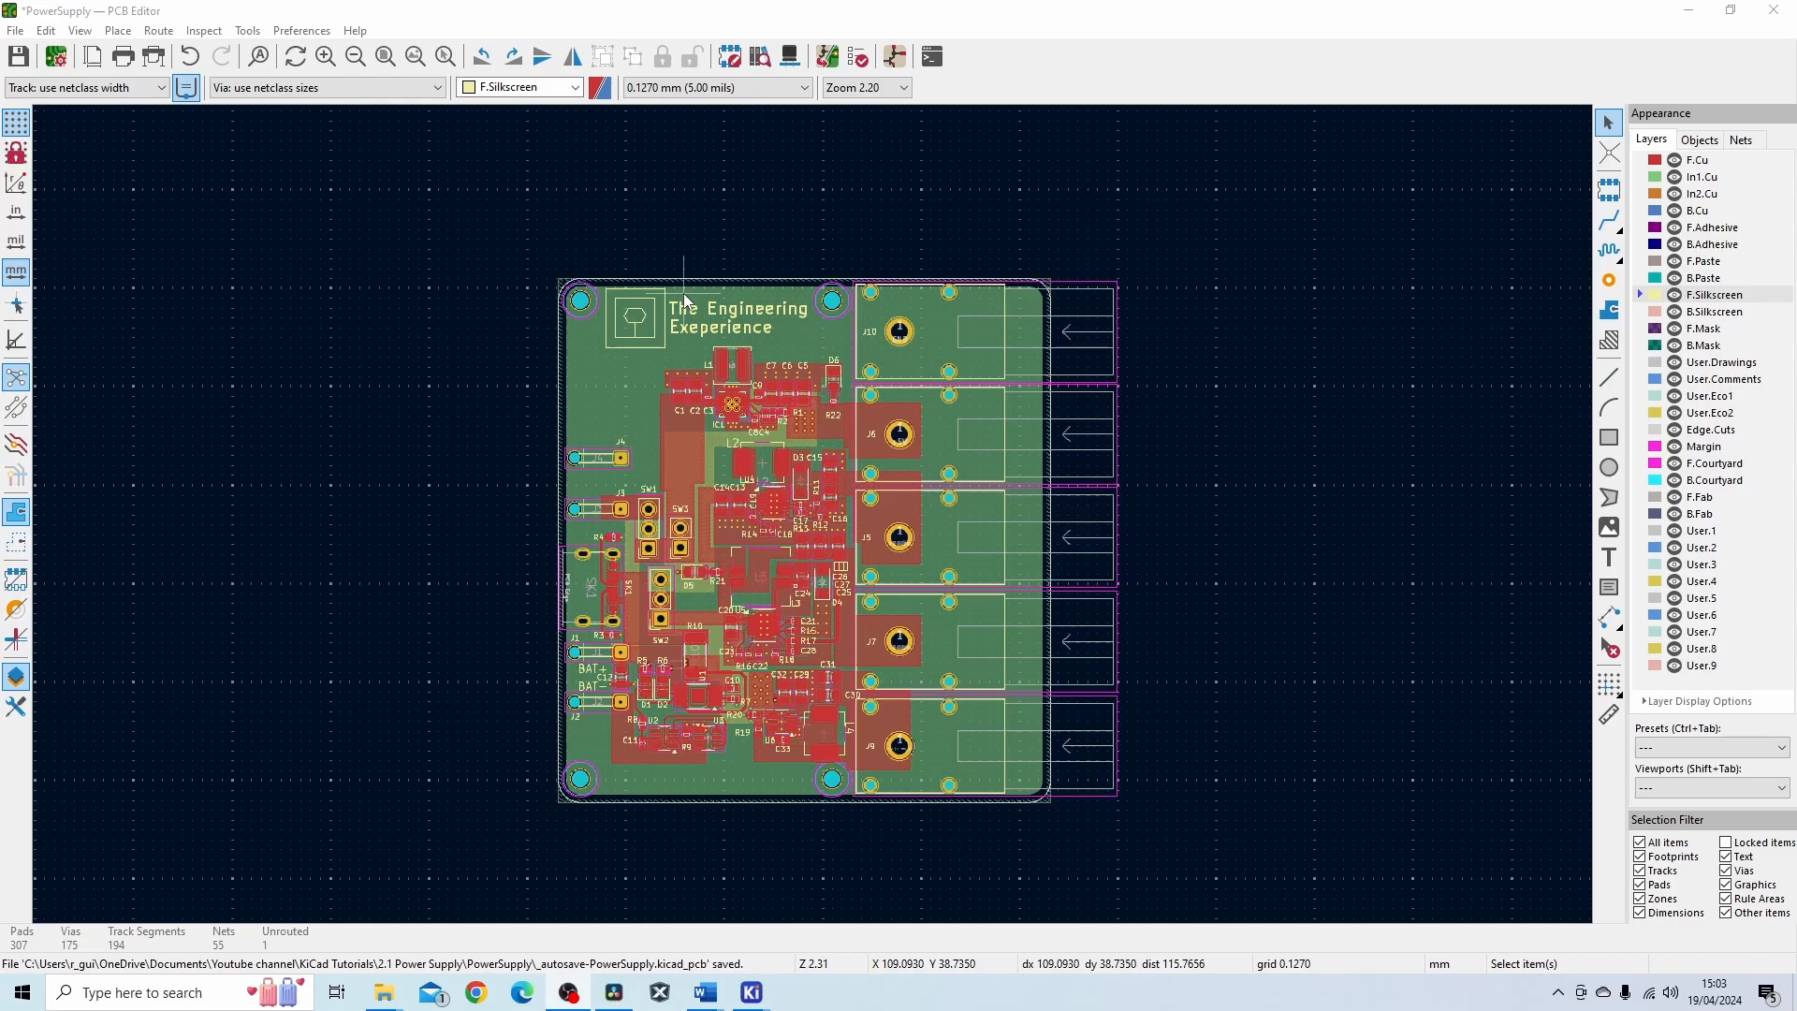
mouse_move(611, 342)
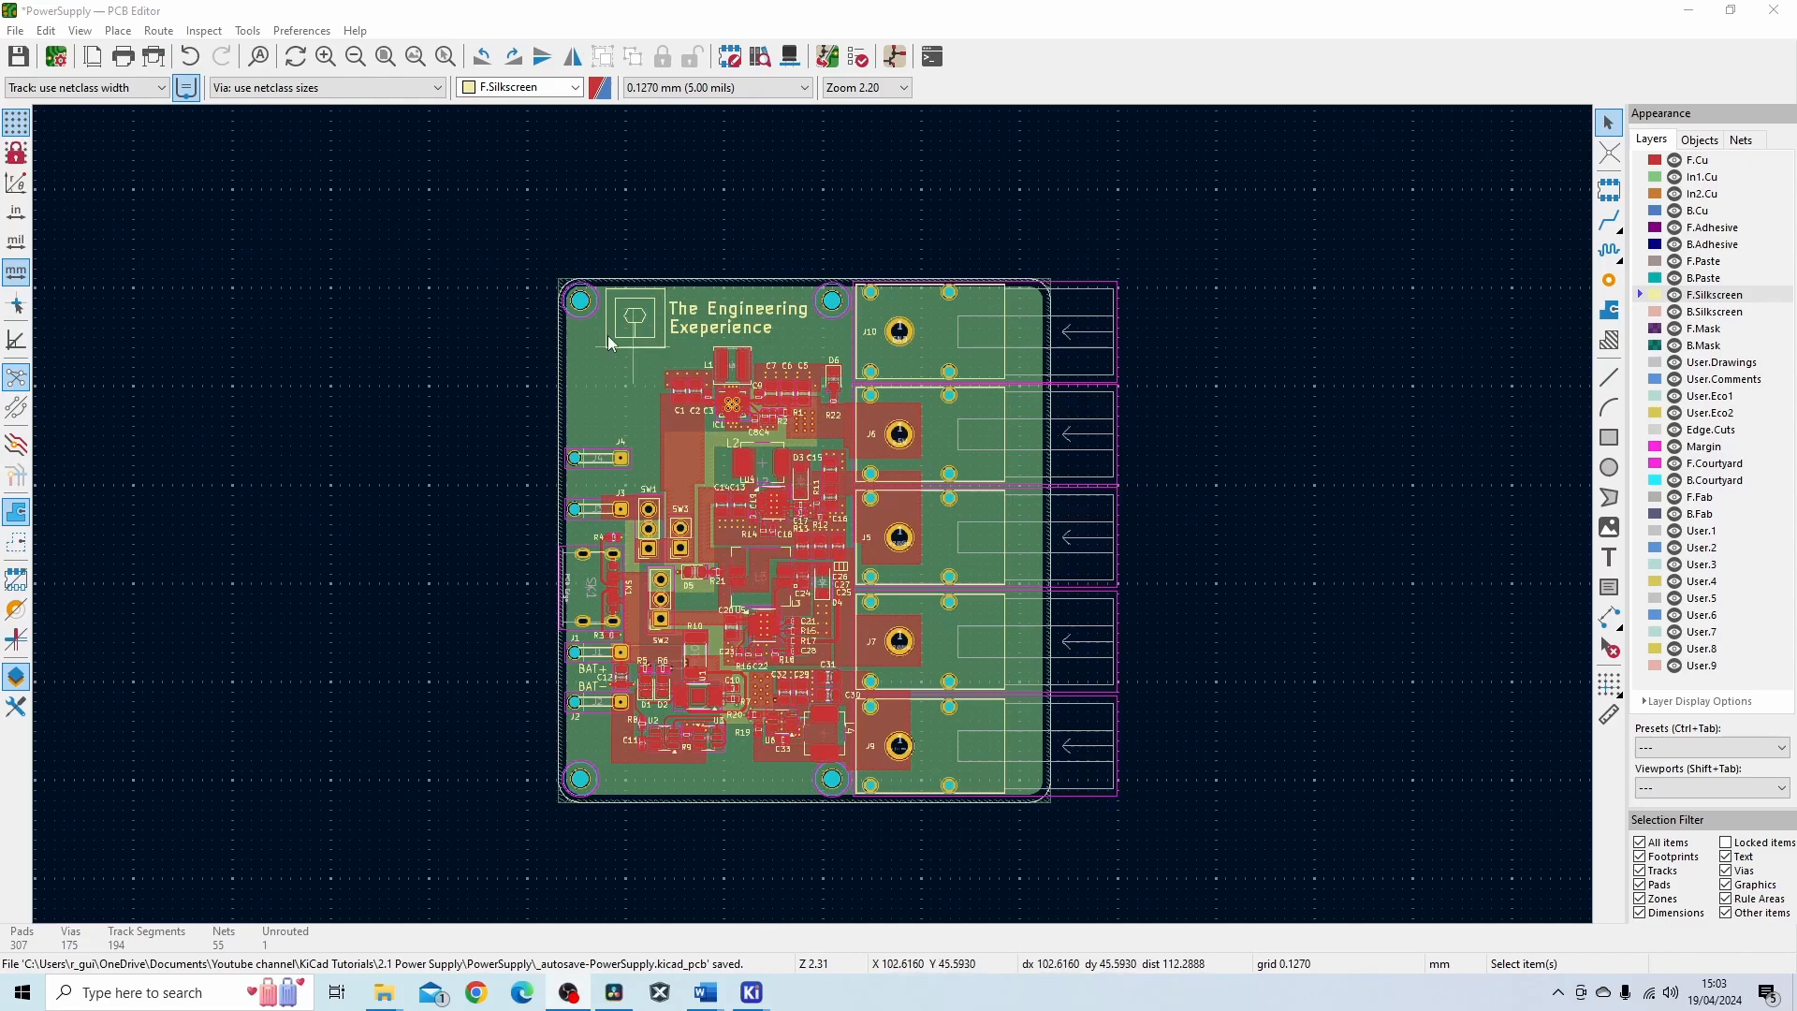
mouse_move(383, 206)
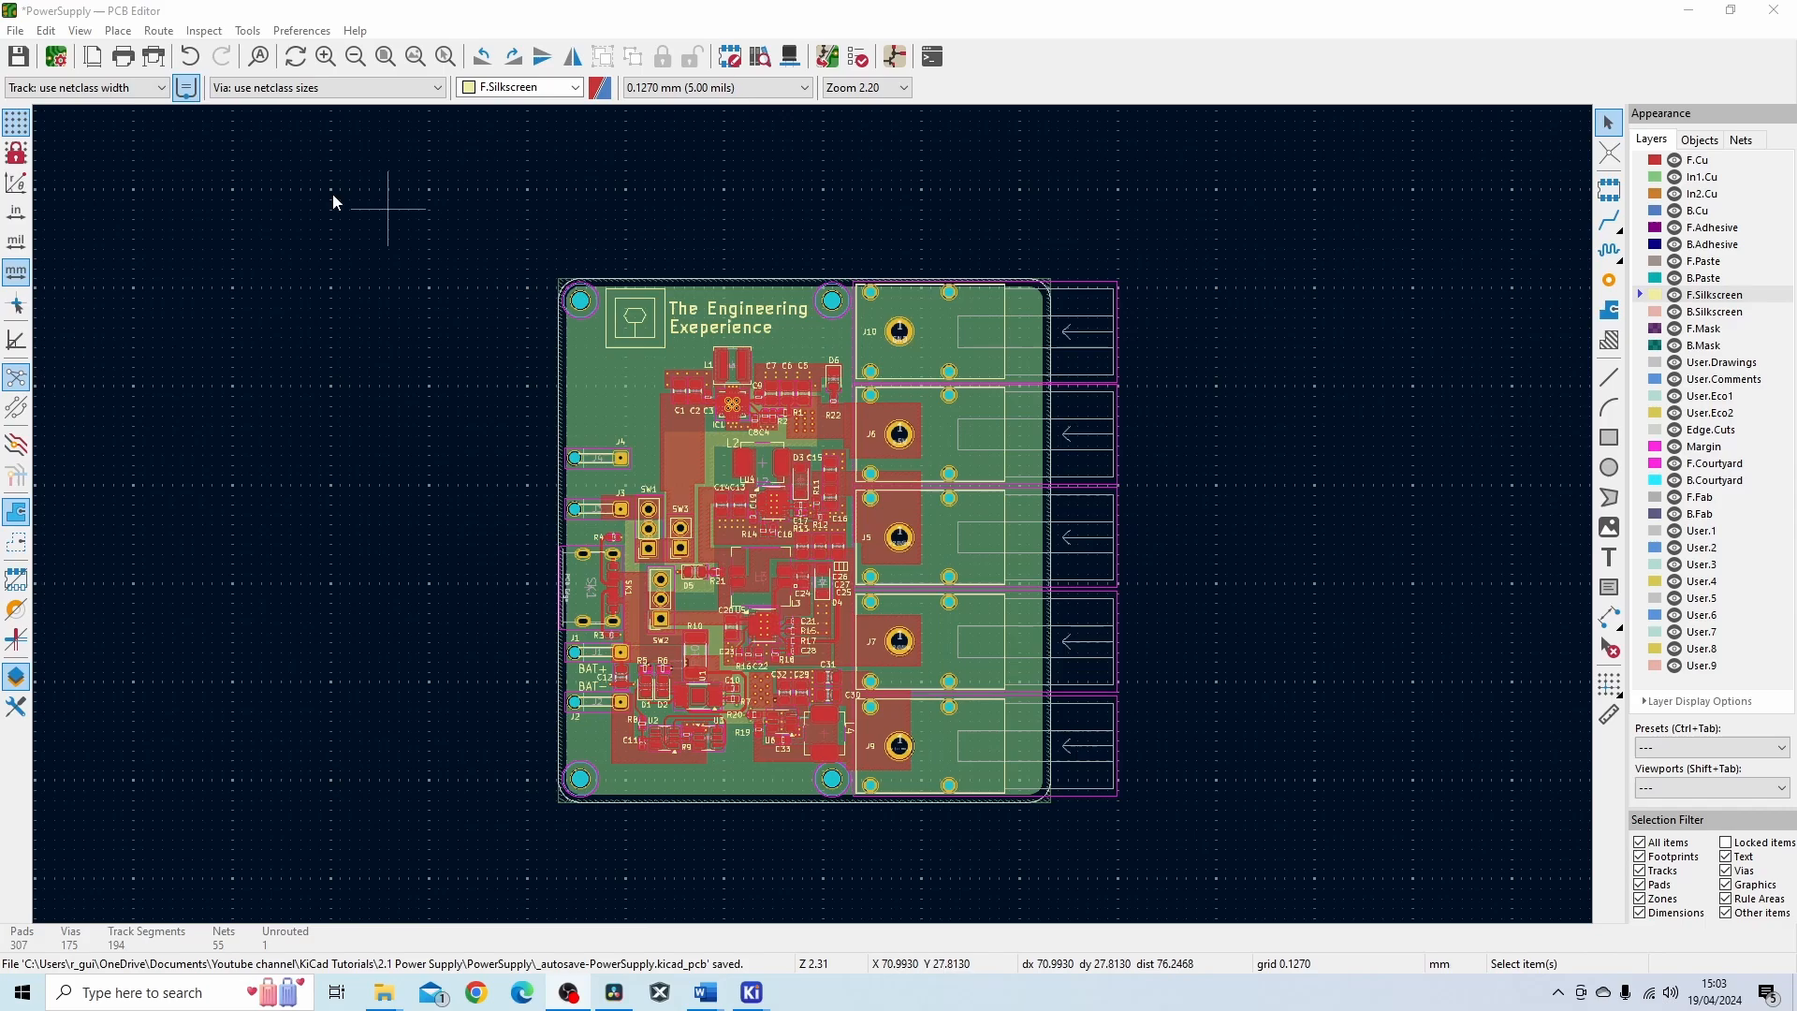
mouse_move(153, 56)
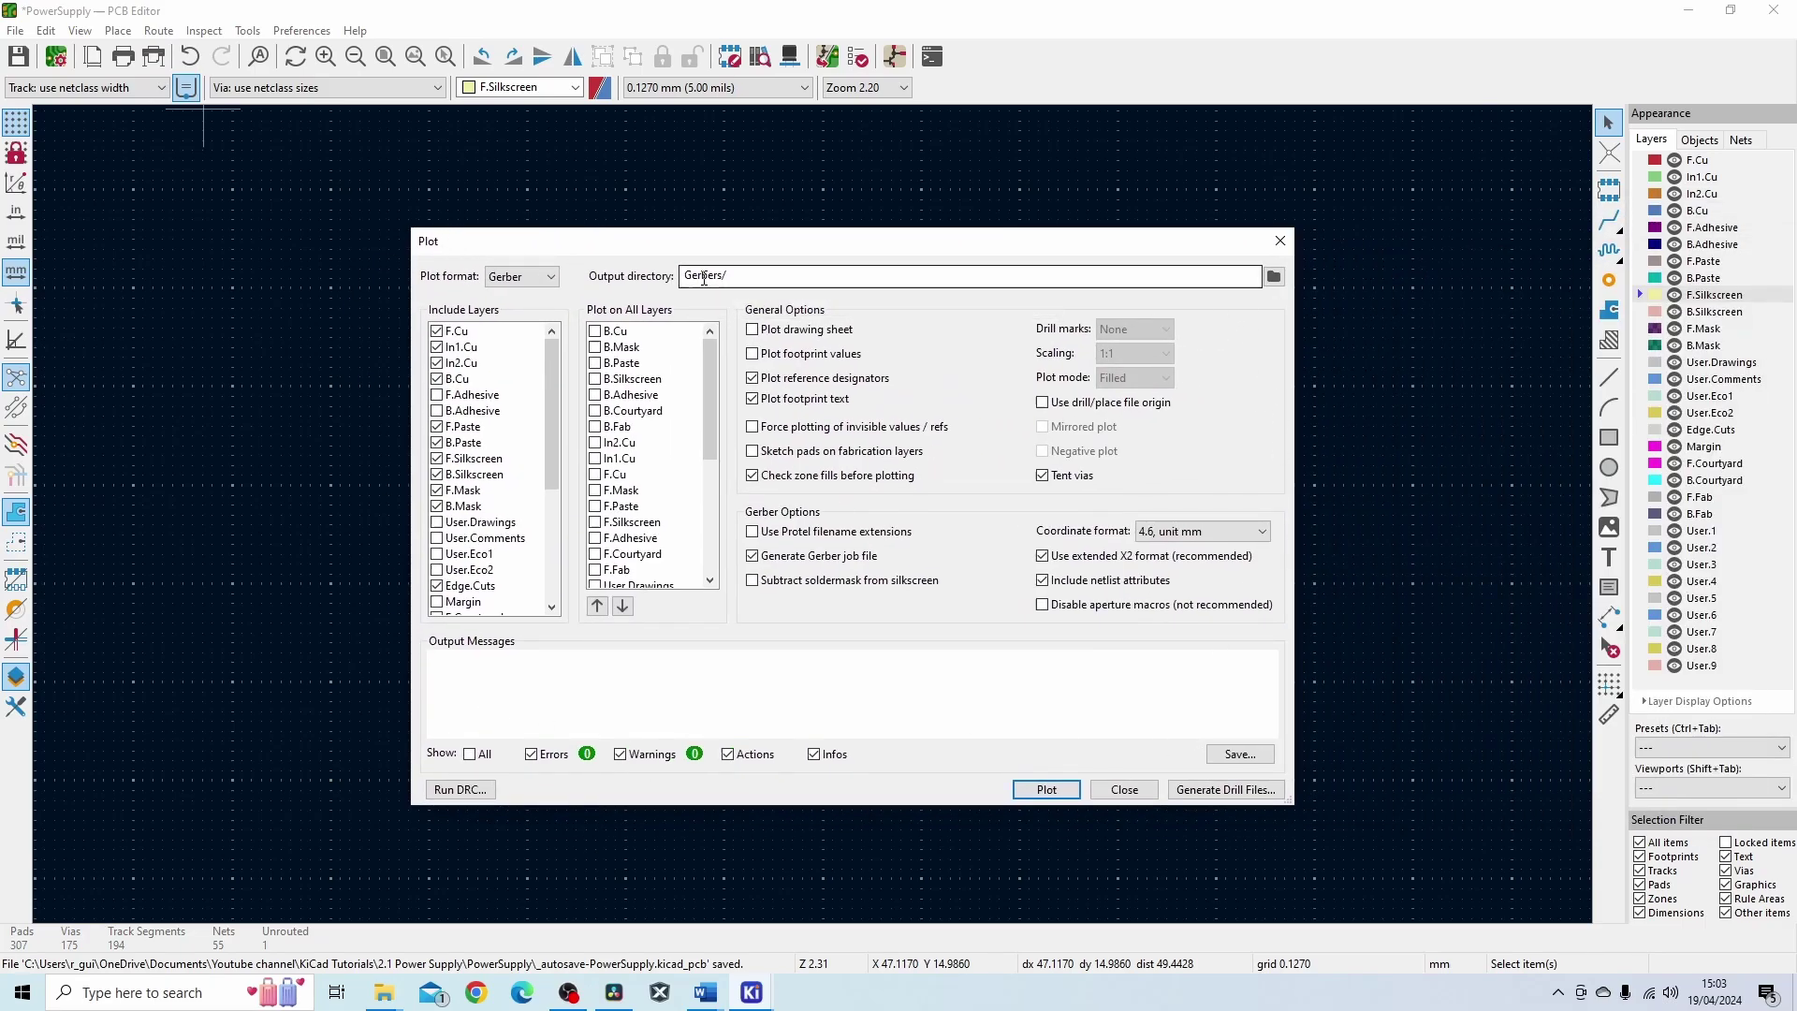
mouse_move(1006, 280)
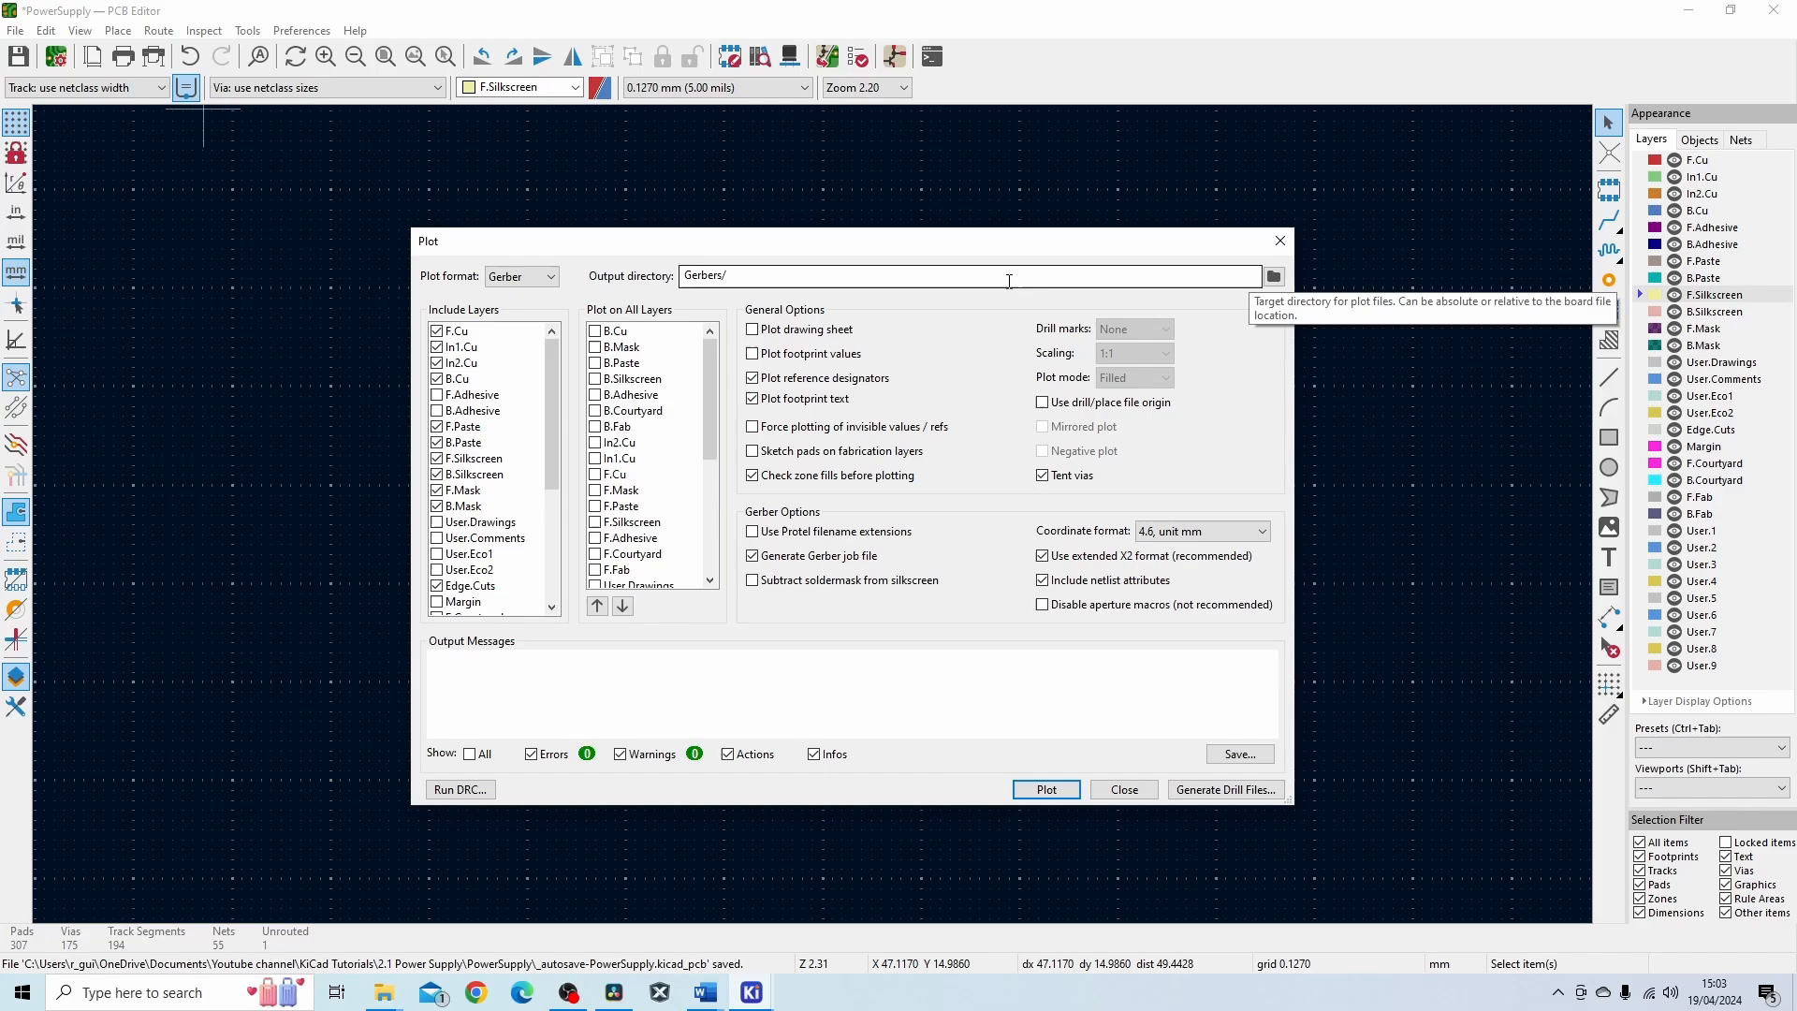
mouse_move(483, 349)
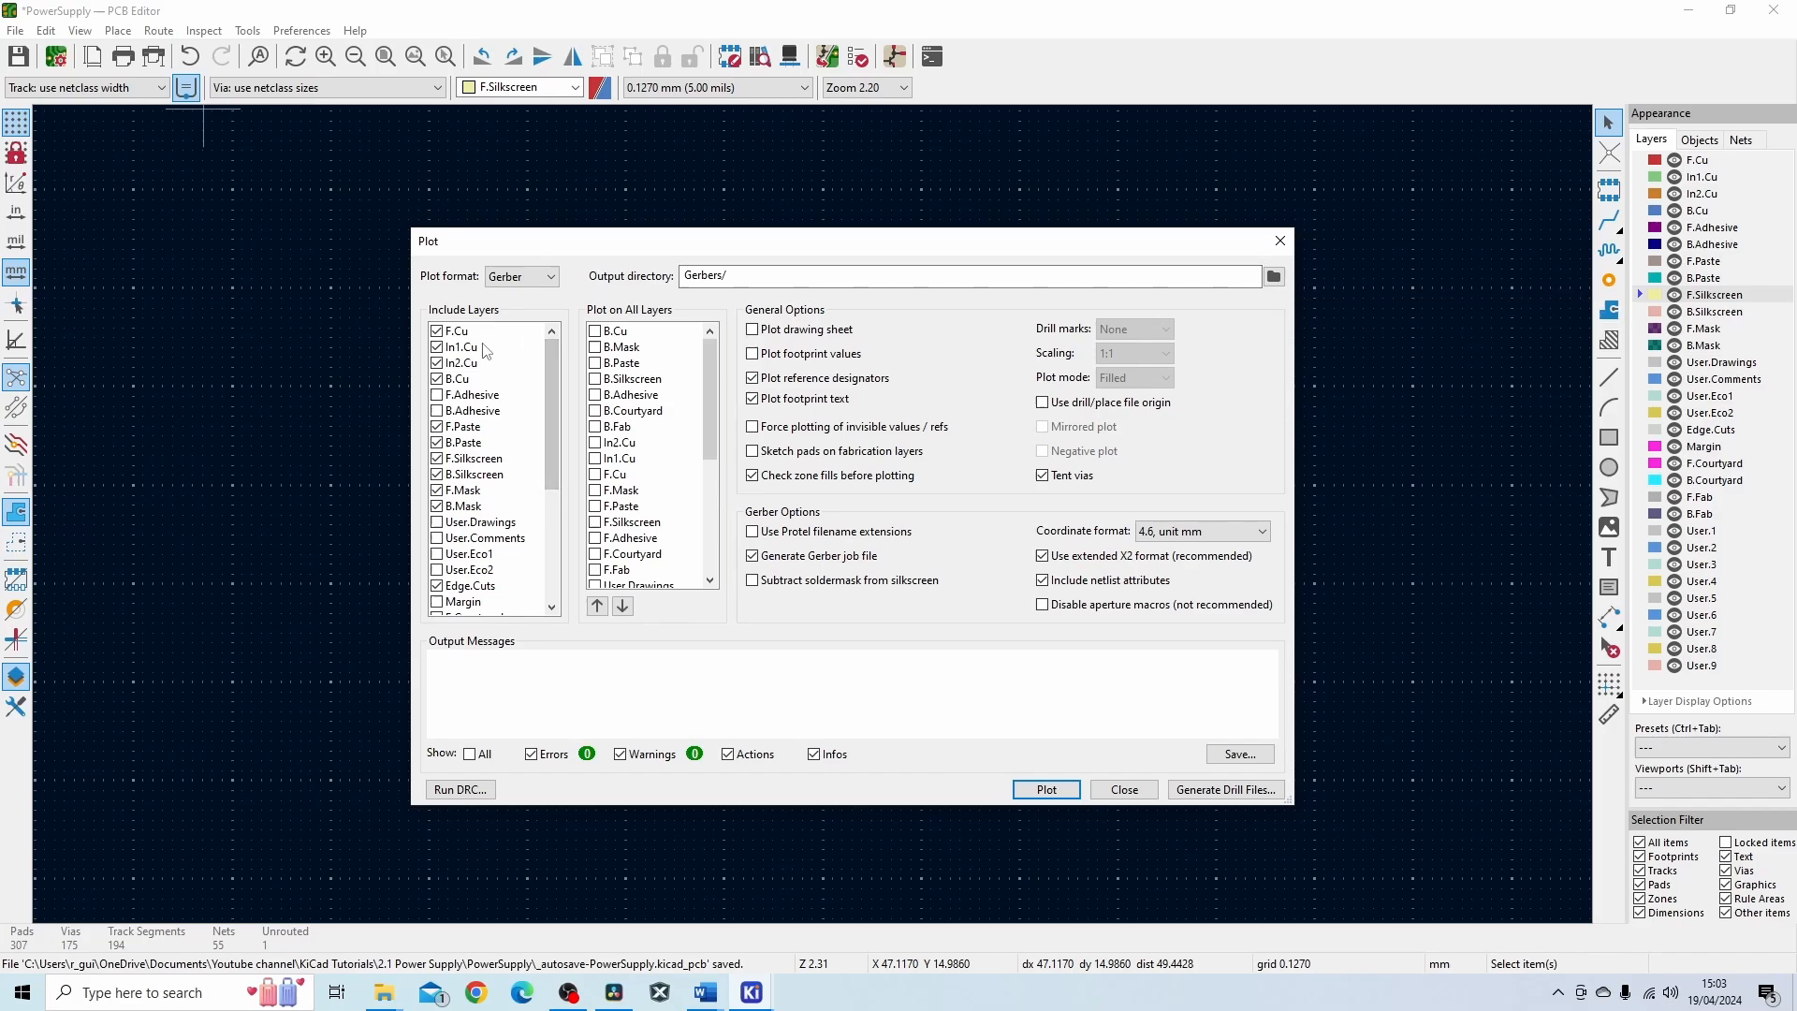
Review the Include Layers list for copper, paste, silkscreen, mask and Edge.Cuts layers.
scroll(down, 3)
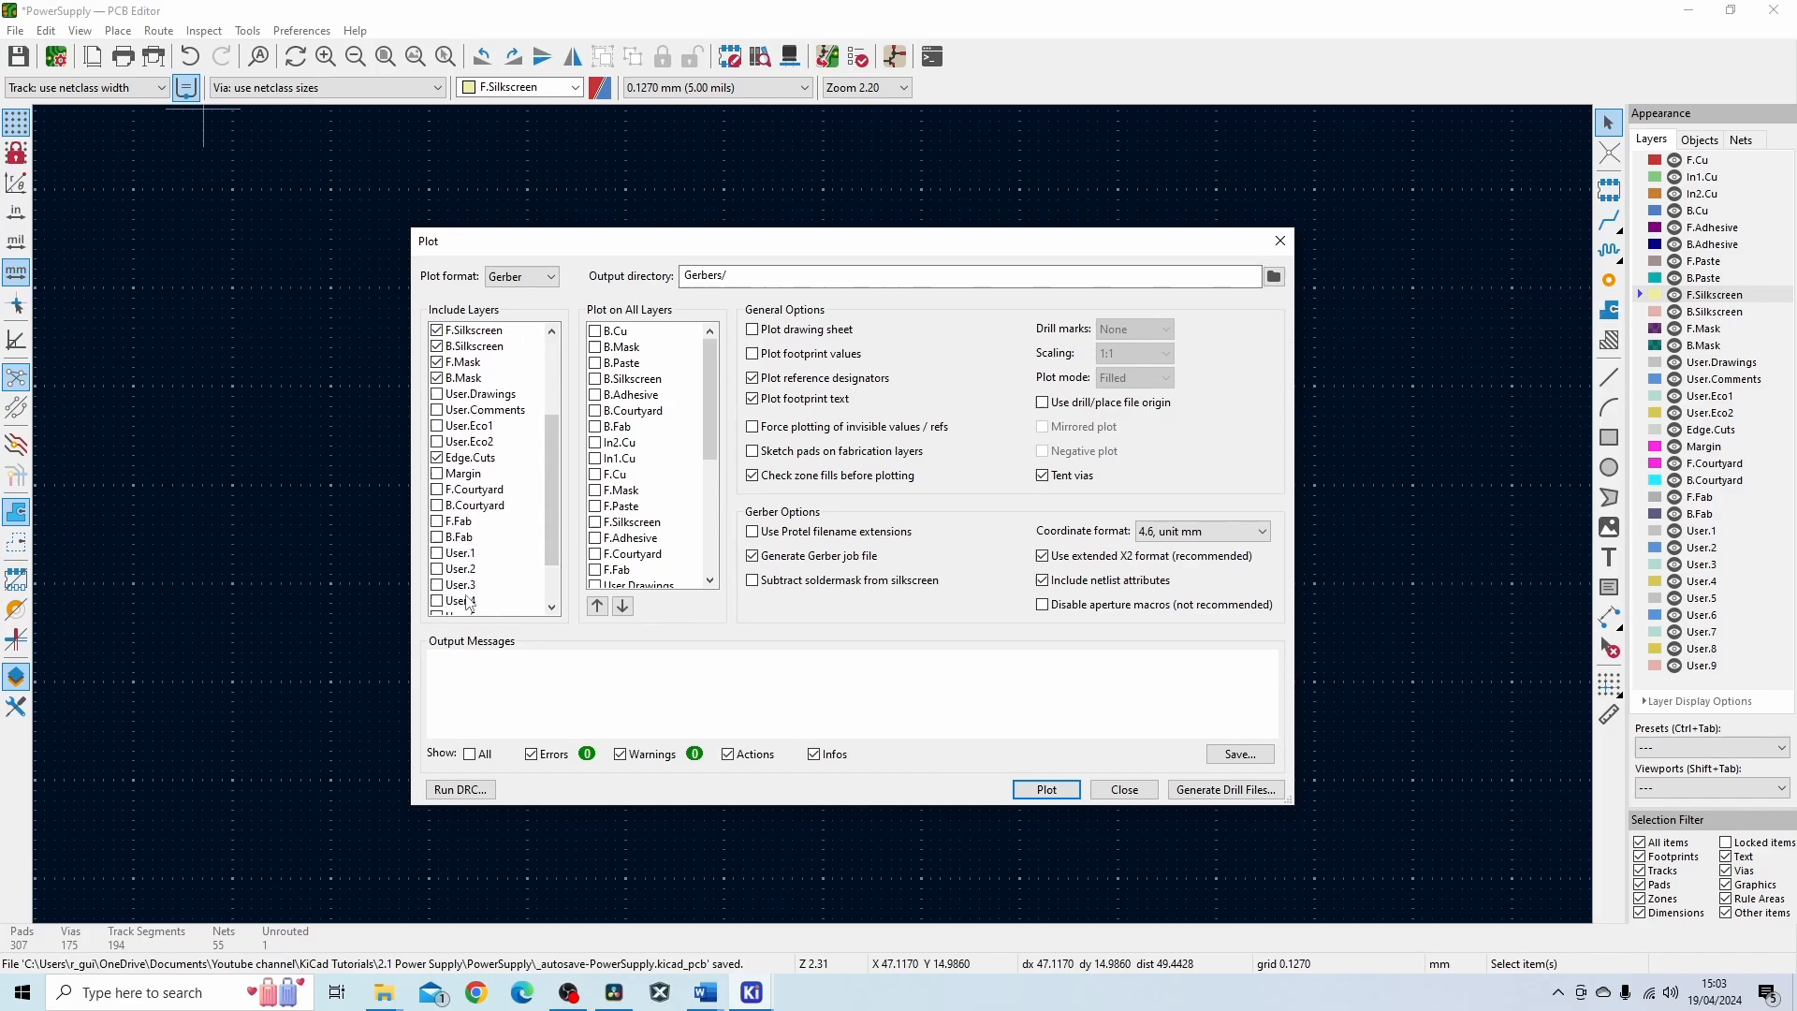
scroll(down, 3)
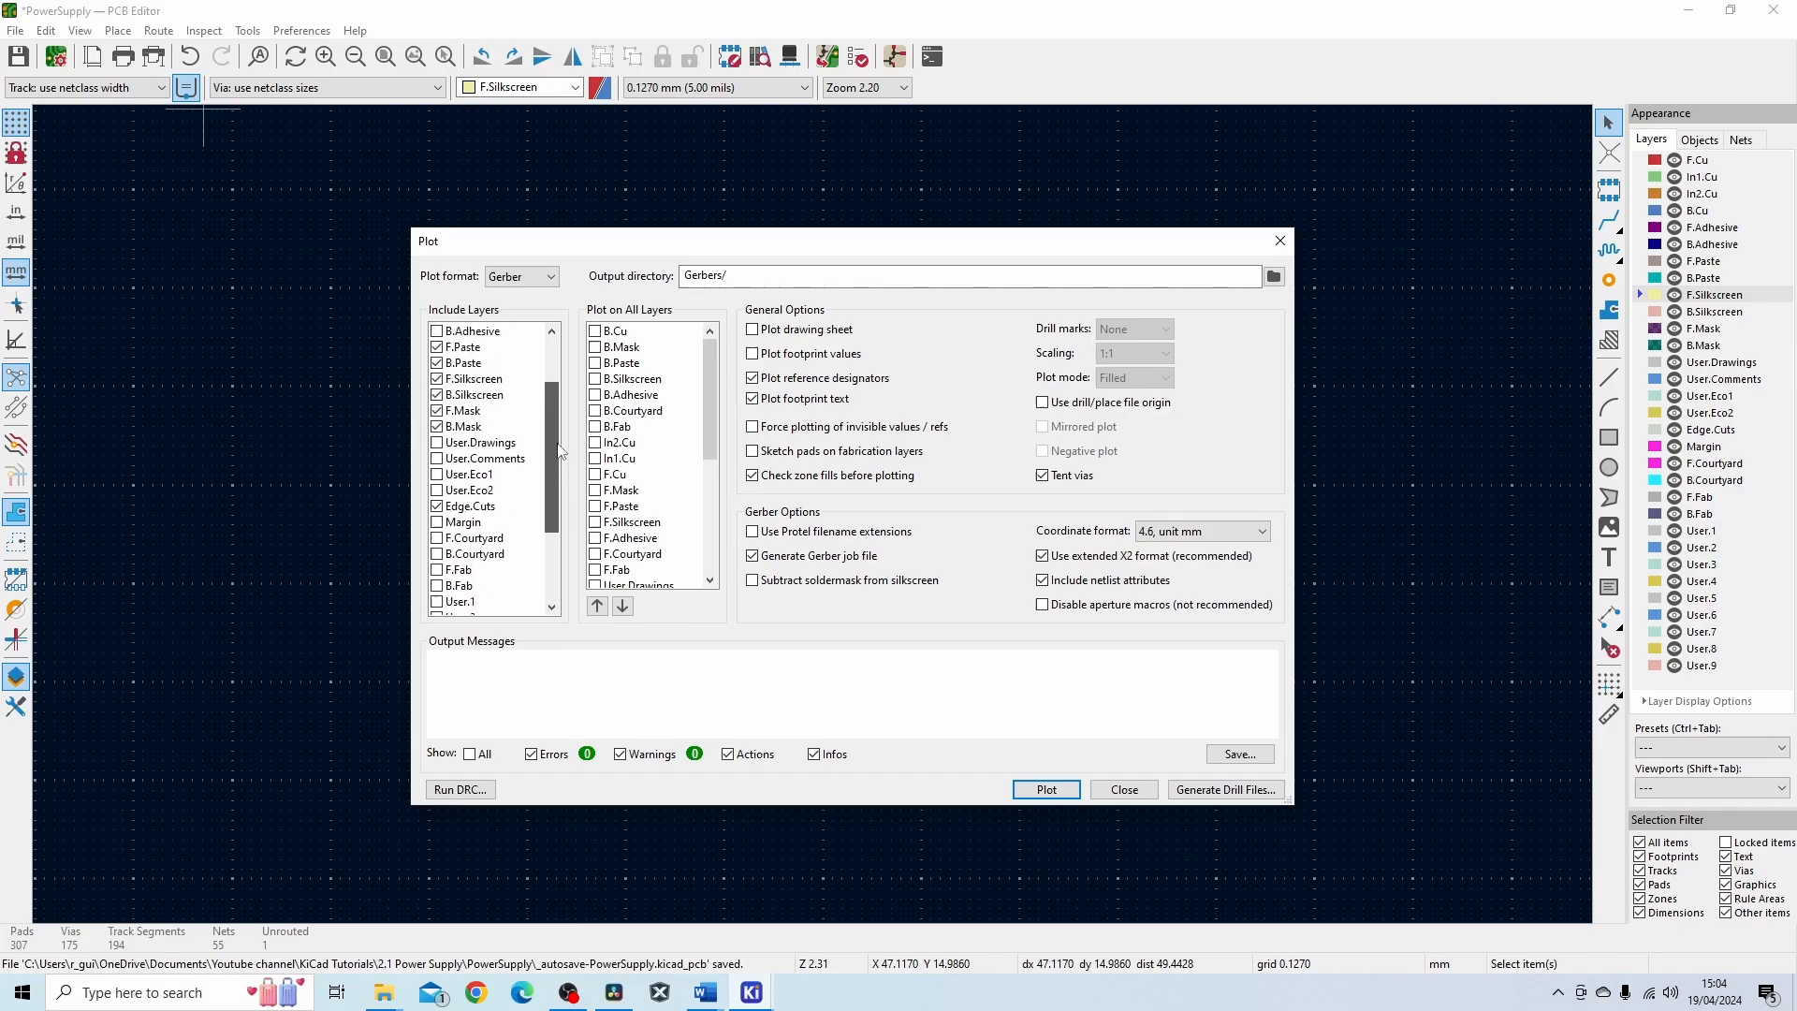
scroll(up, 3)
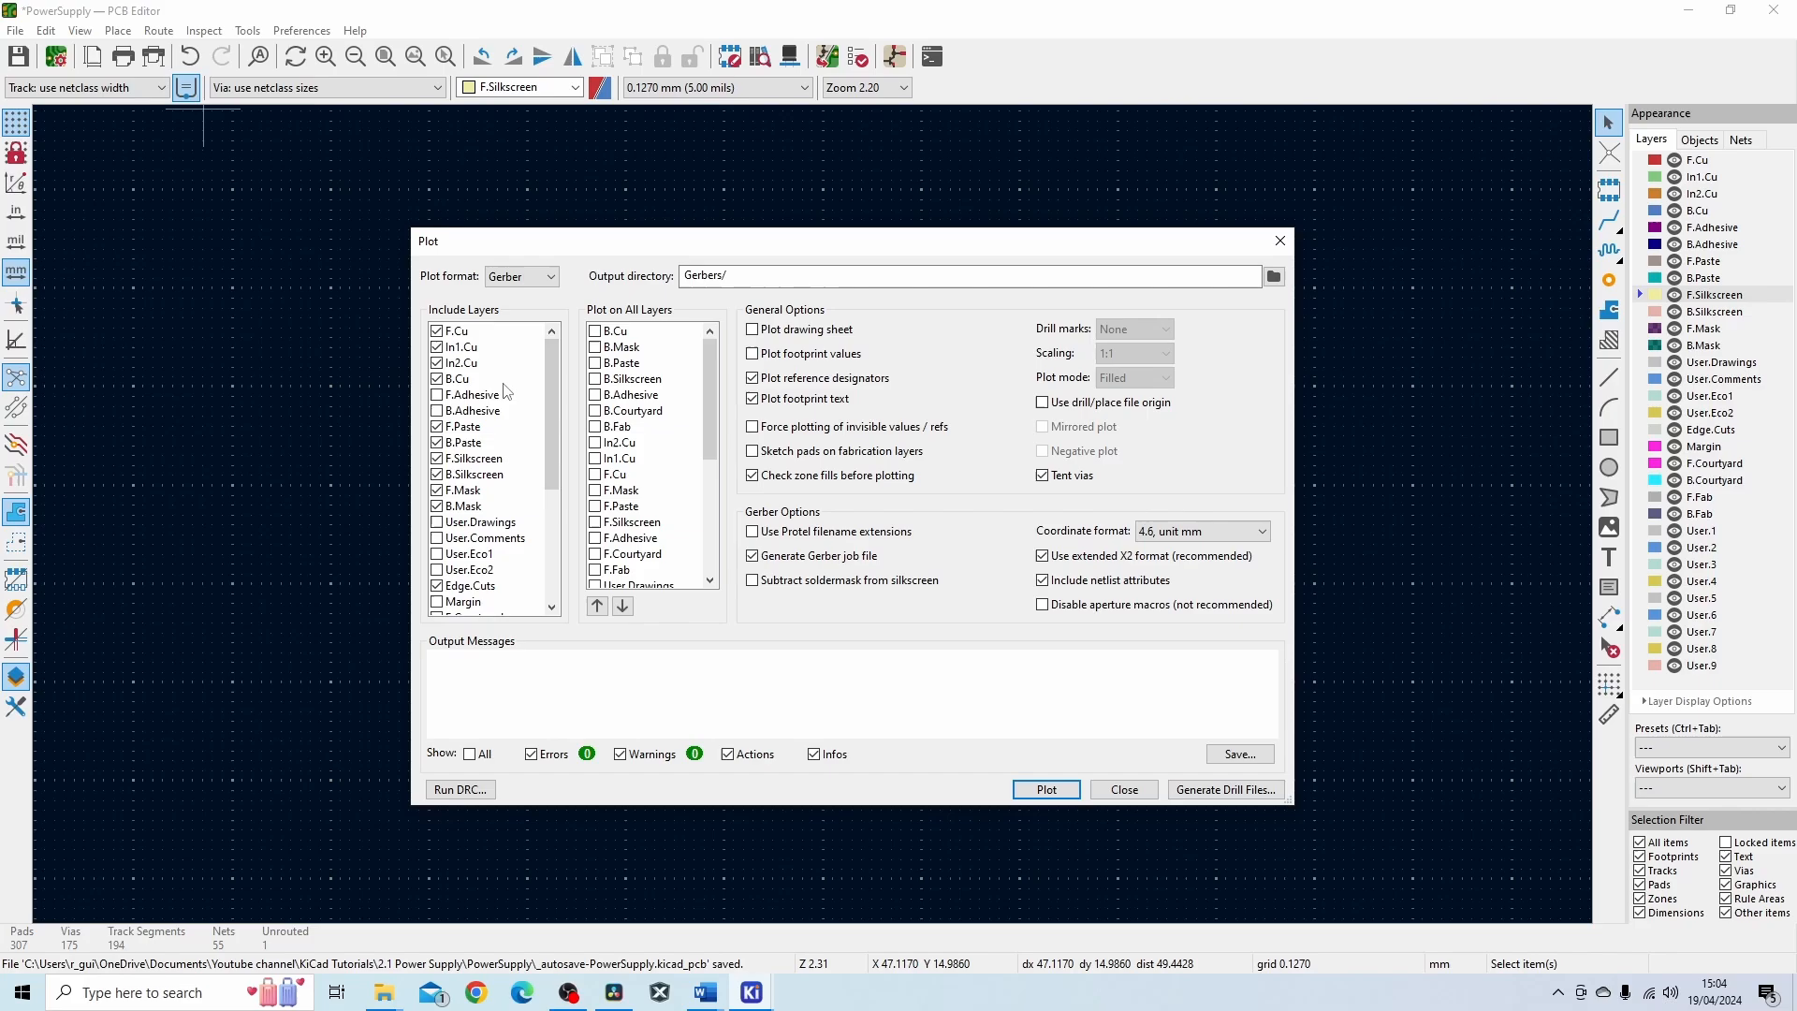
mouse_move(478, 470)
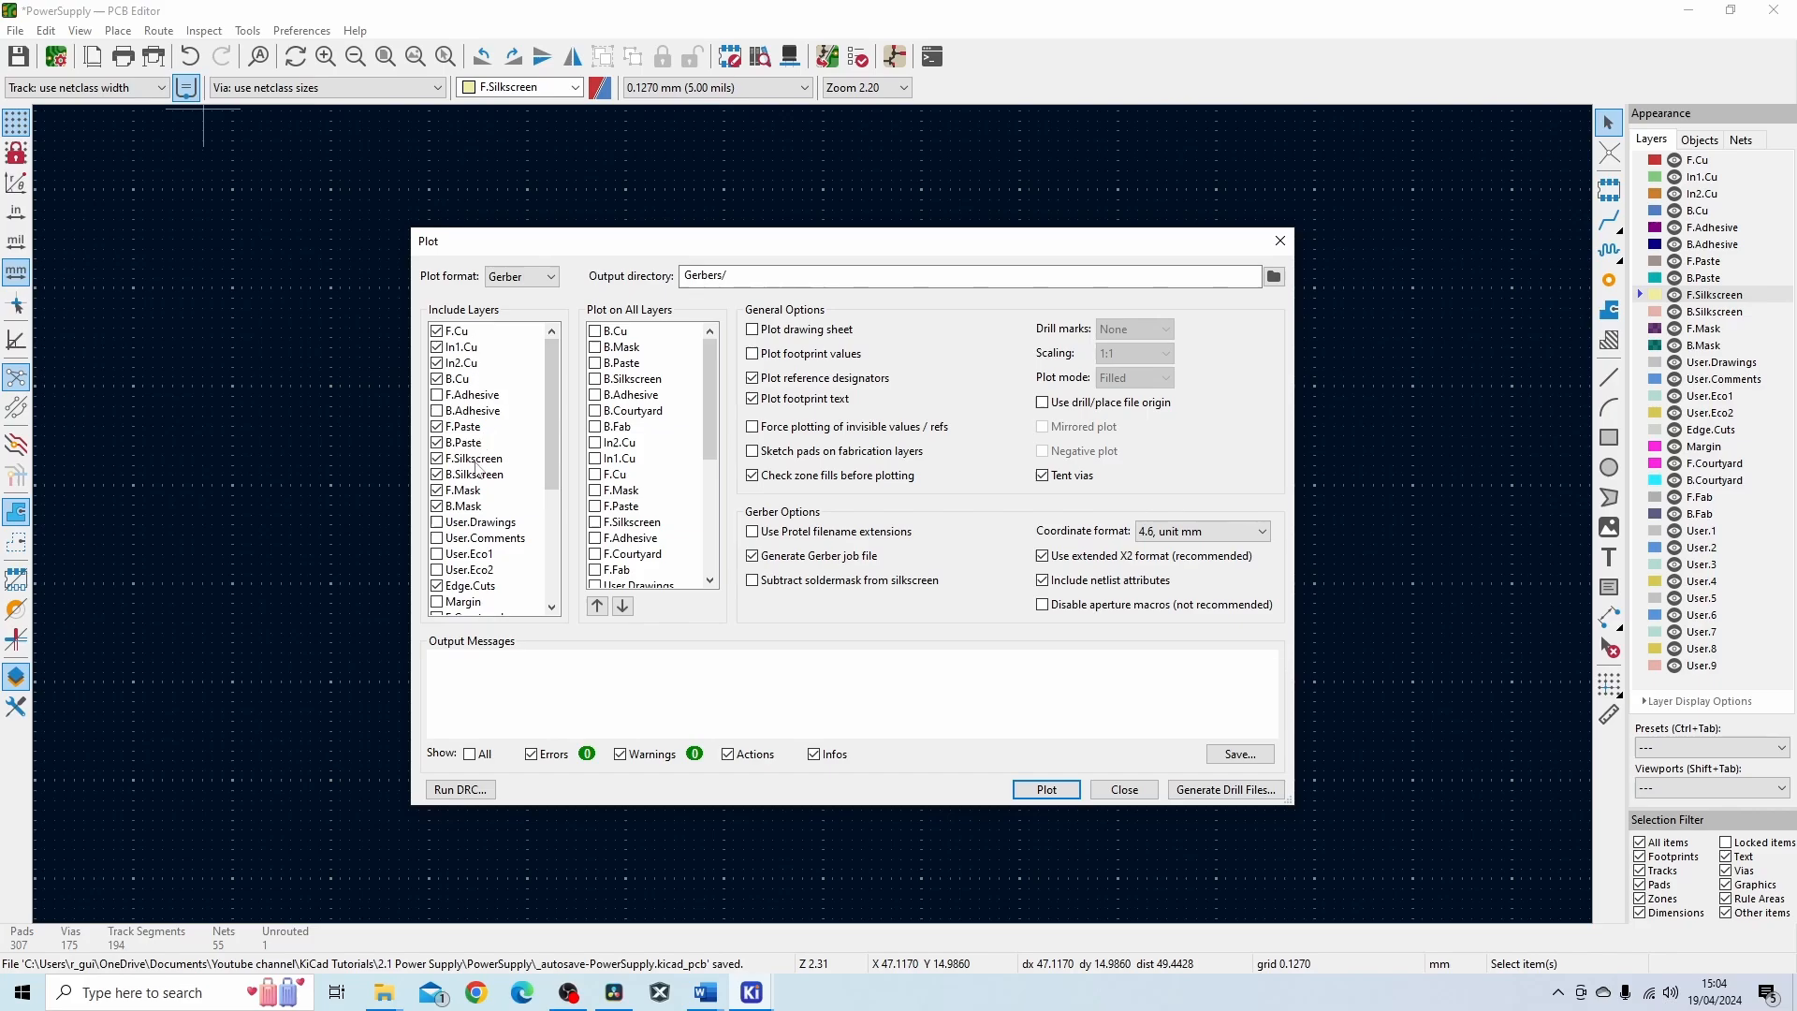
mouse_move(464, 601)
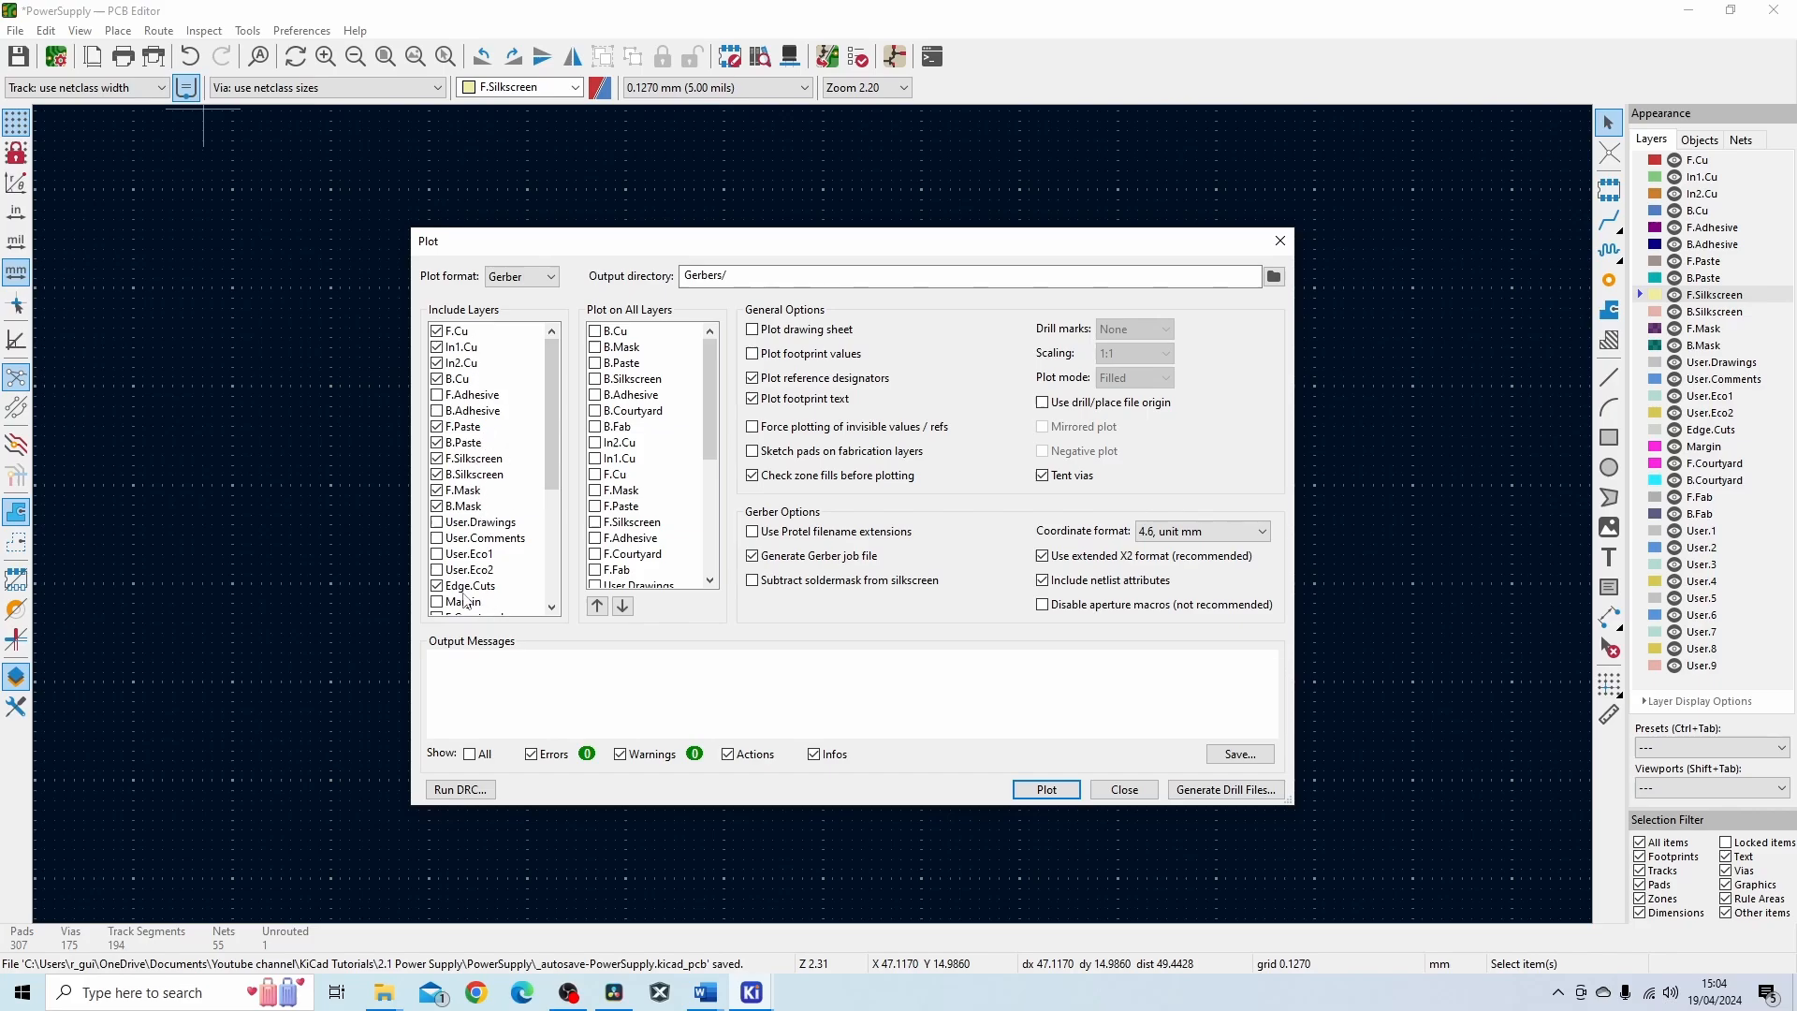
mouse_move(1046, 790)
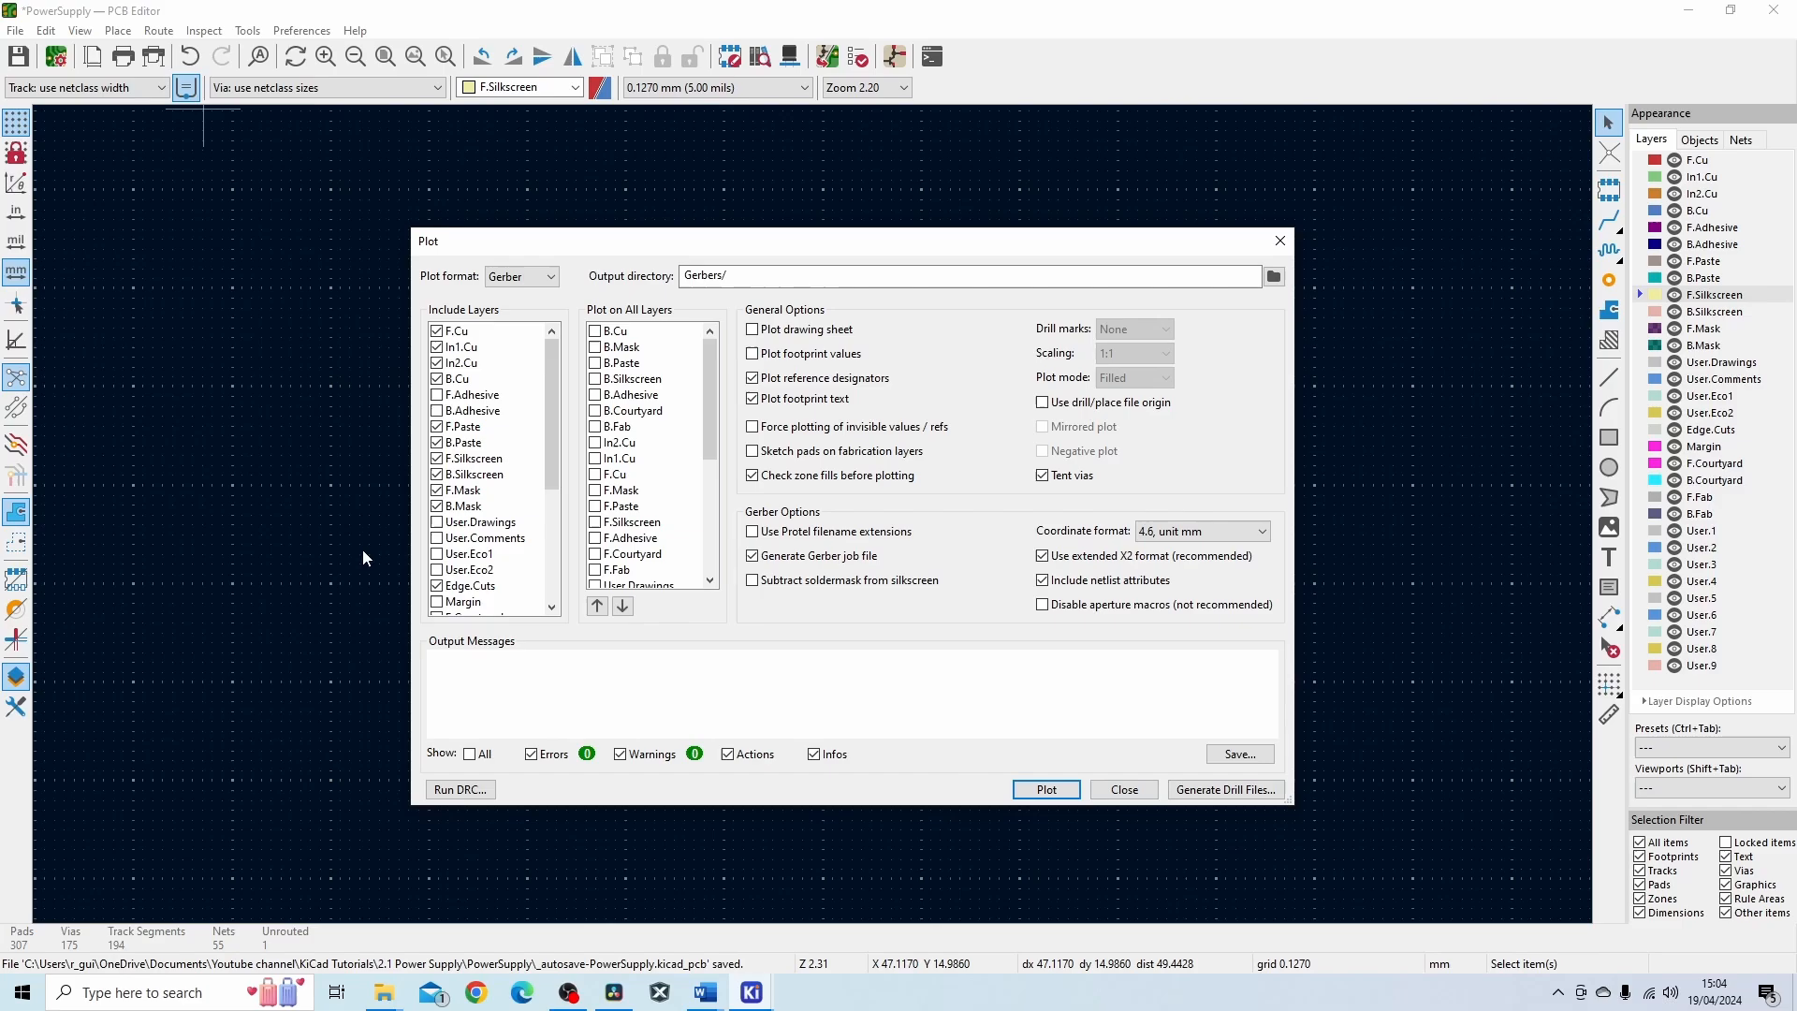
mouse_move(834, 657)
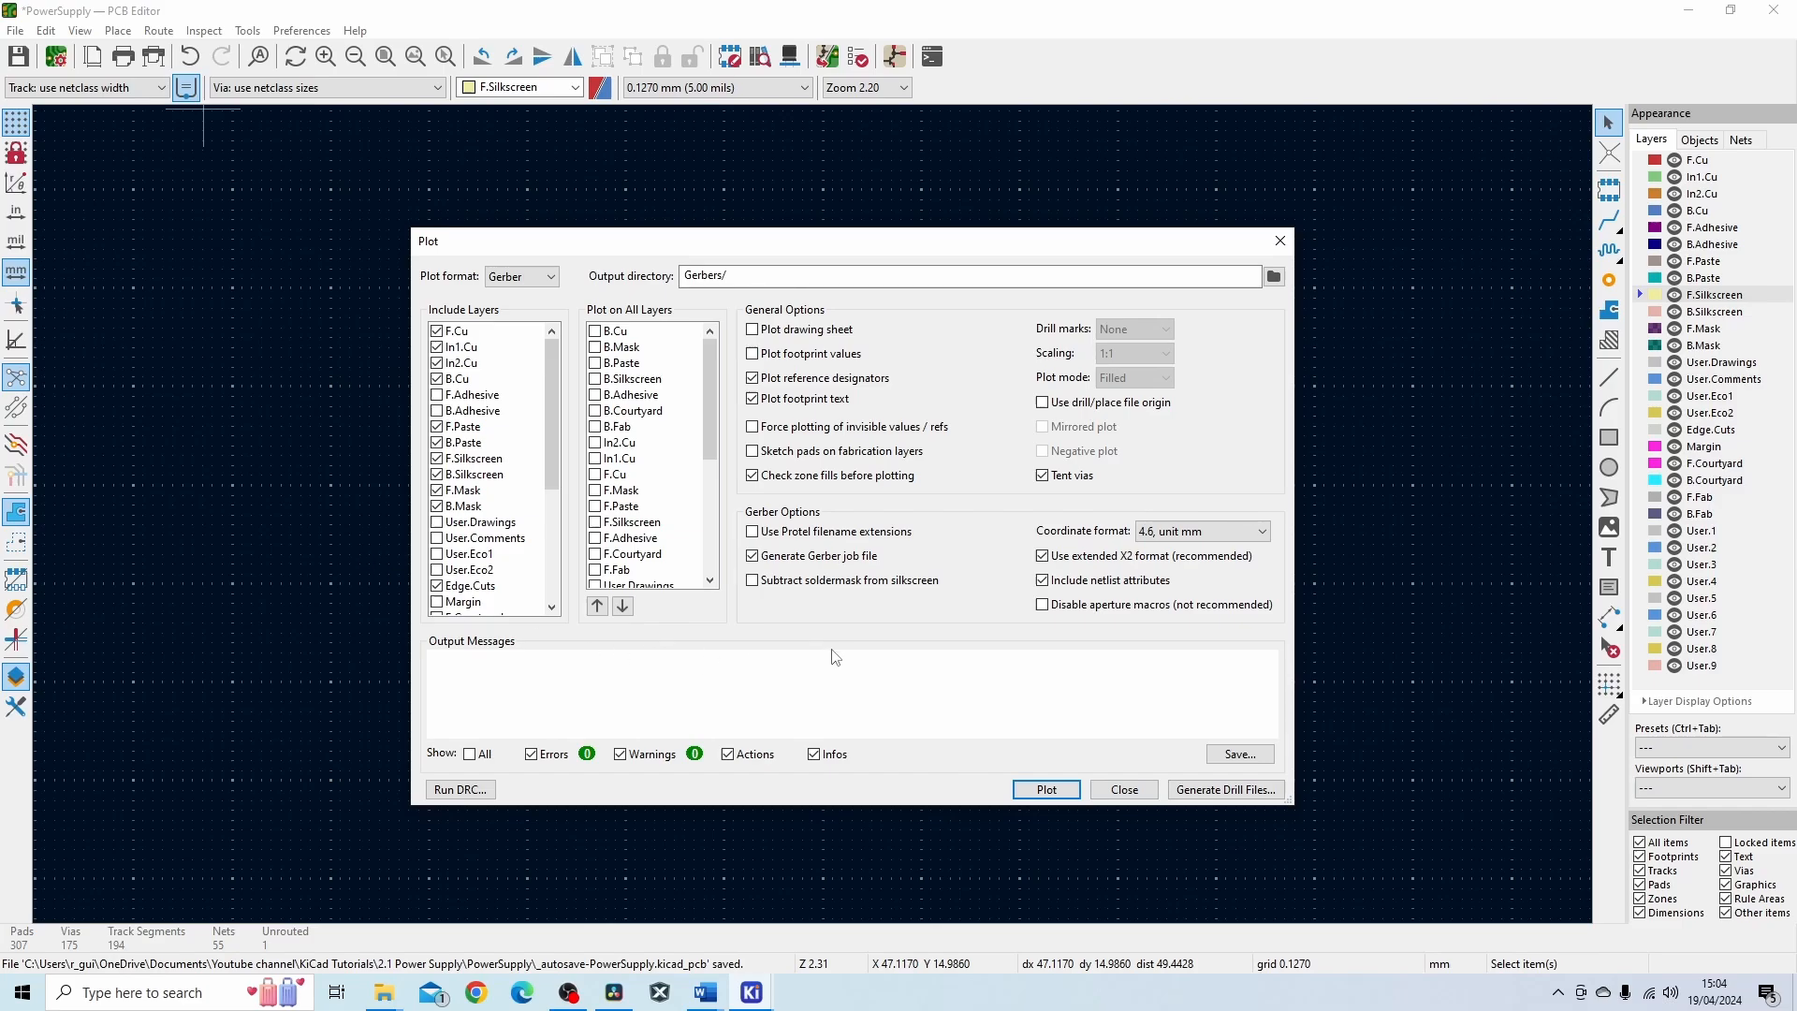
mouse_move(1107, 783)
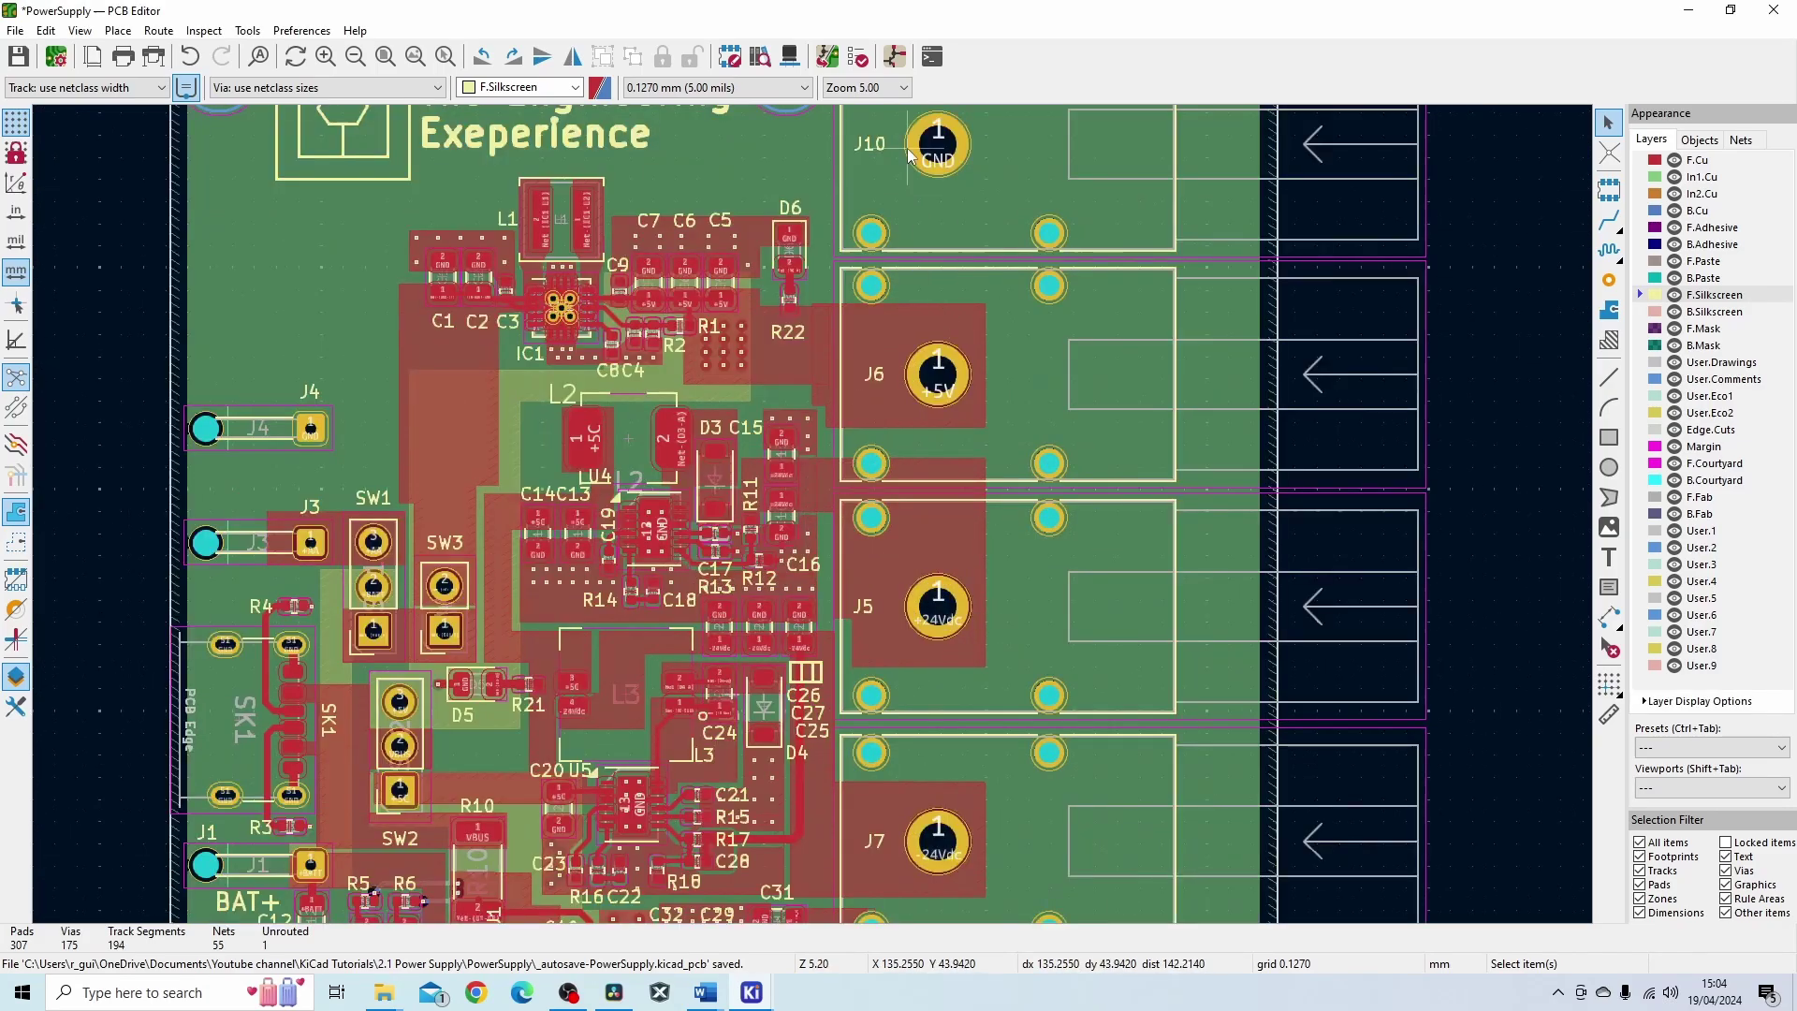
mouse_move(880, 298)
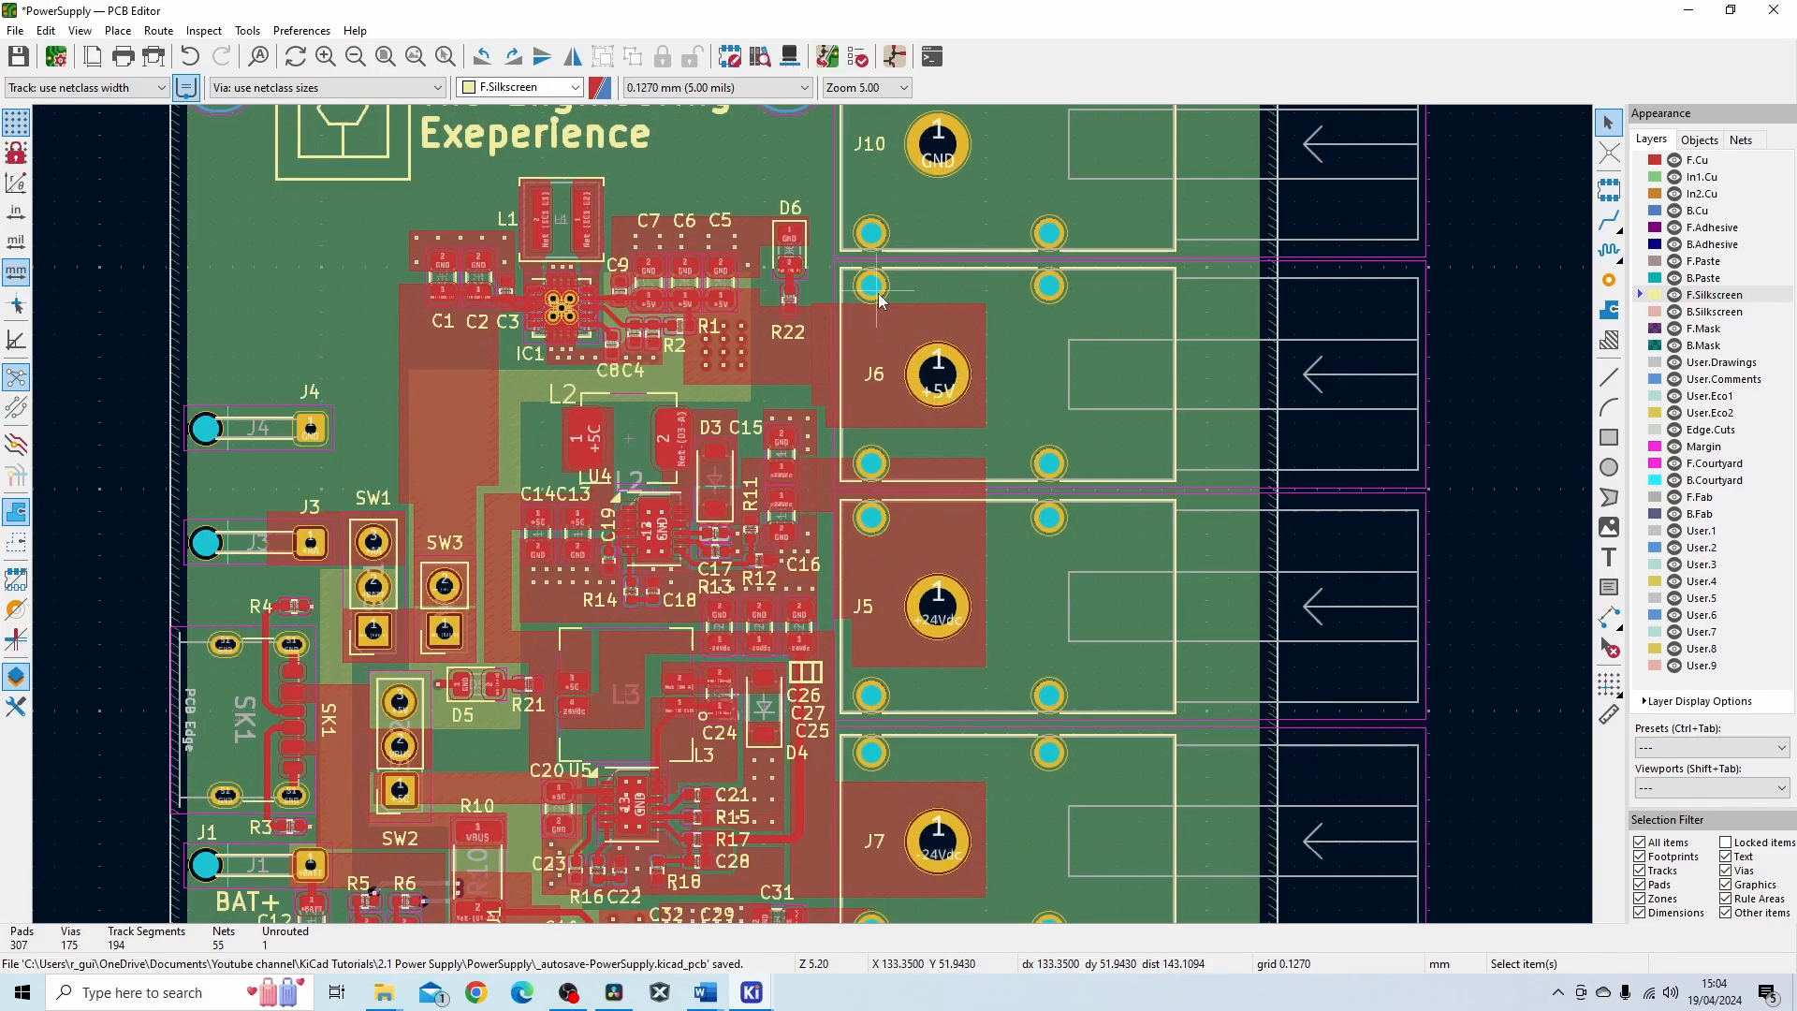
mouse_move(934, 369)
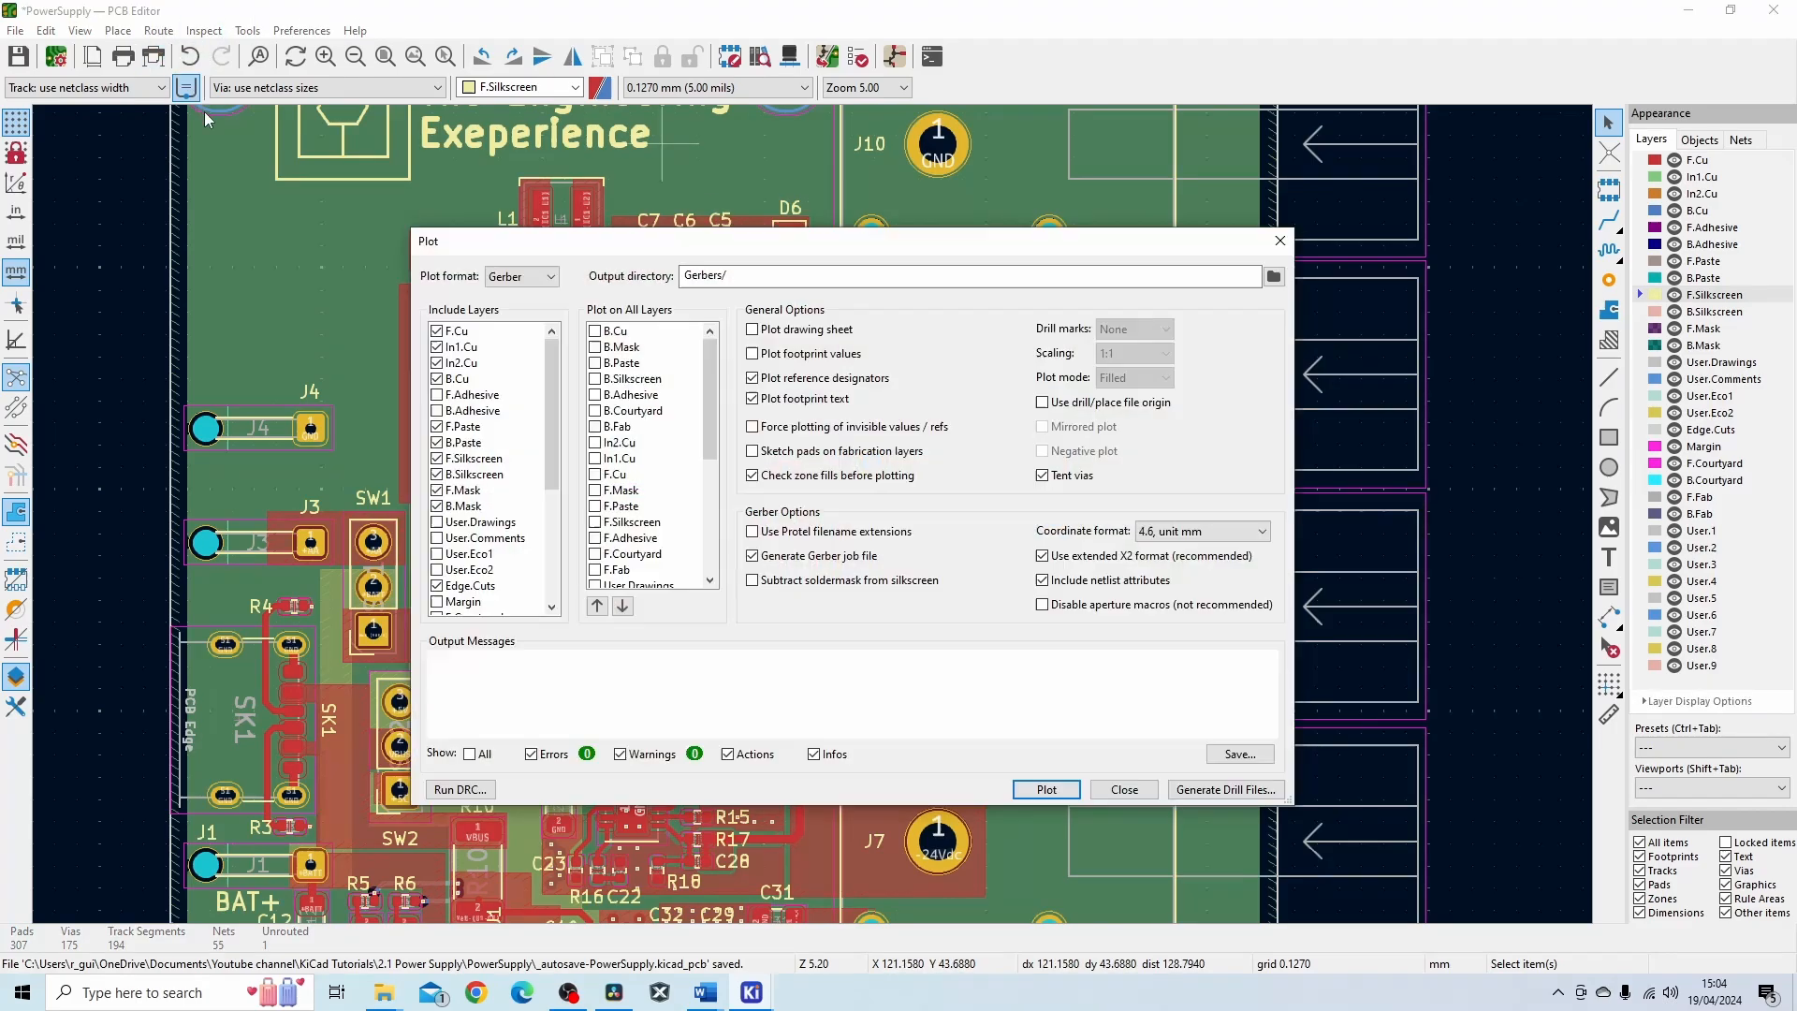
mouse_move(1224, 790)
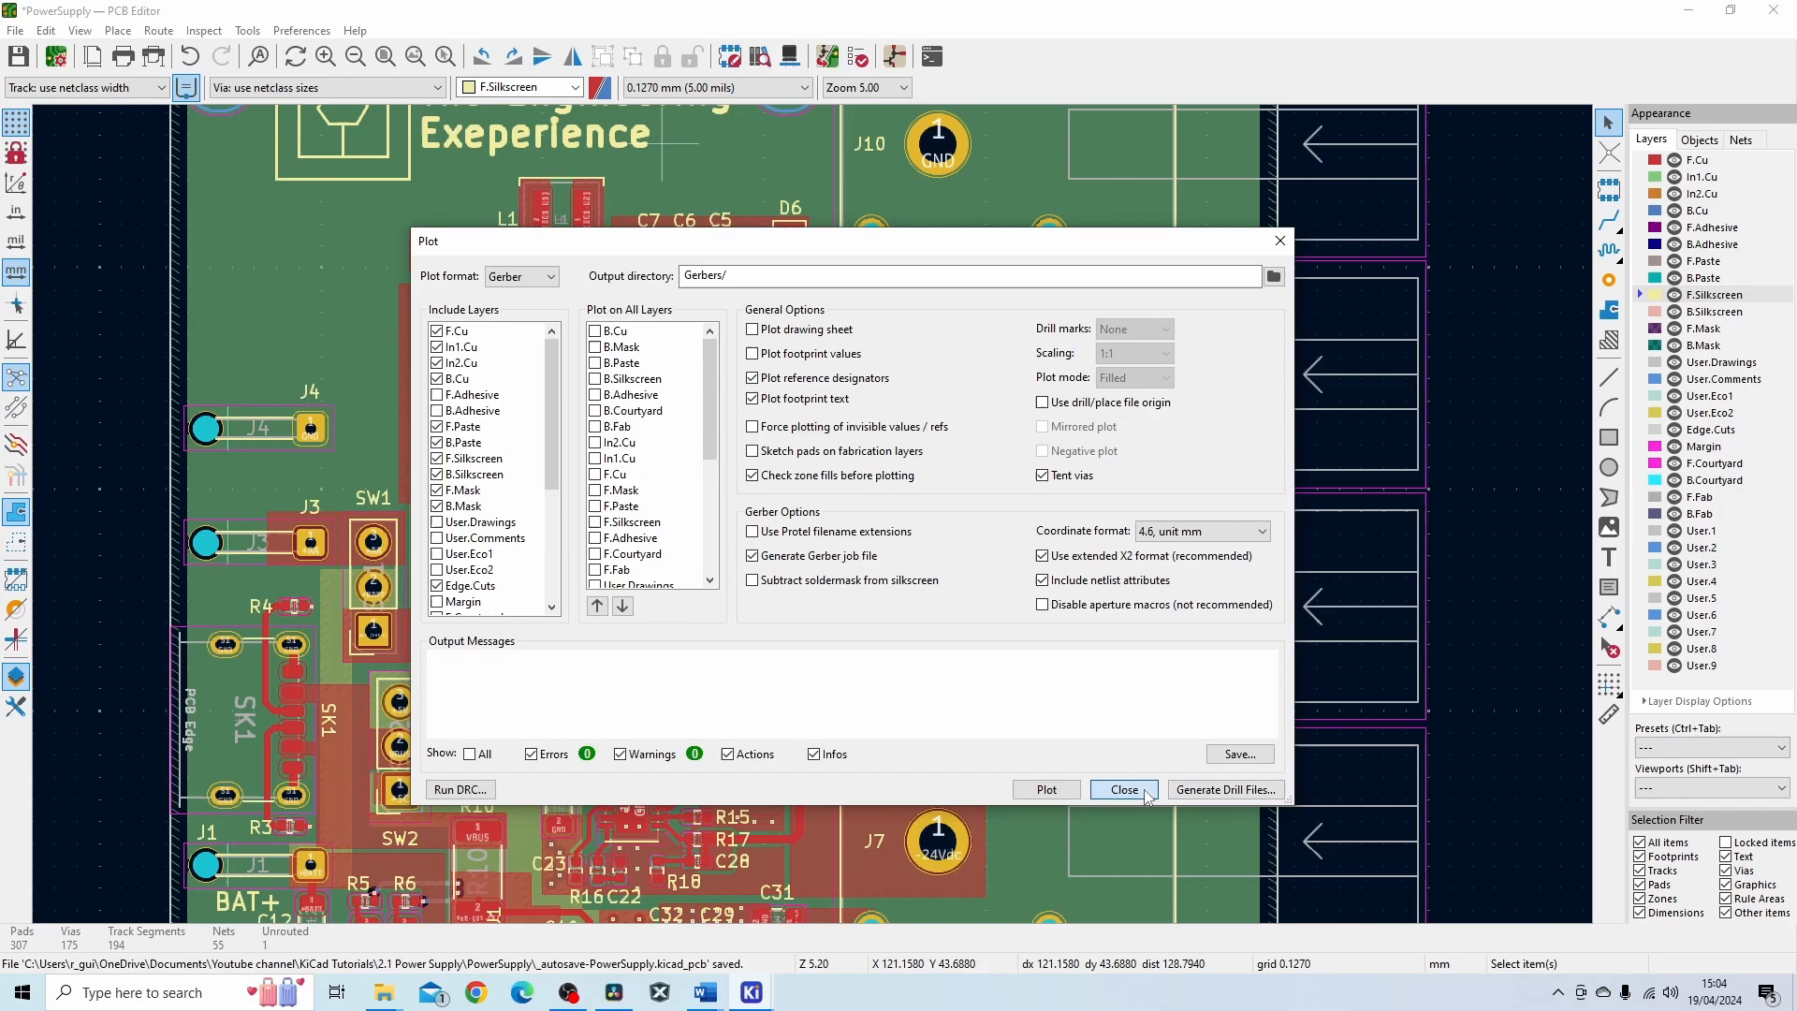
Dismiss the Plot dialog and return to the board.
click(1123, 790)
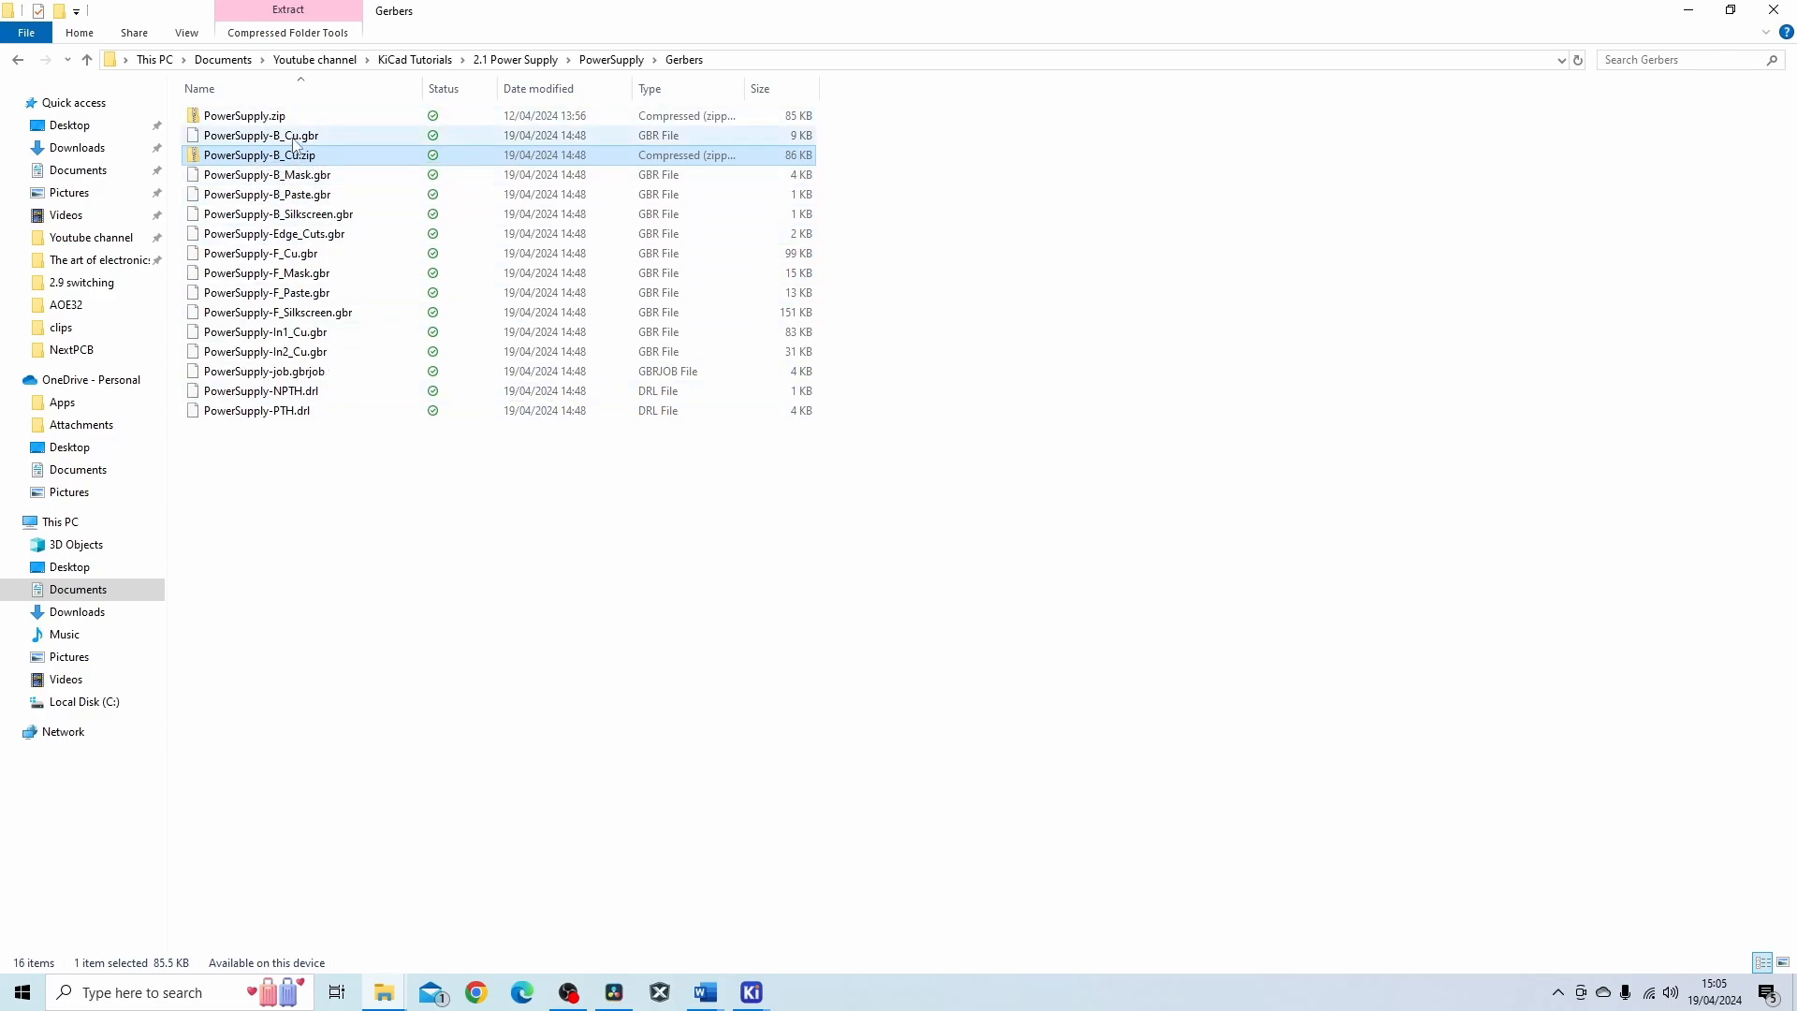
Go through the B.Cu and In2.Cu Gerbers and add the plated drill file to the selection.
click(260, 135)
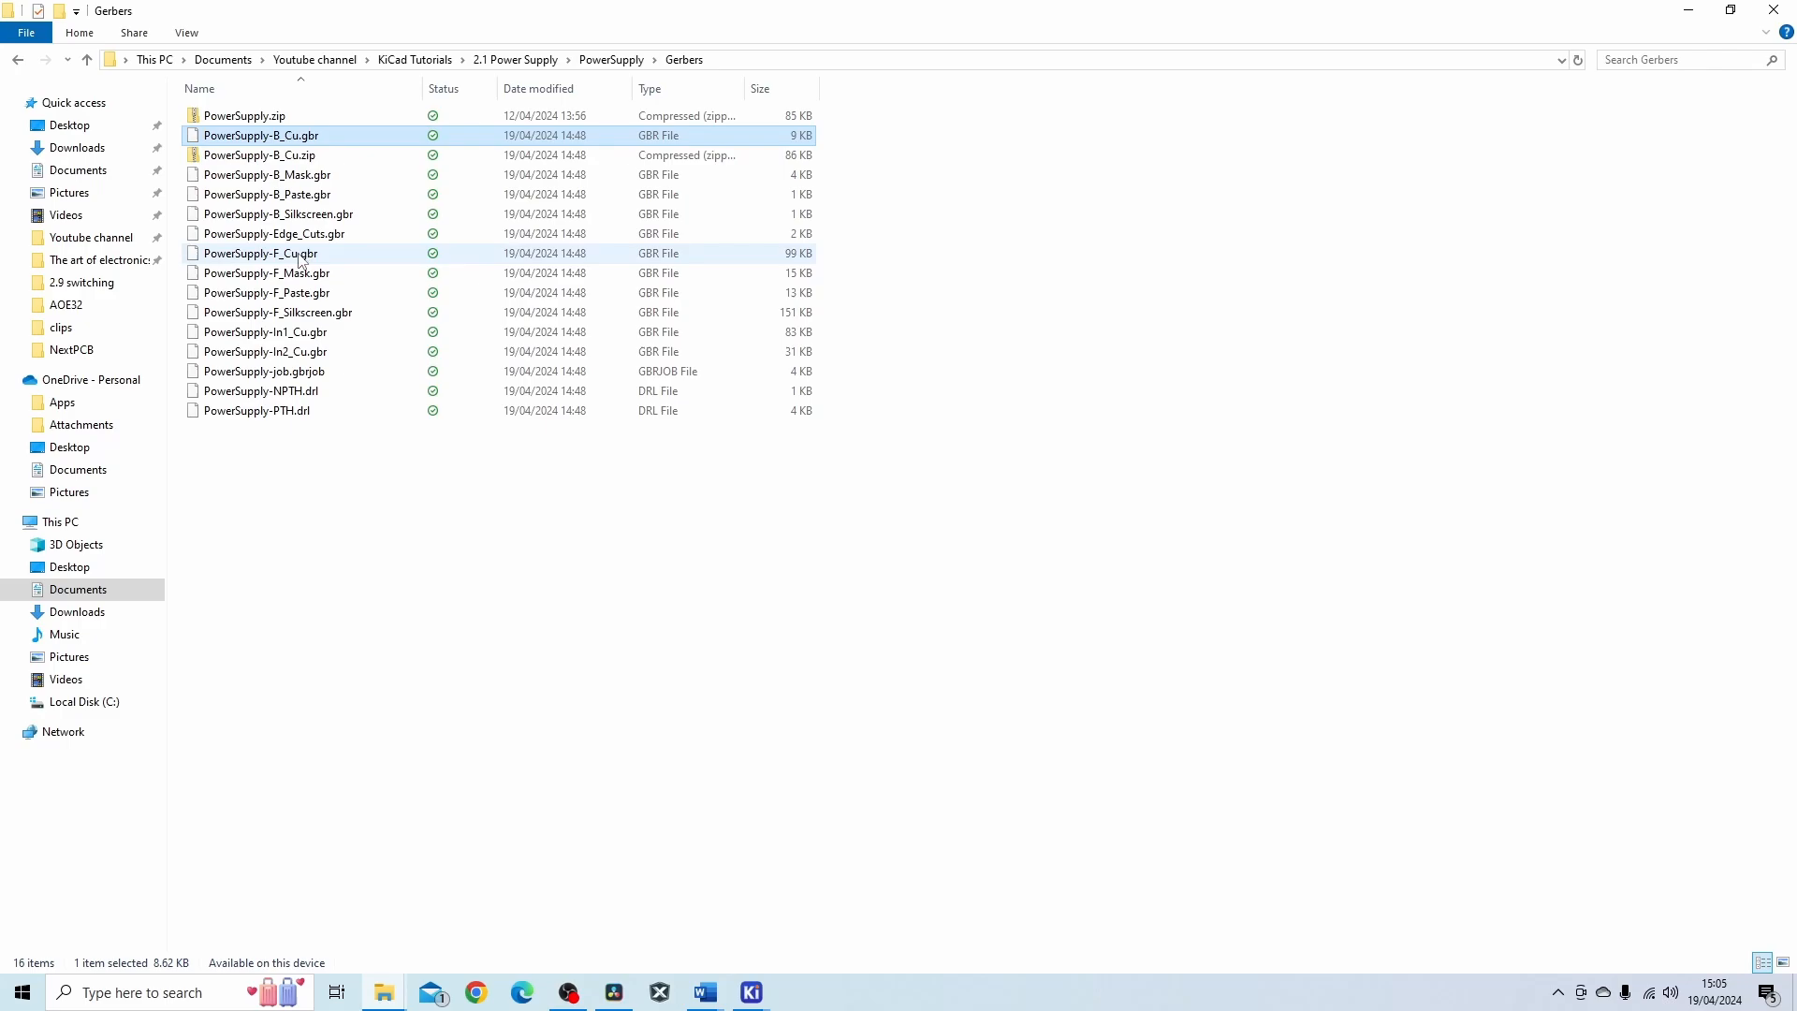
click(265, 351)
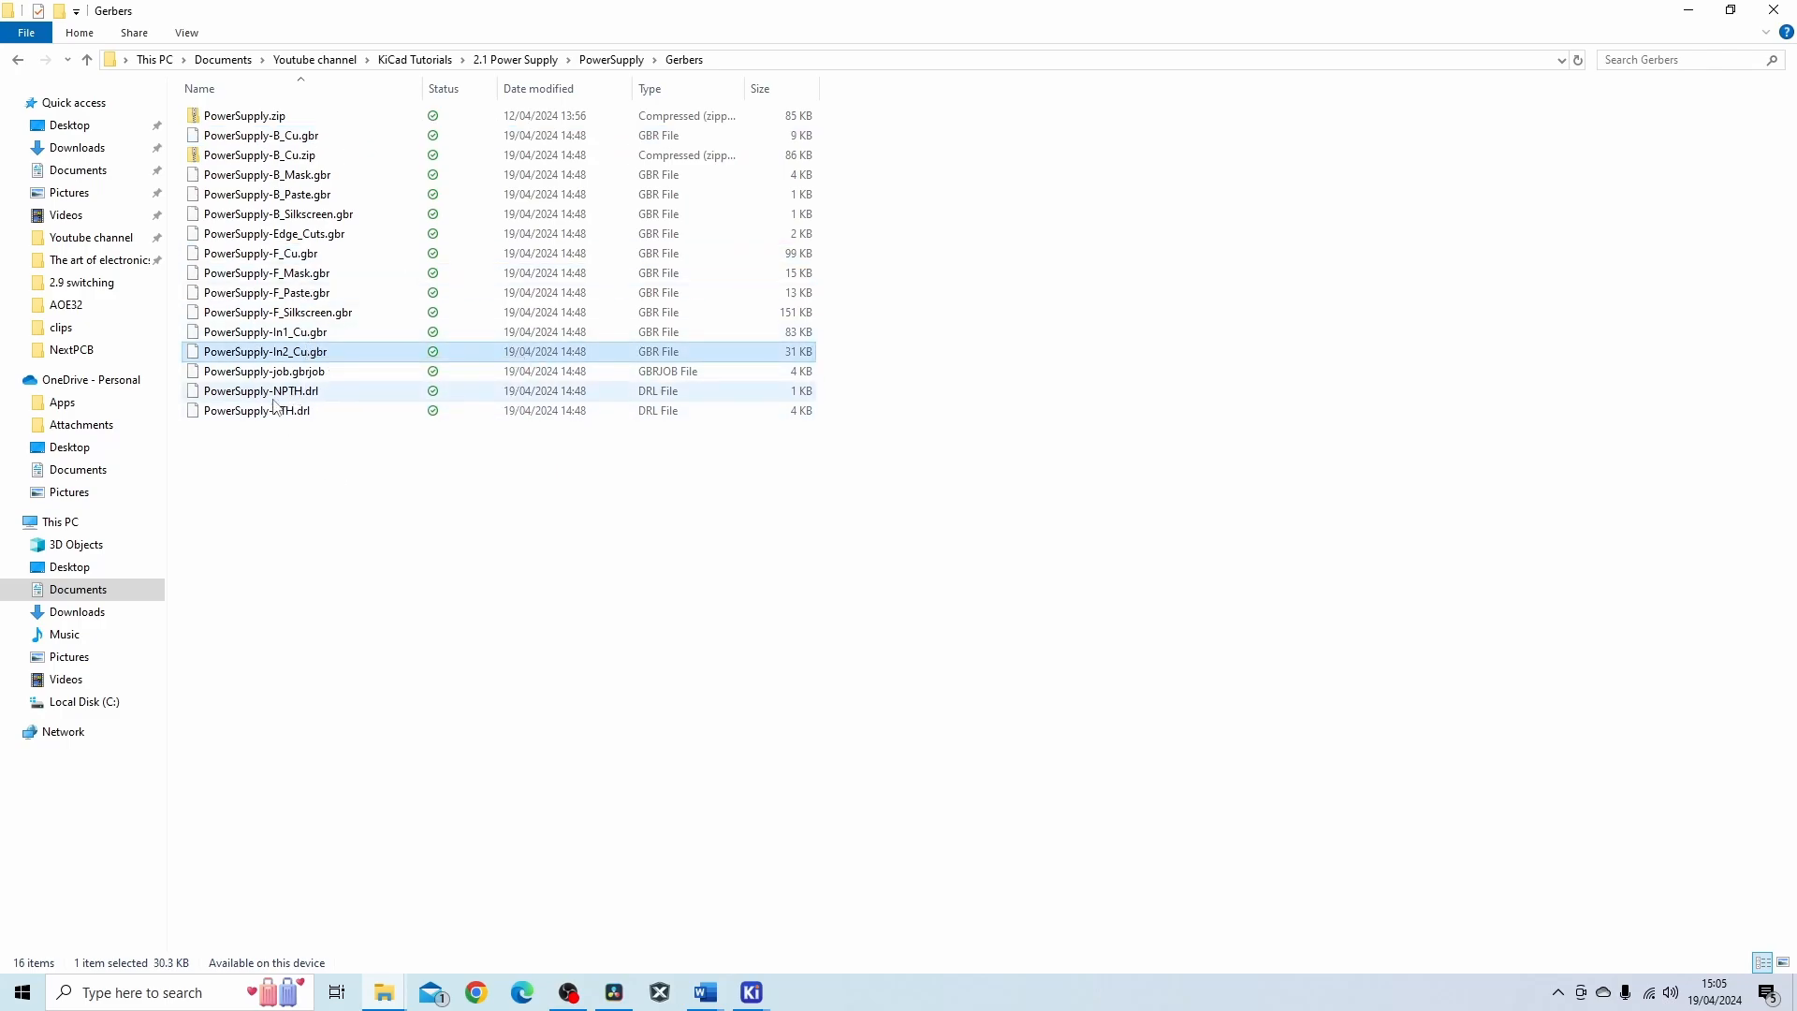
mouse_move(261, 410)
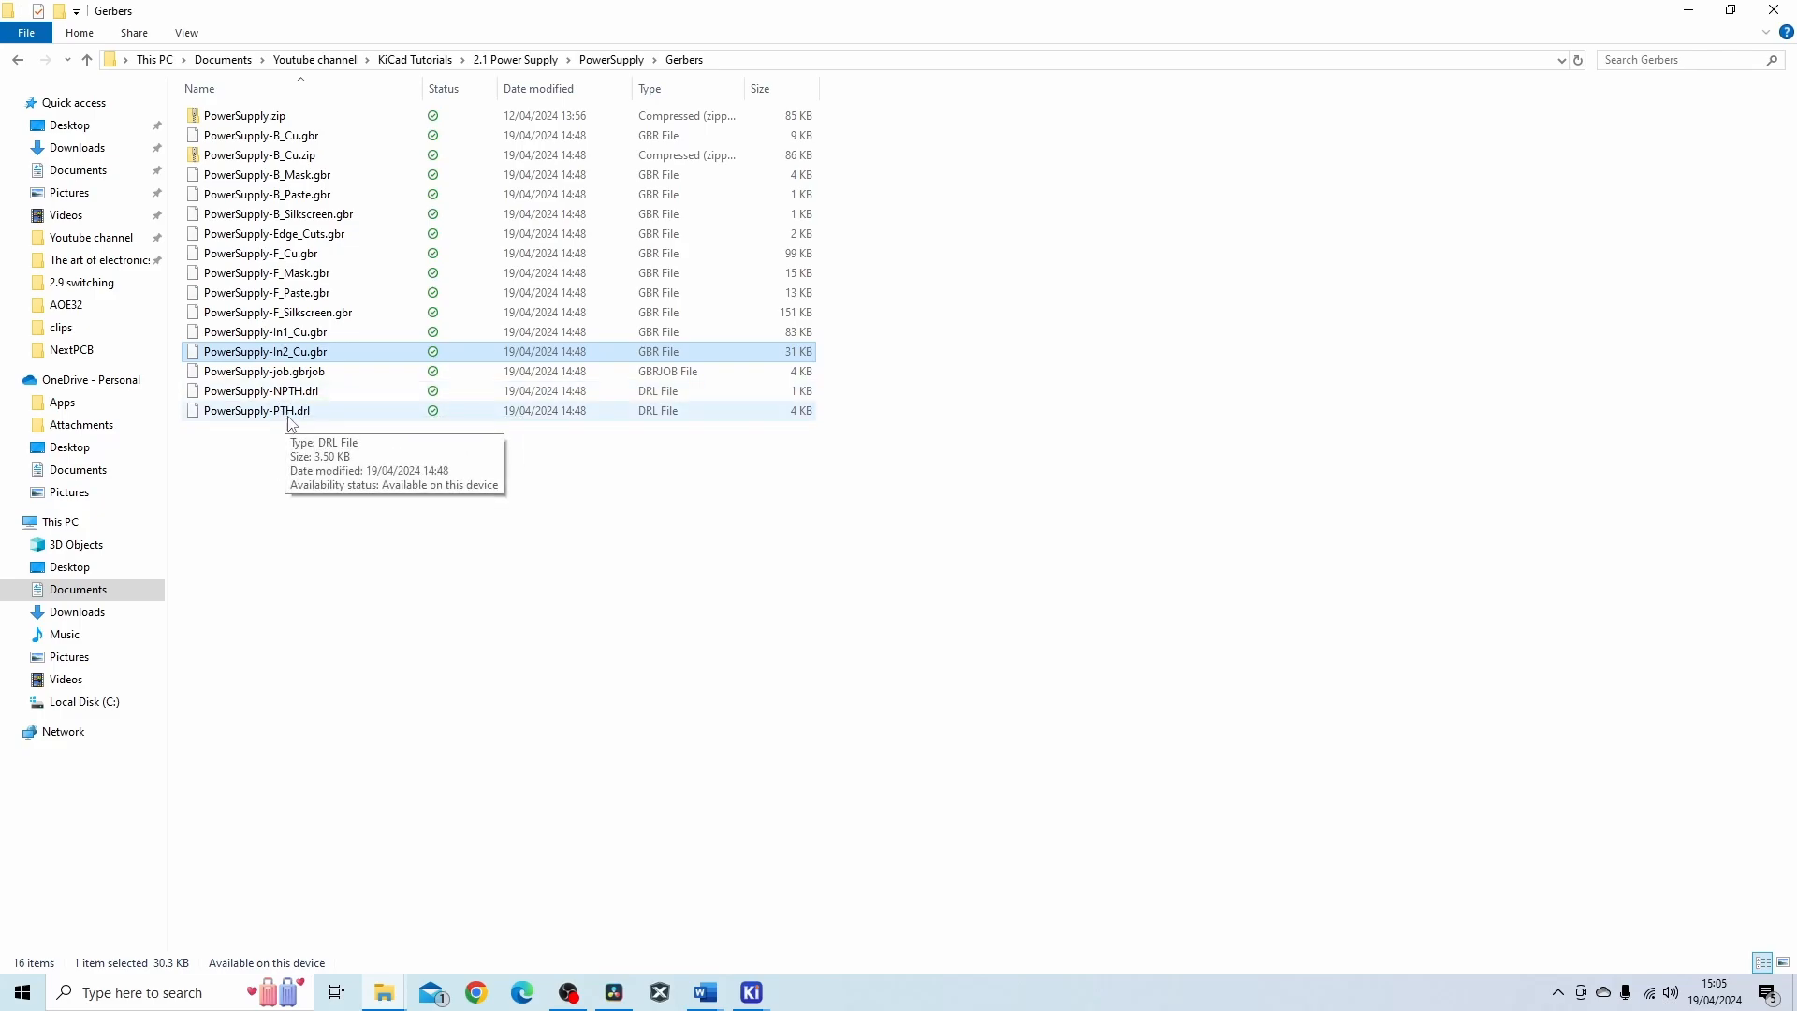
mouse_move(275, 391)
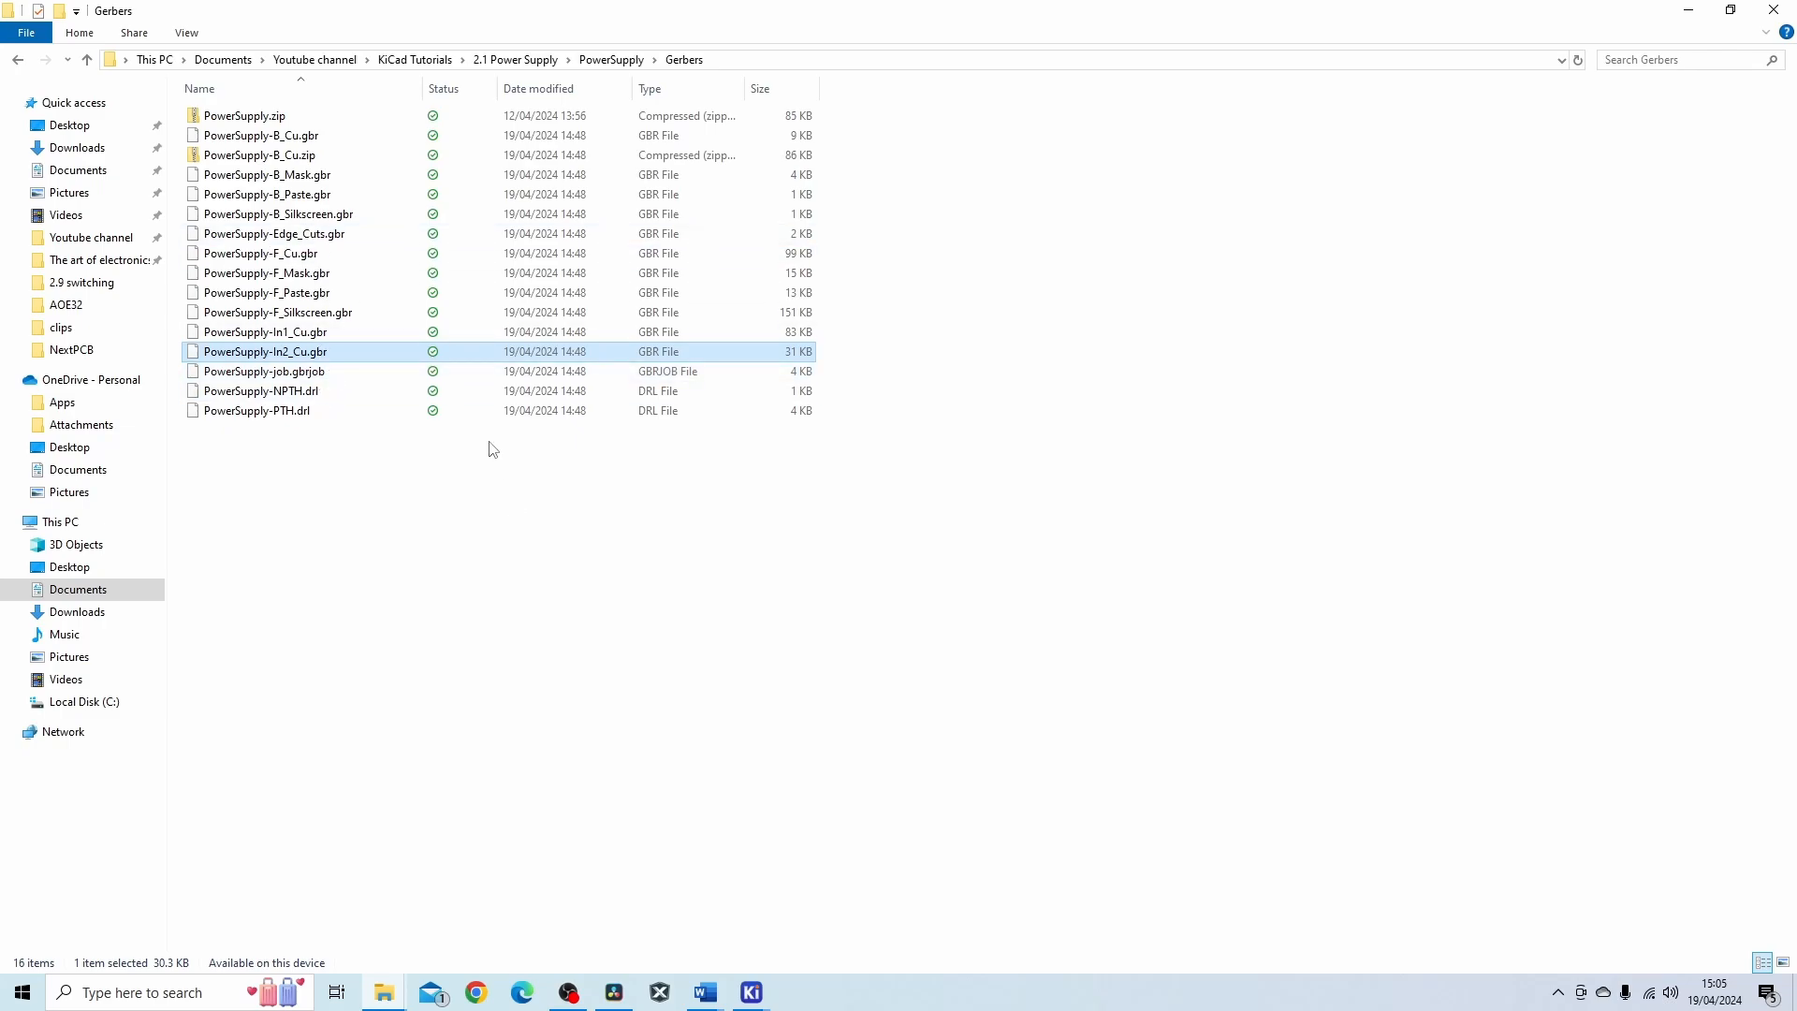
mouse_move(356, 325)
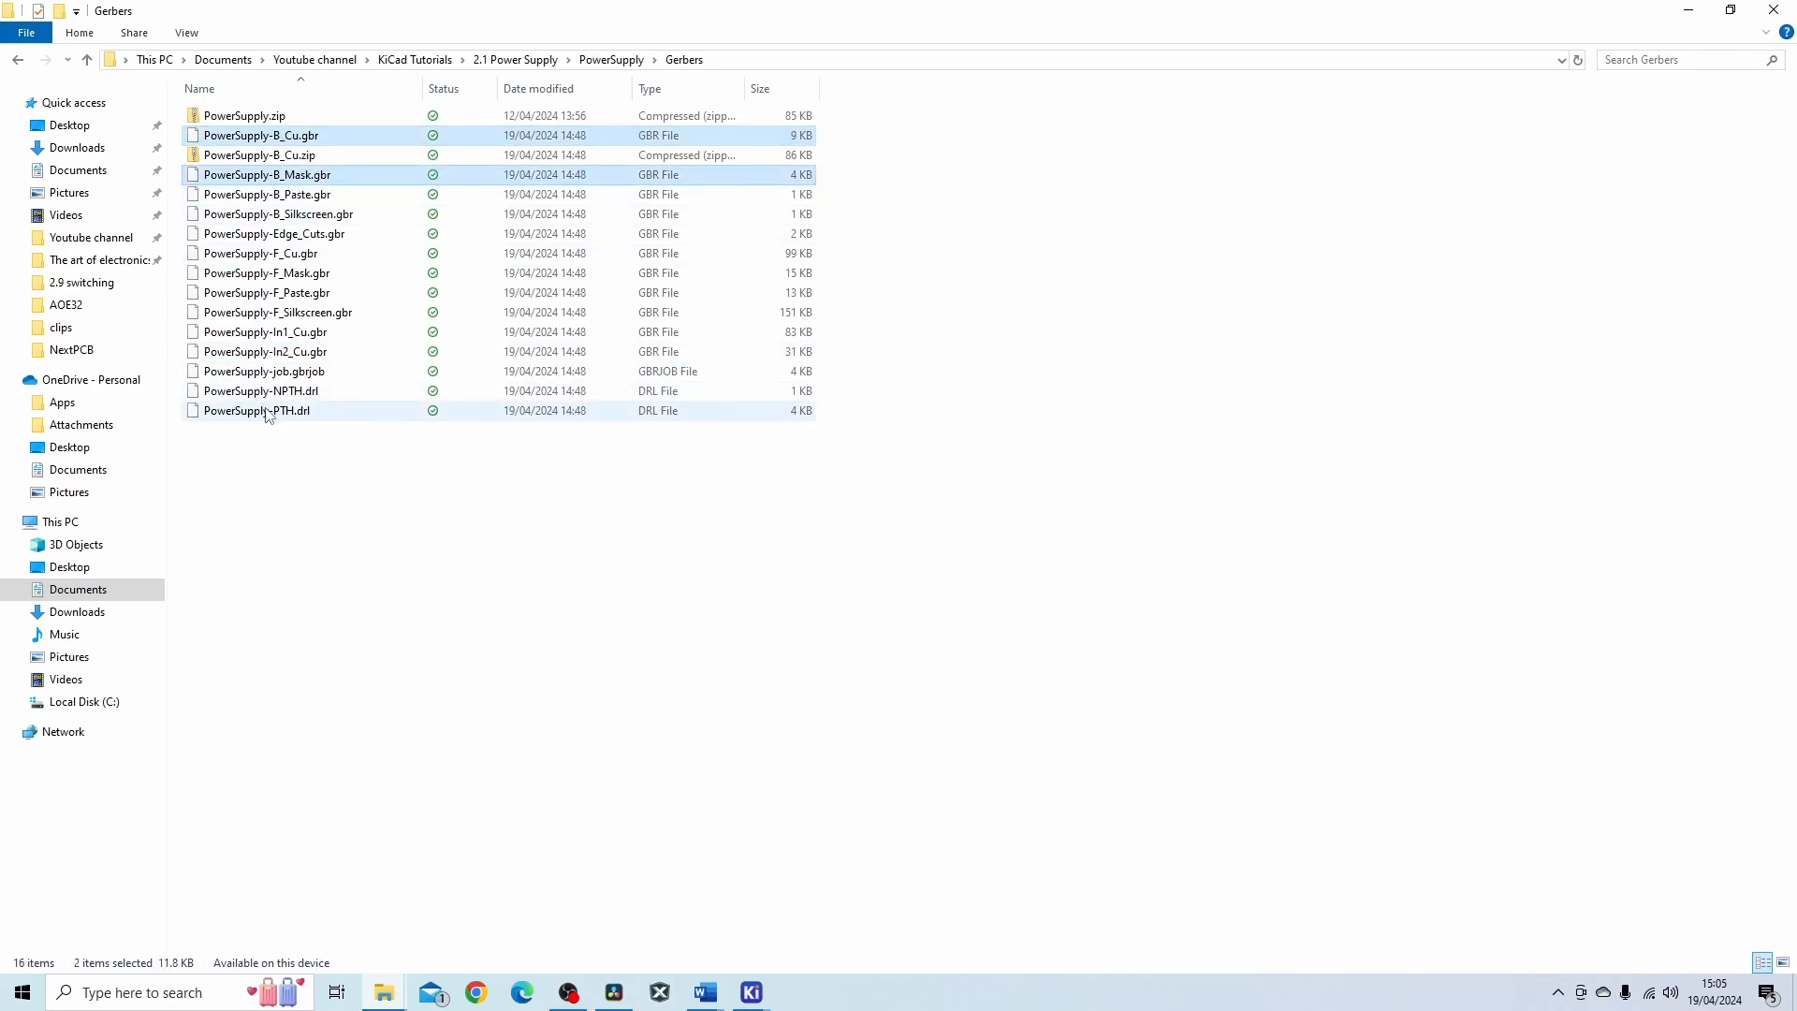
click(256, 410)
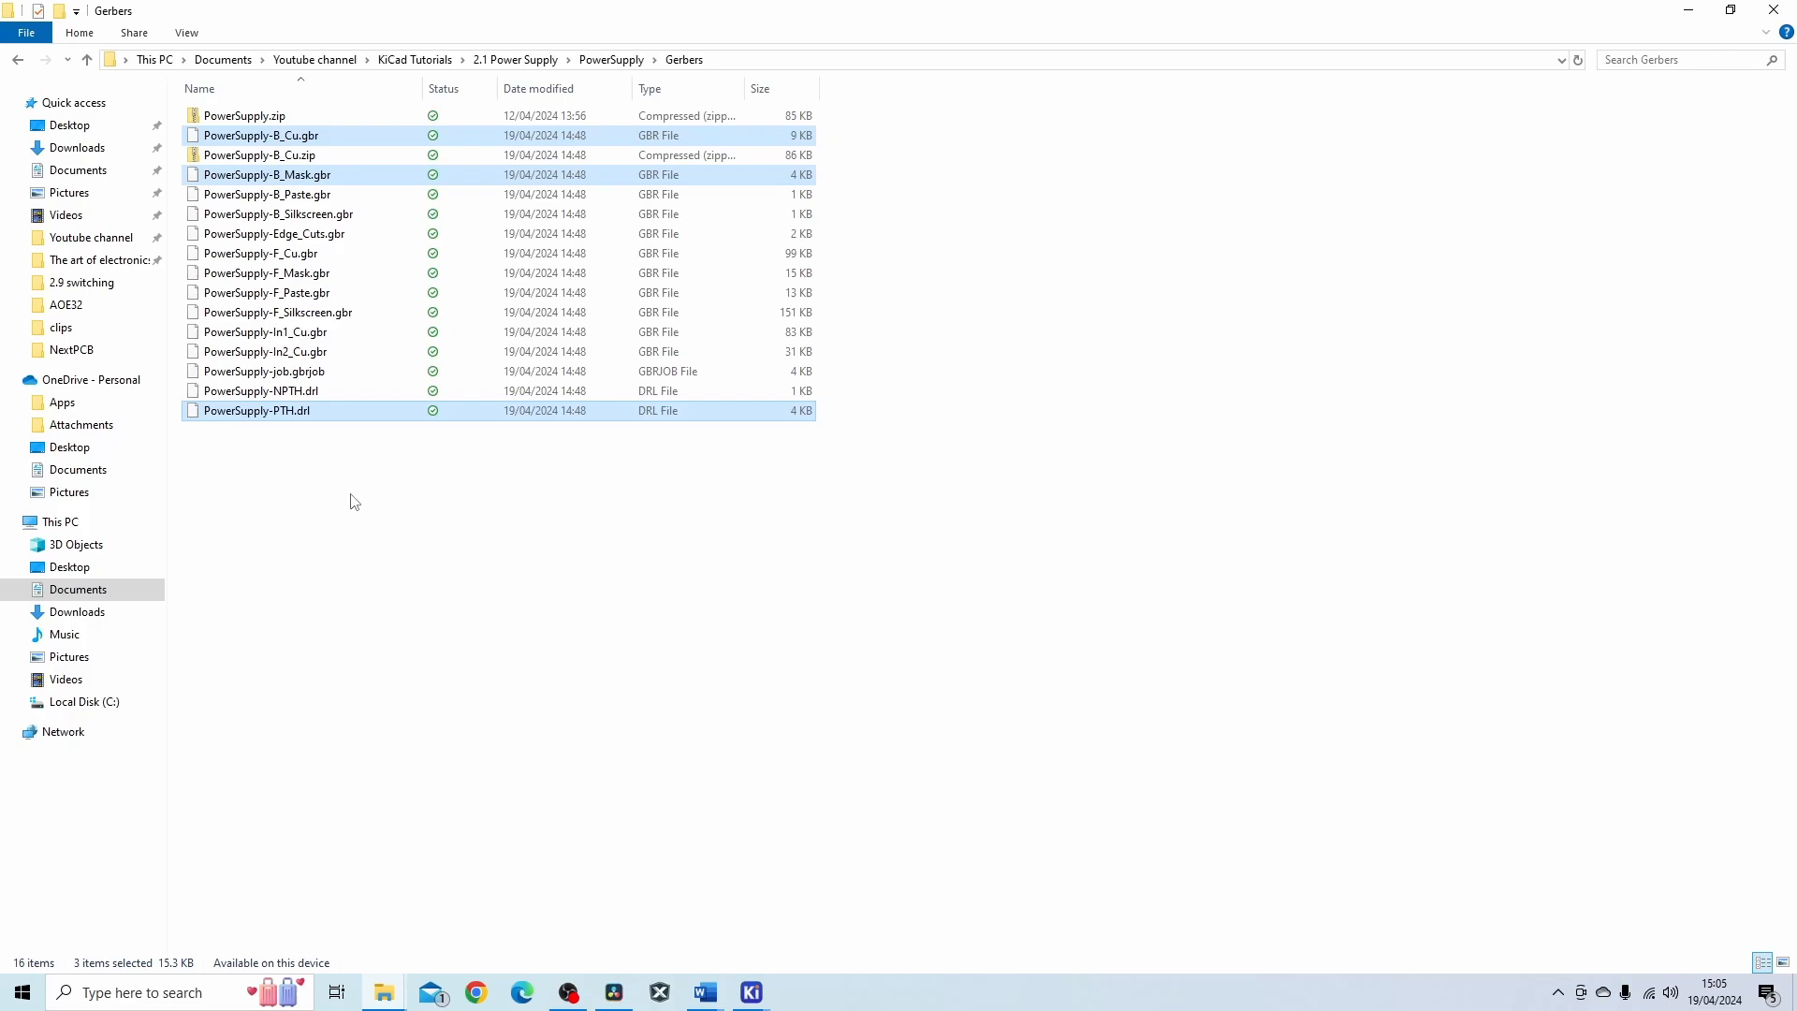
mouse_move(321, 81)
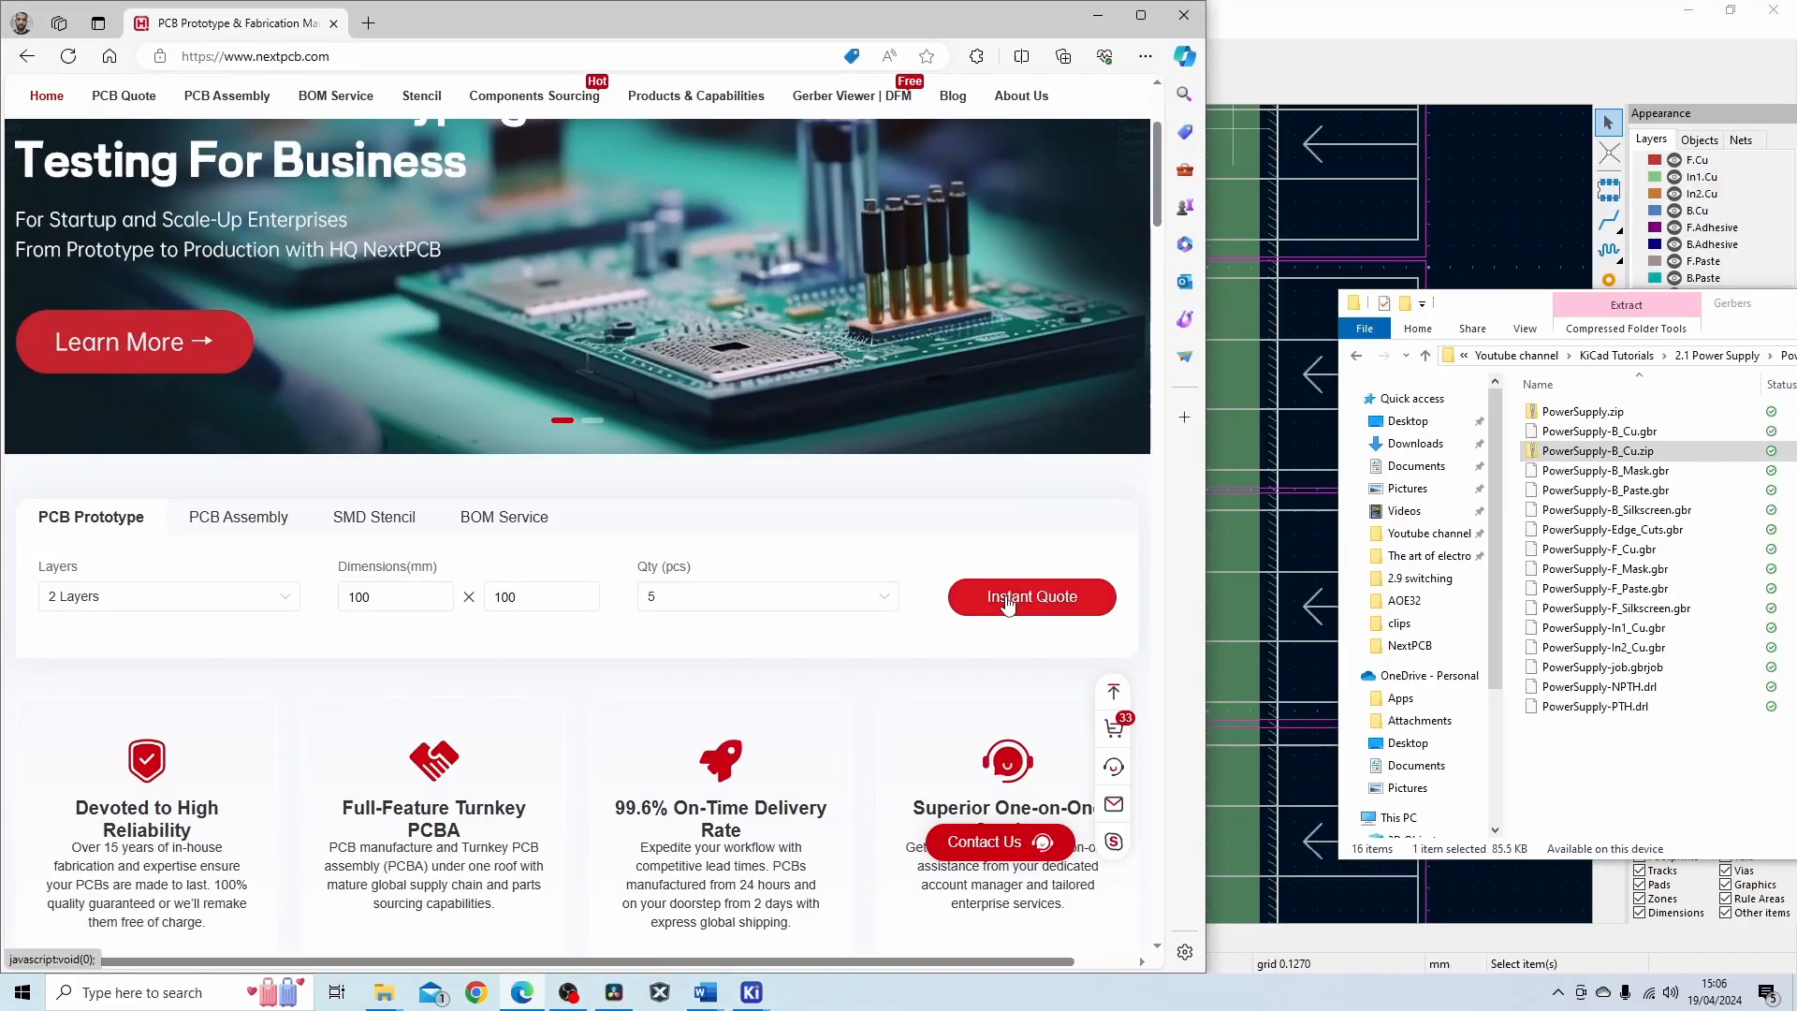
Start an instant quote and review the parsed 4-layer 63.5 × 67.6 mm board.
click(1030, 597)
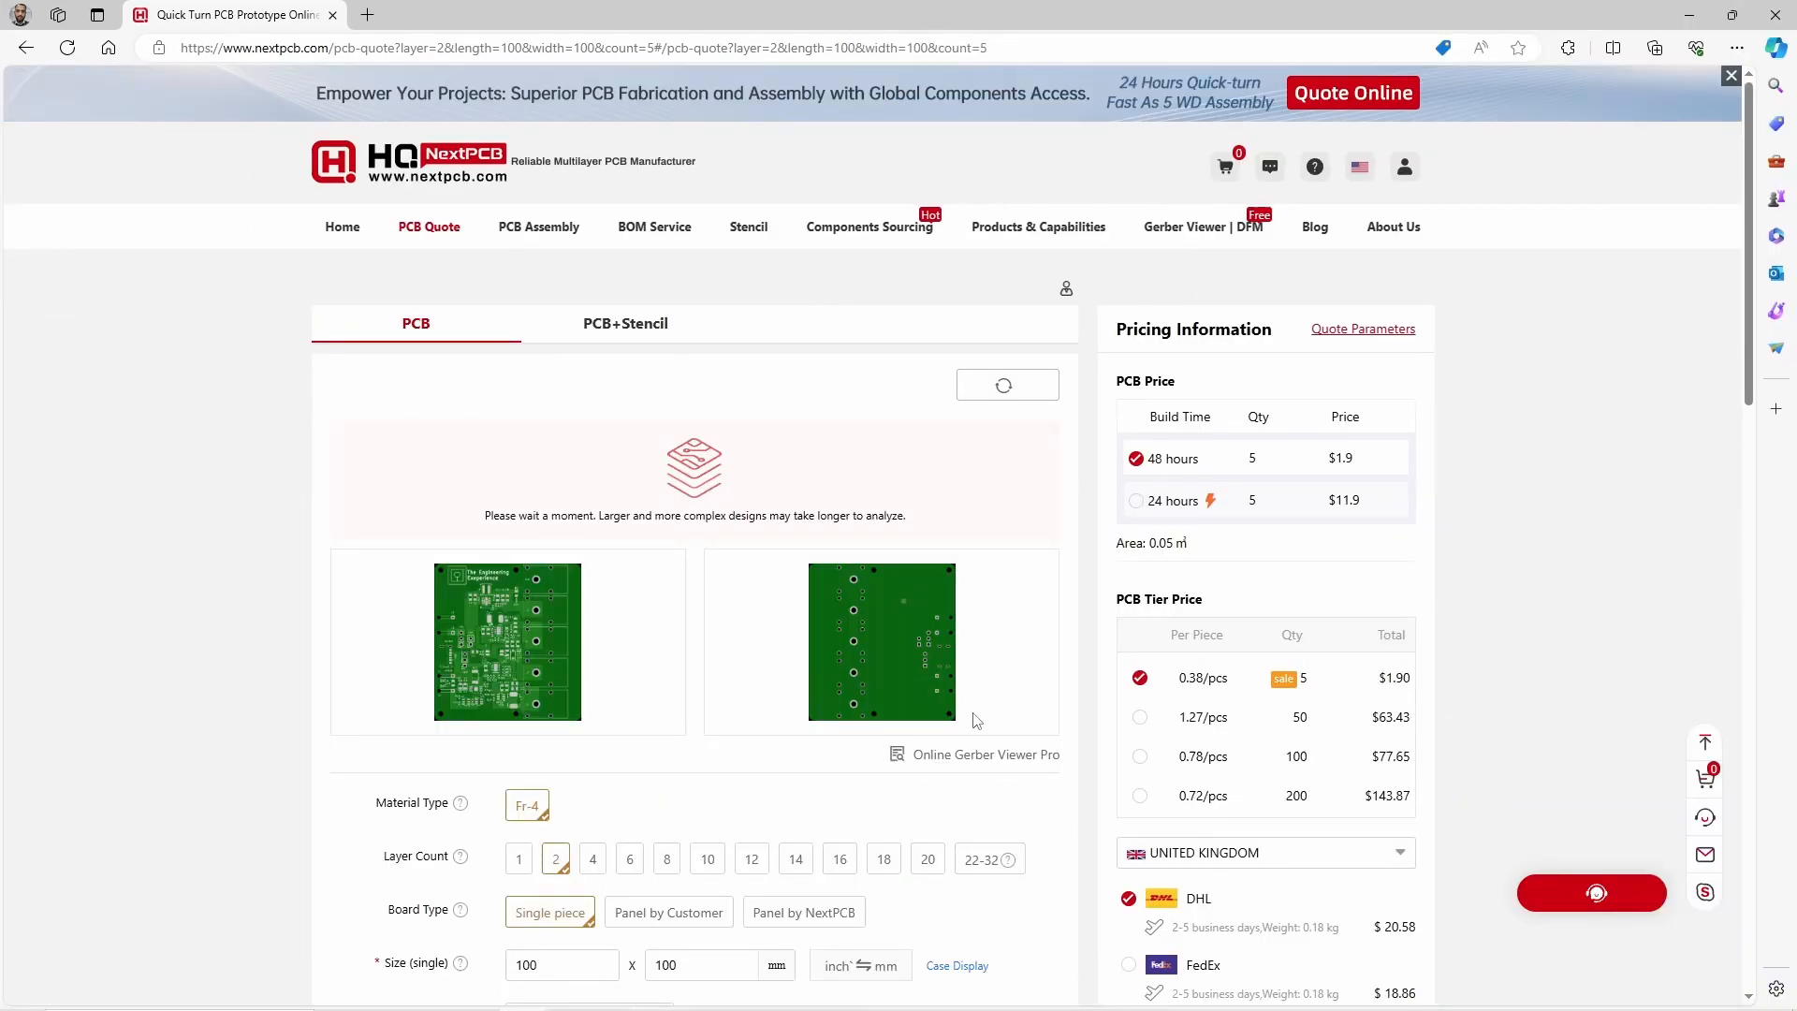
mouse_move(670, 676)
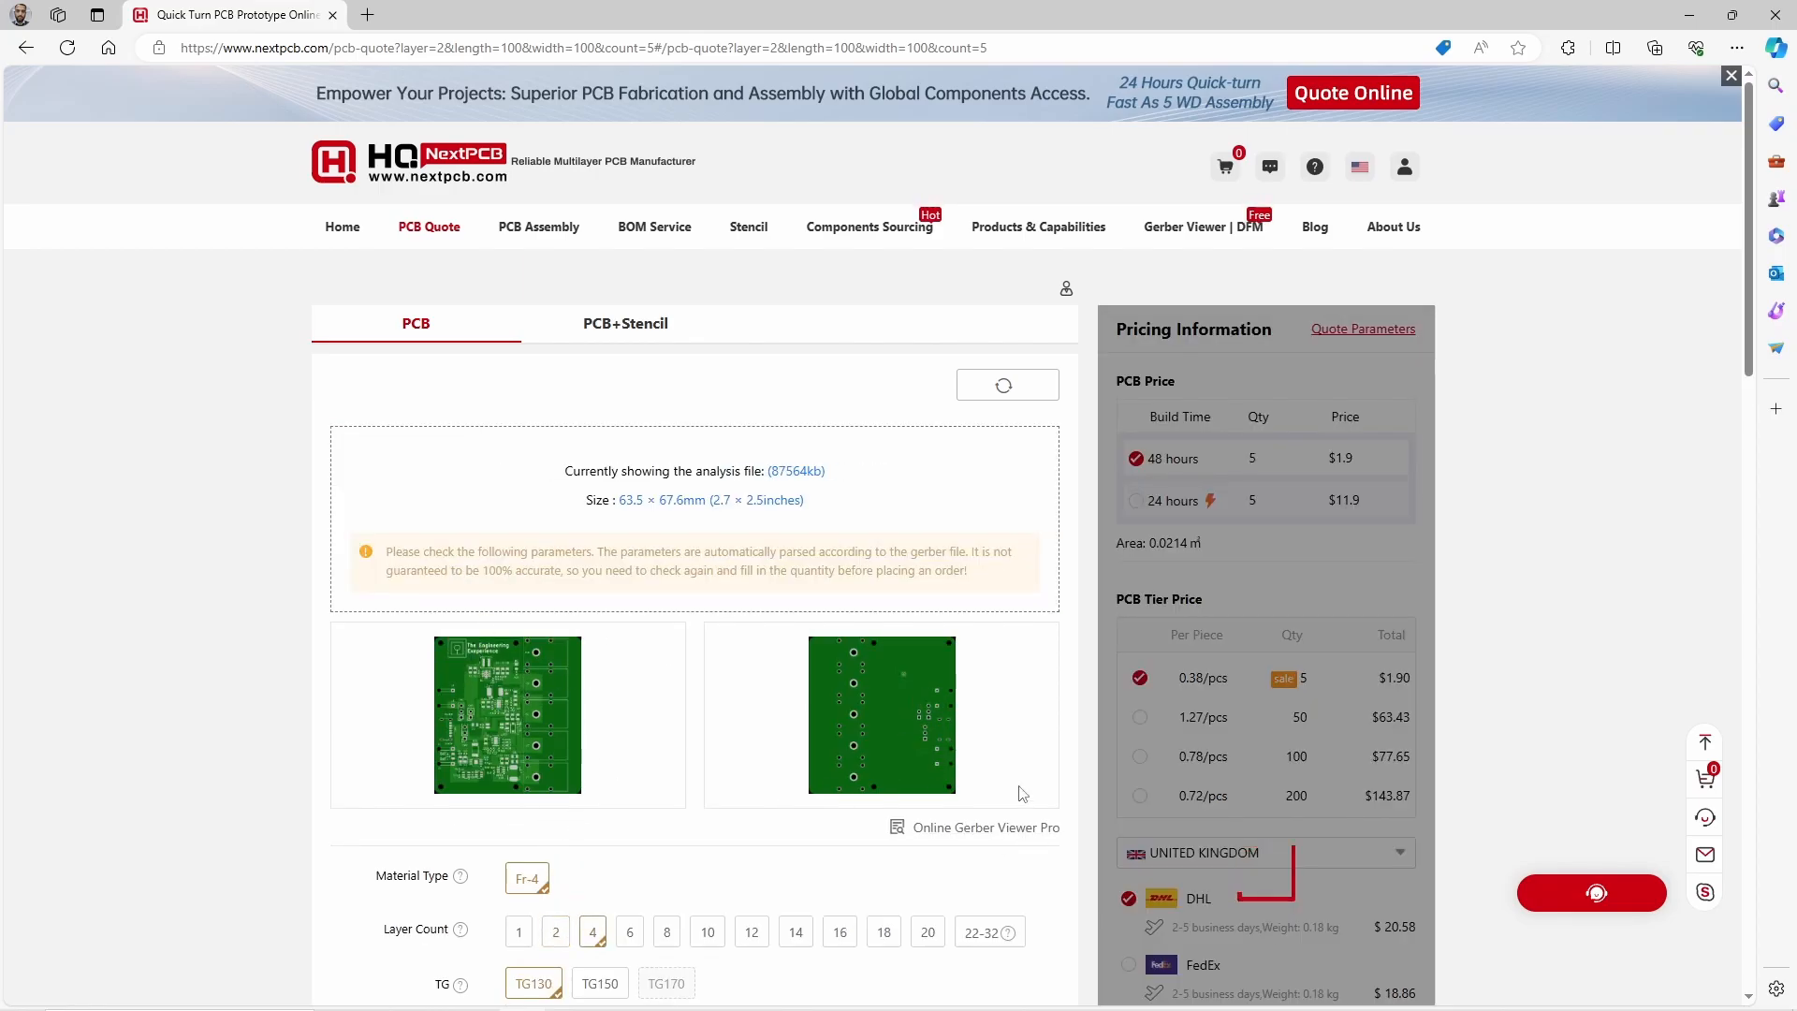
scroll(down, 3)
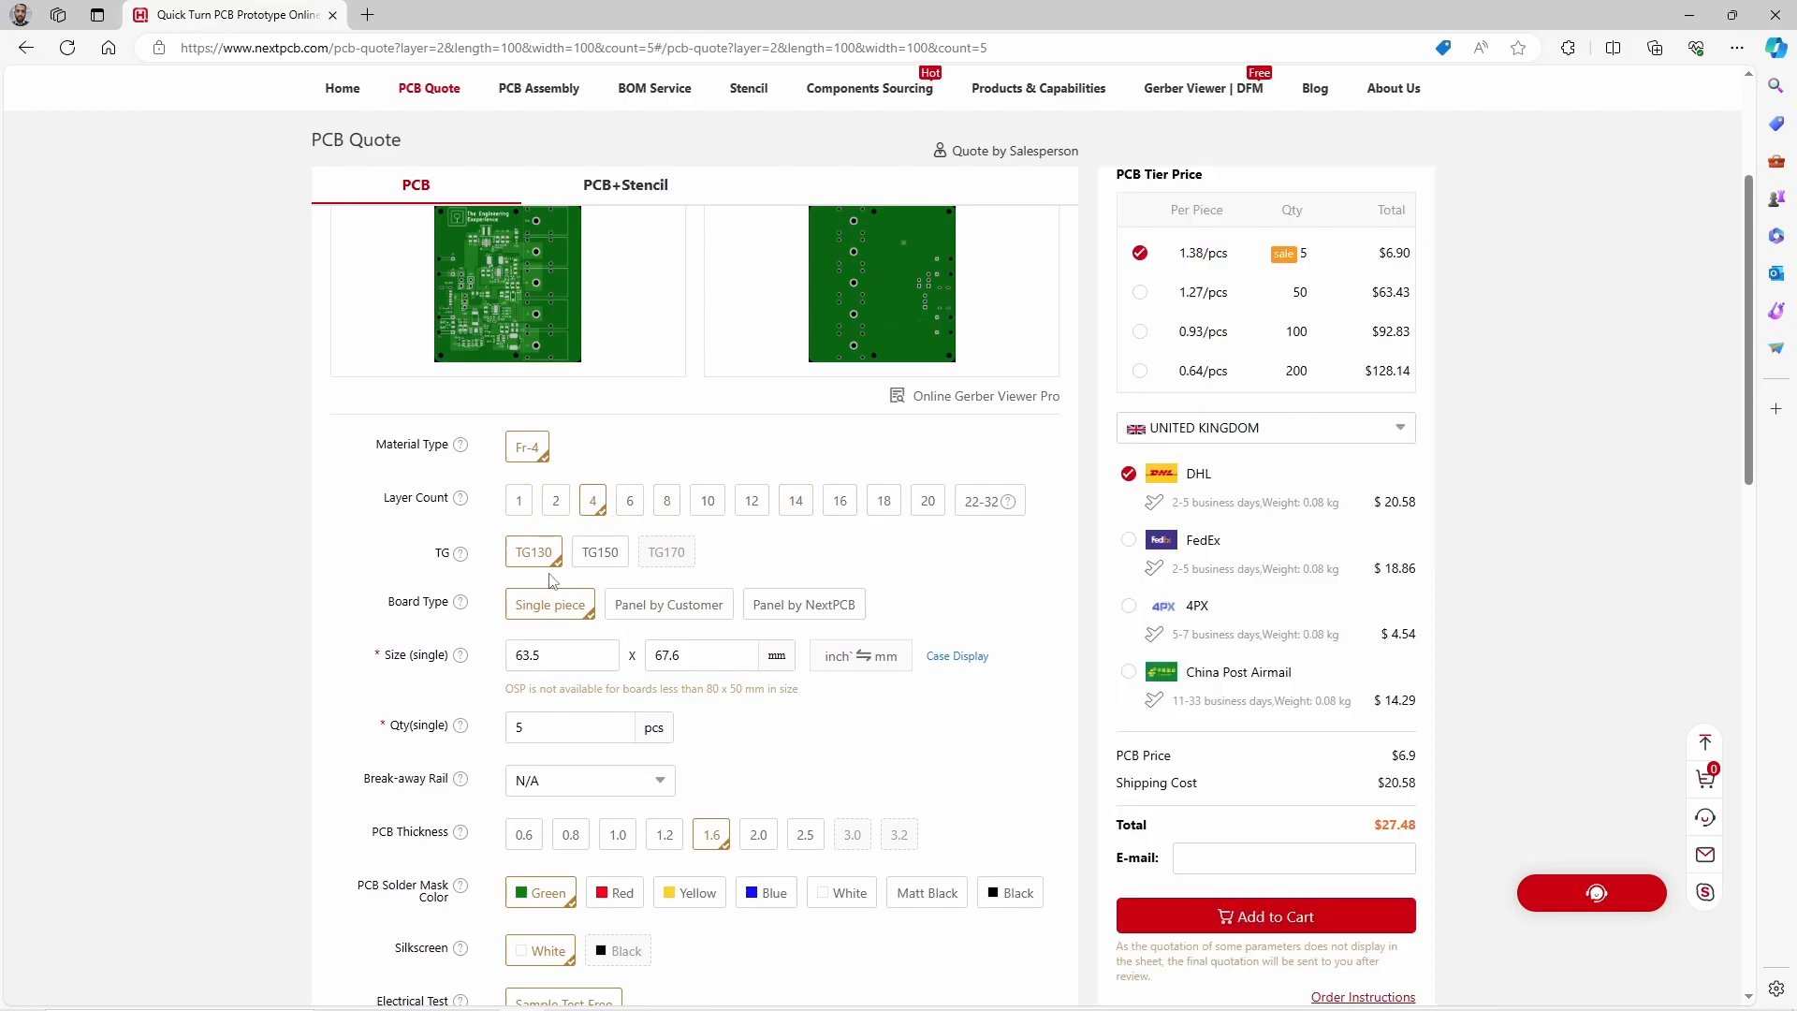
mouse_move(577, 566)
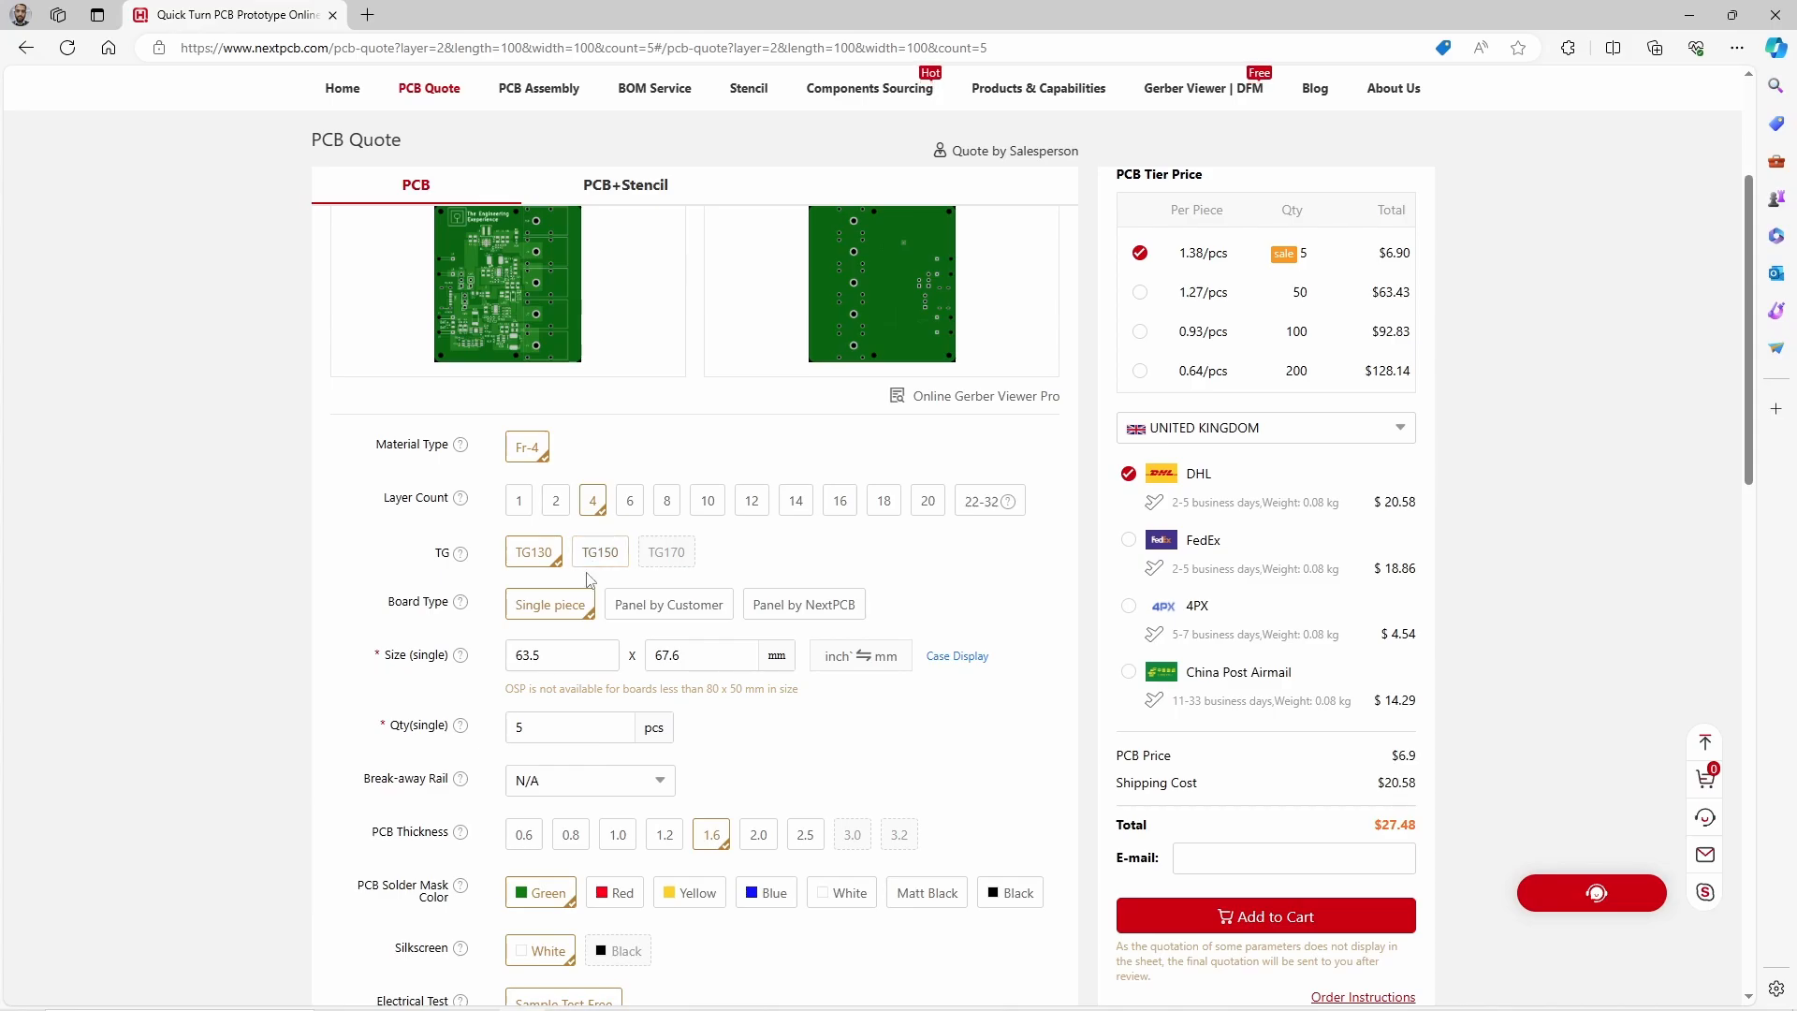
triple_click(703, 655)
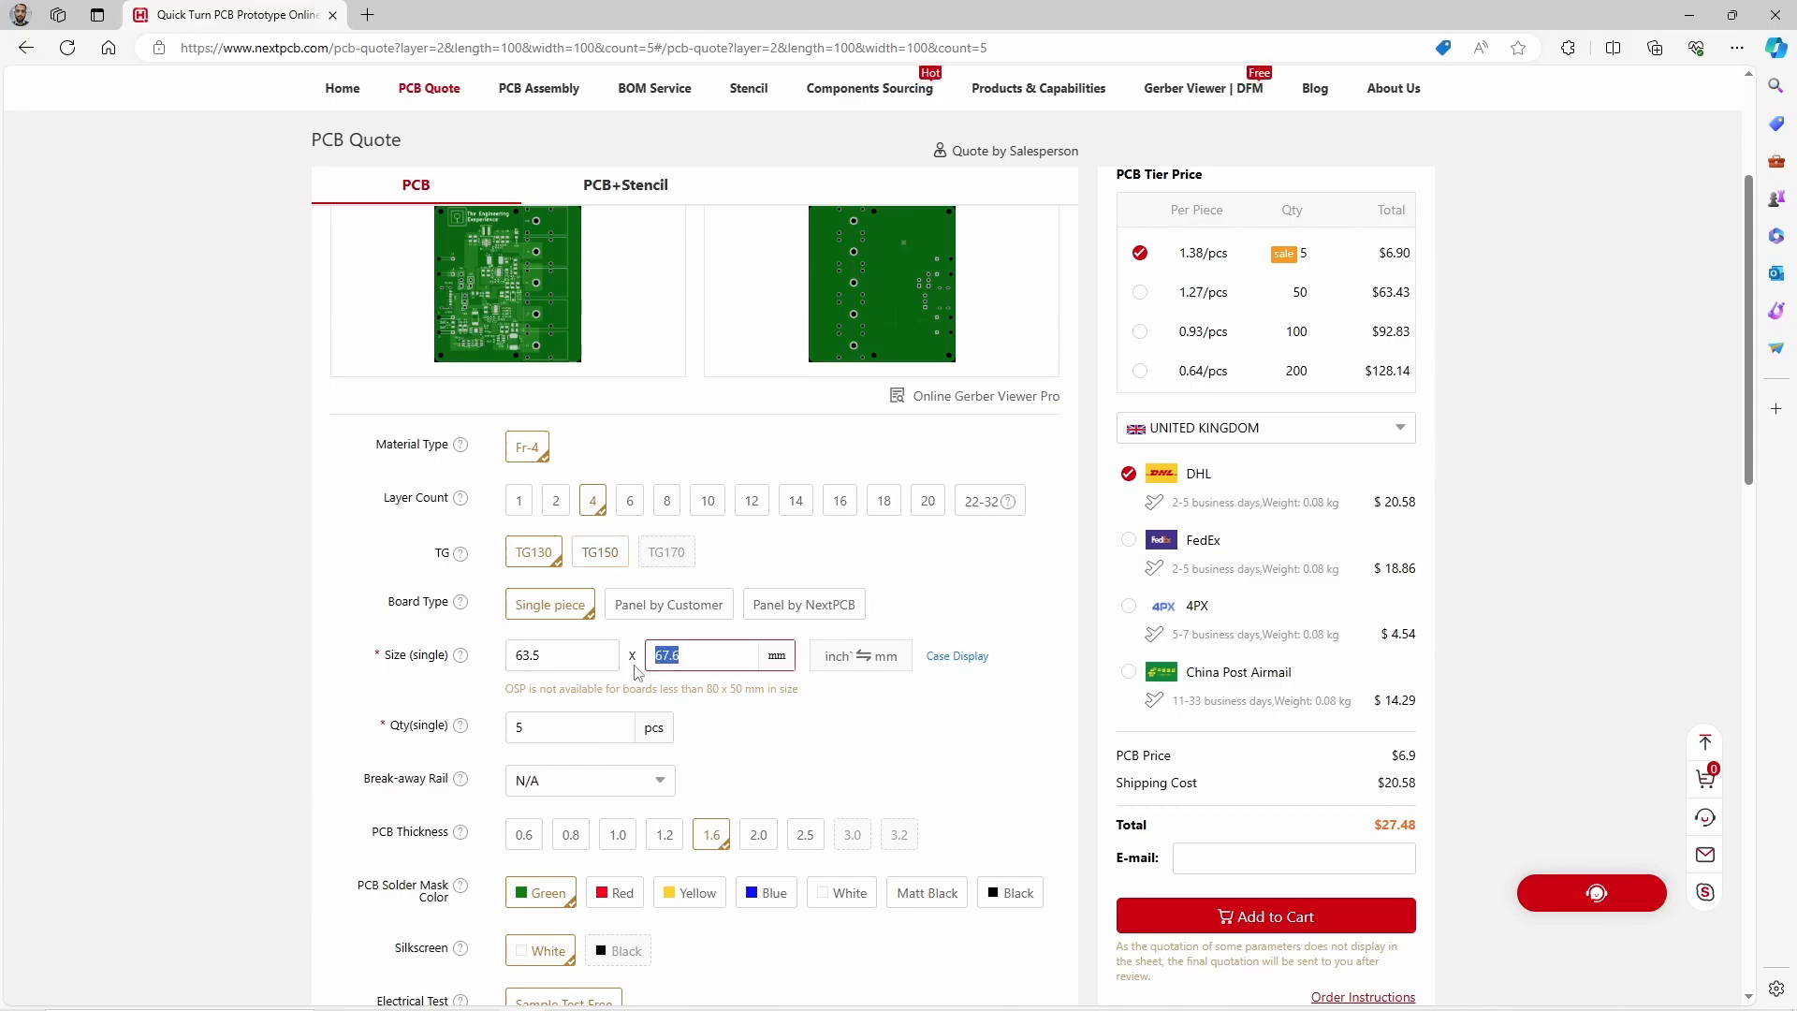
click(561, 654)
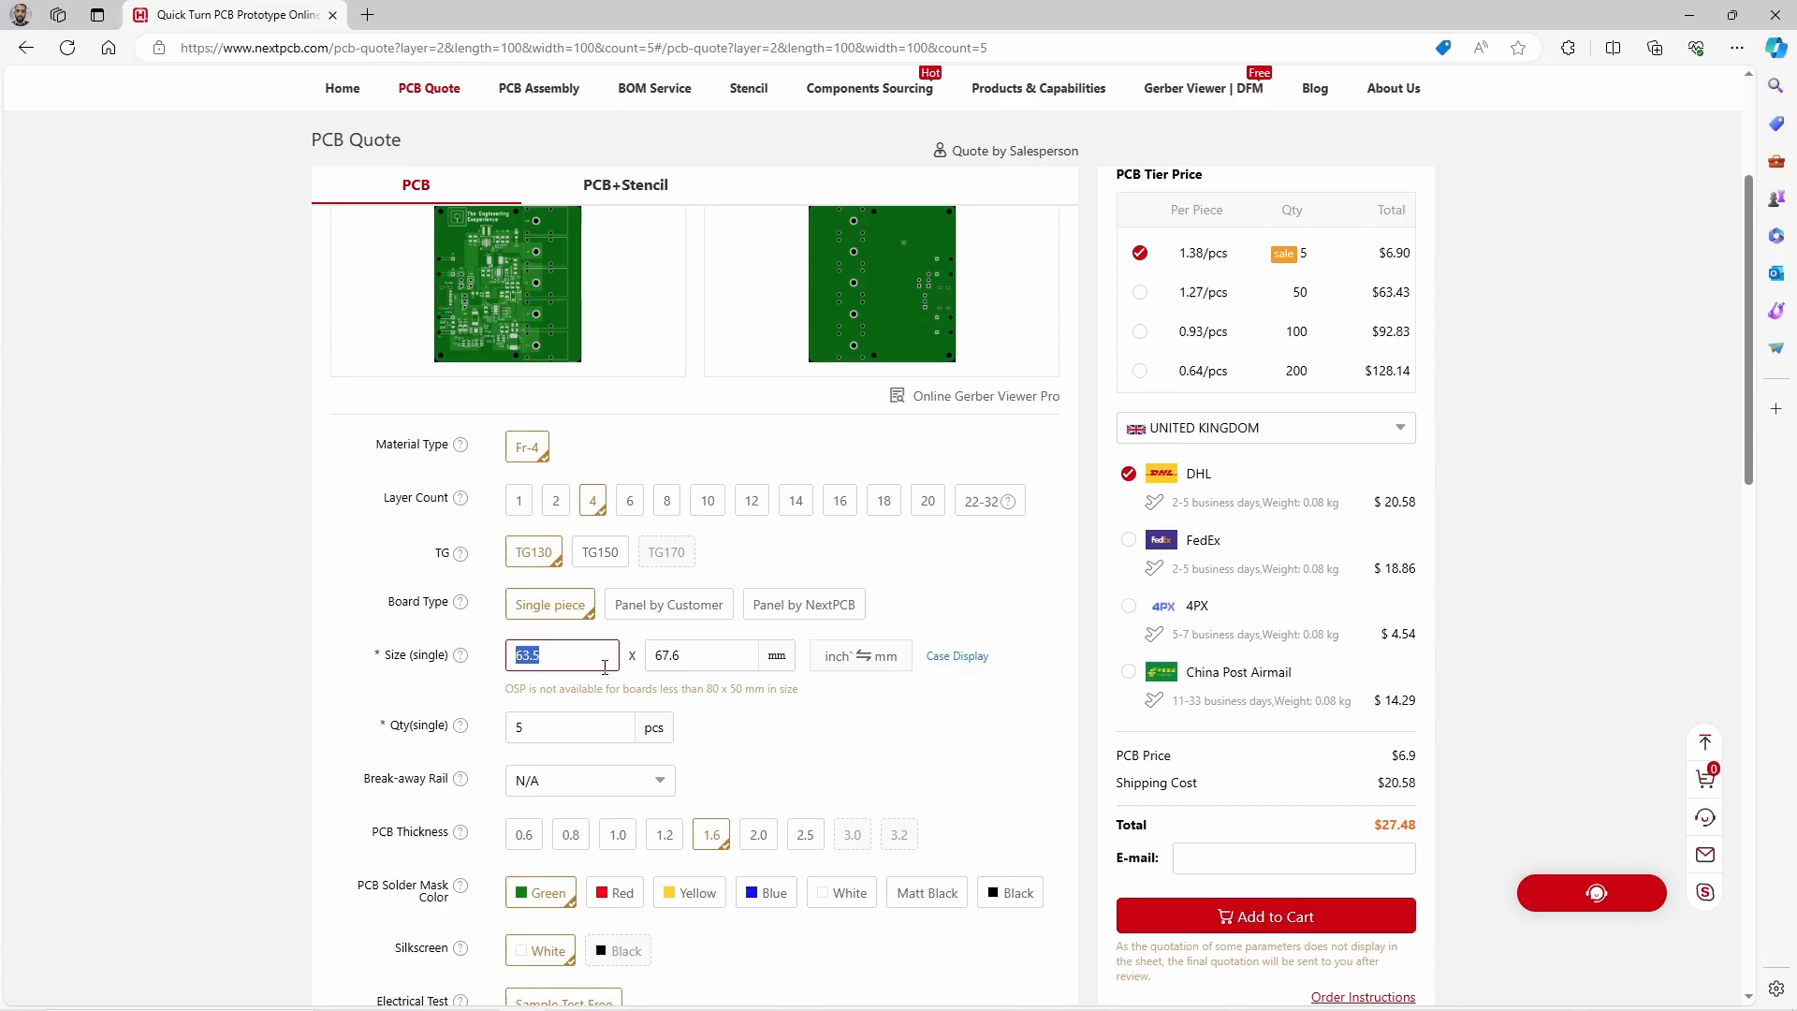
mouse_move(634, 854)
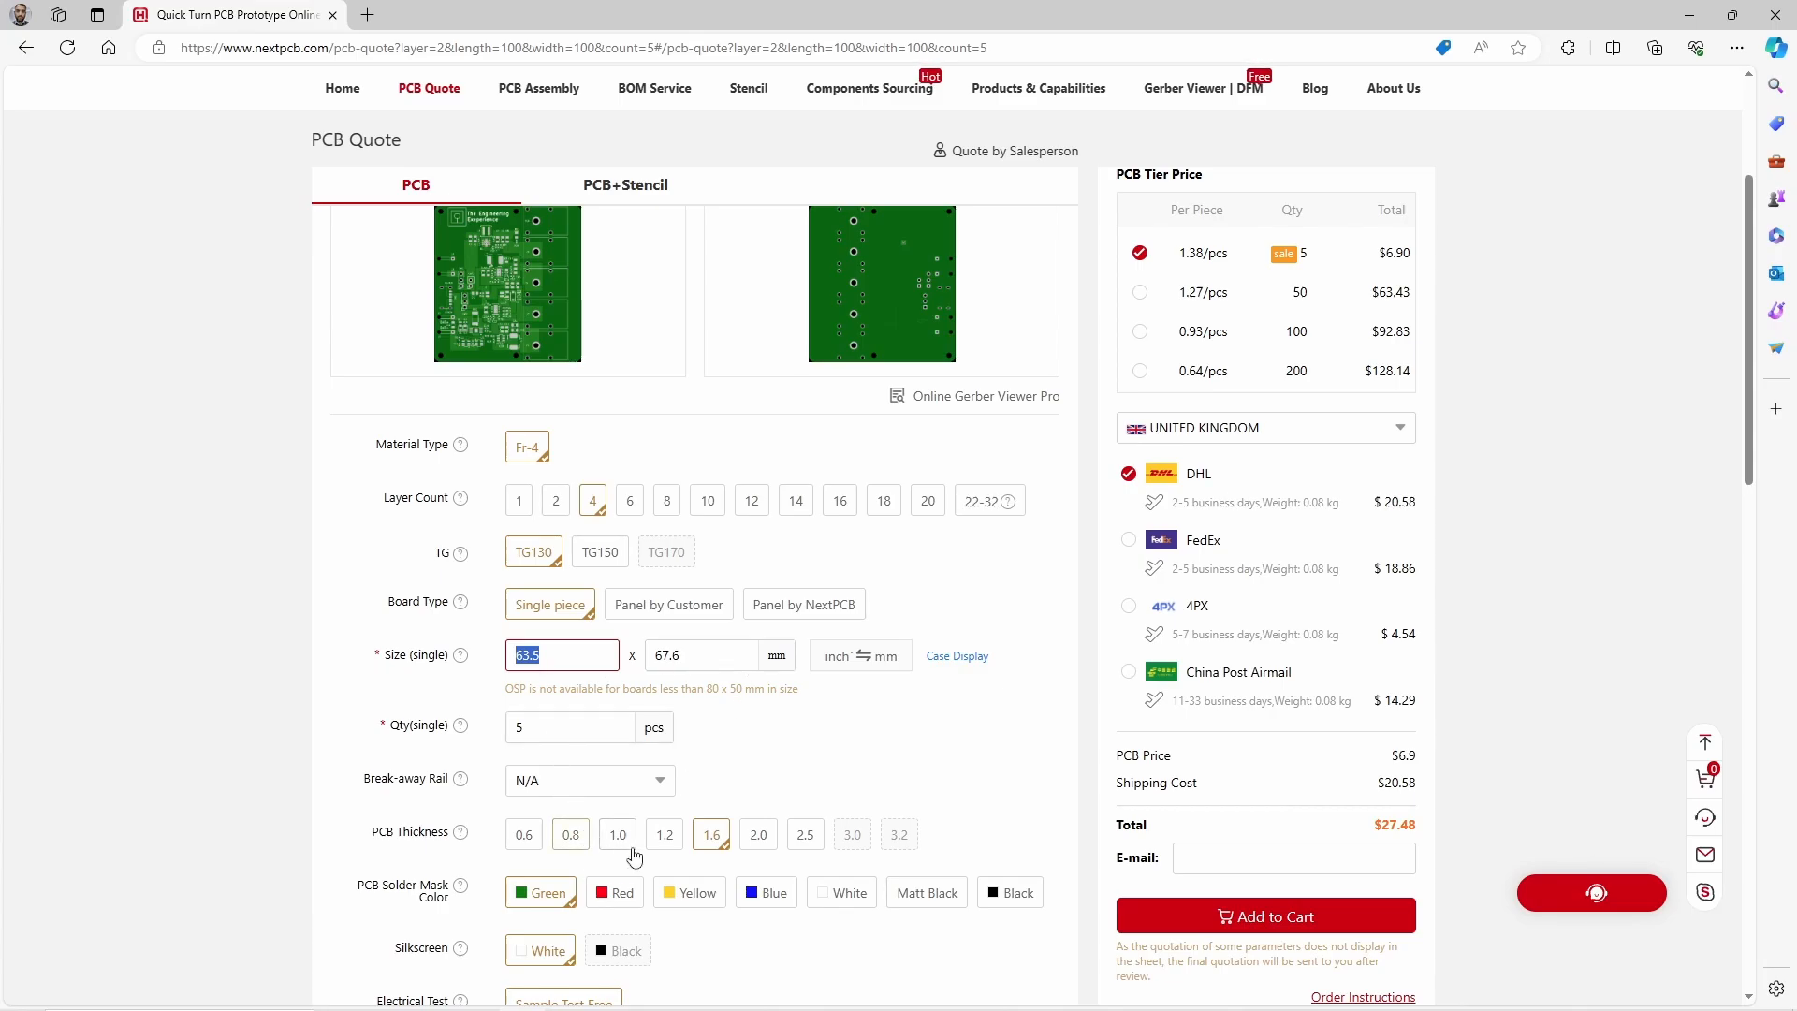
scroll(down, 3)
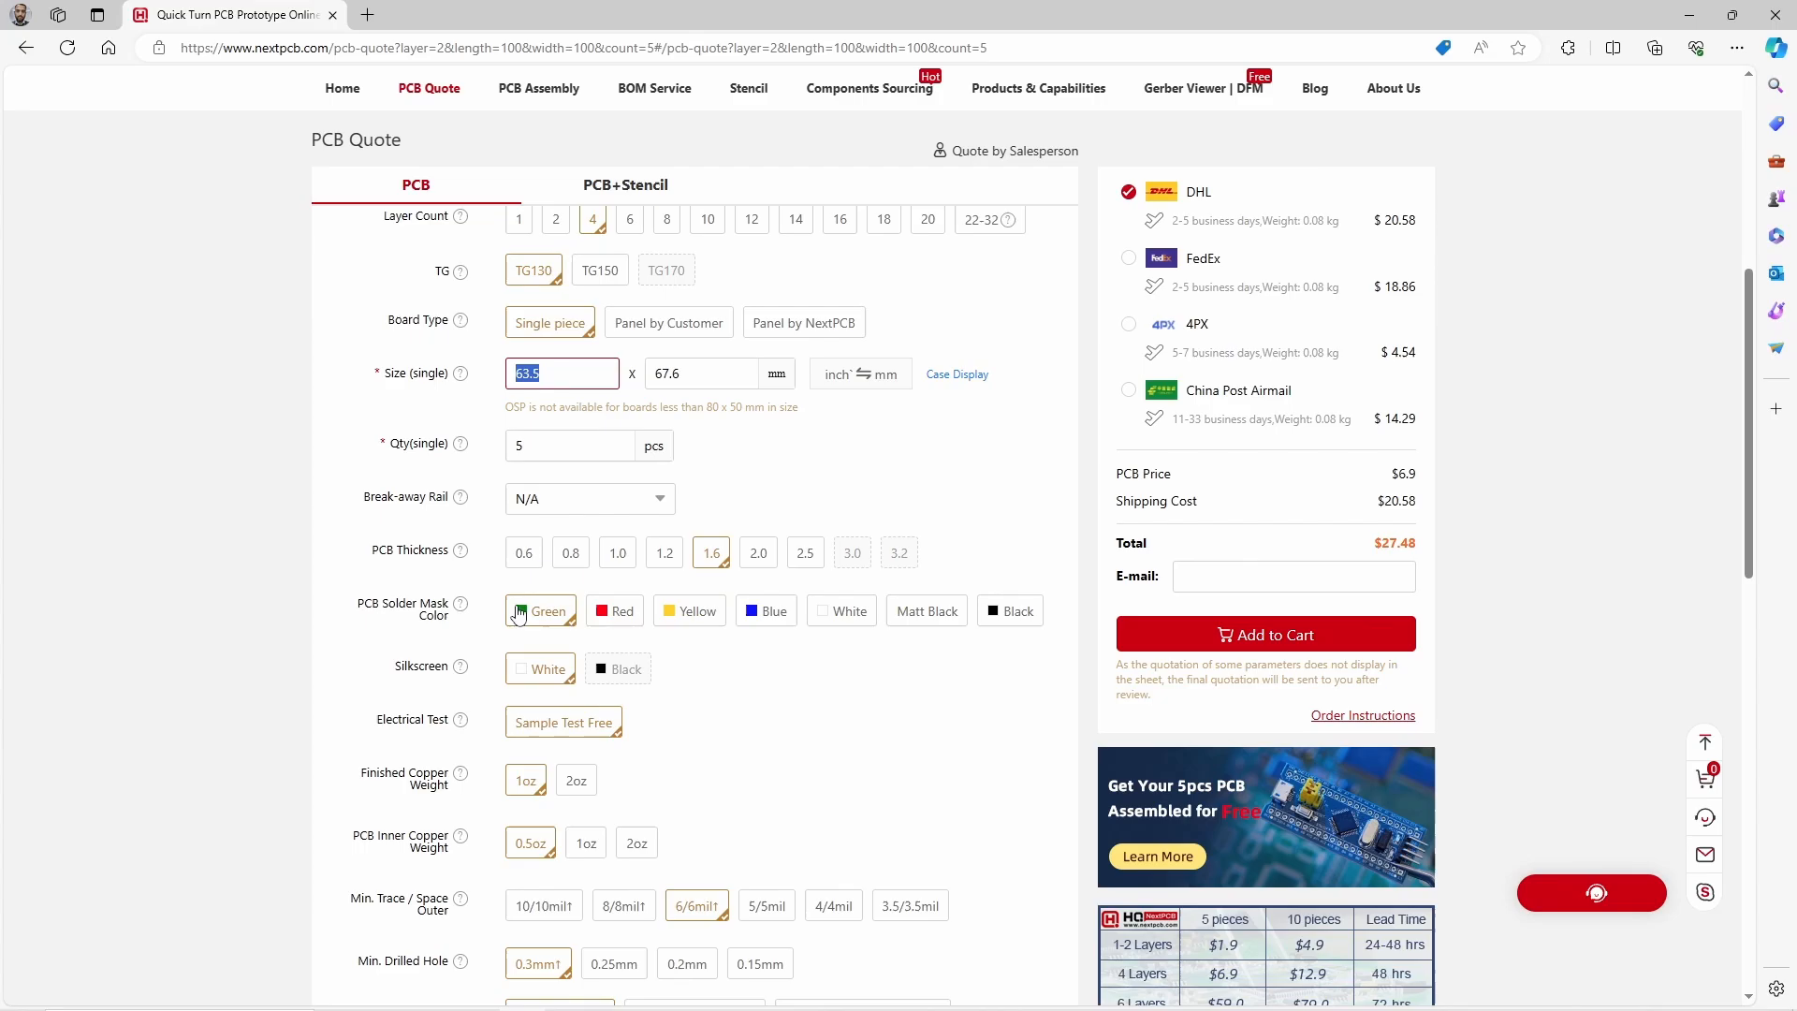
mouse_move(531, 616)
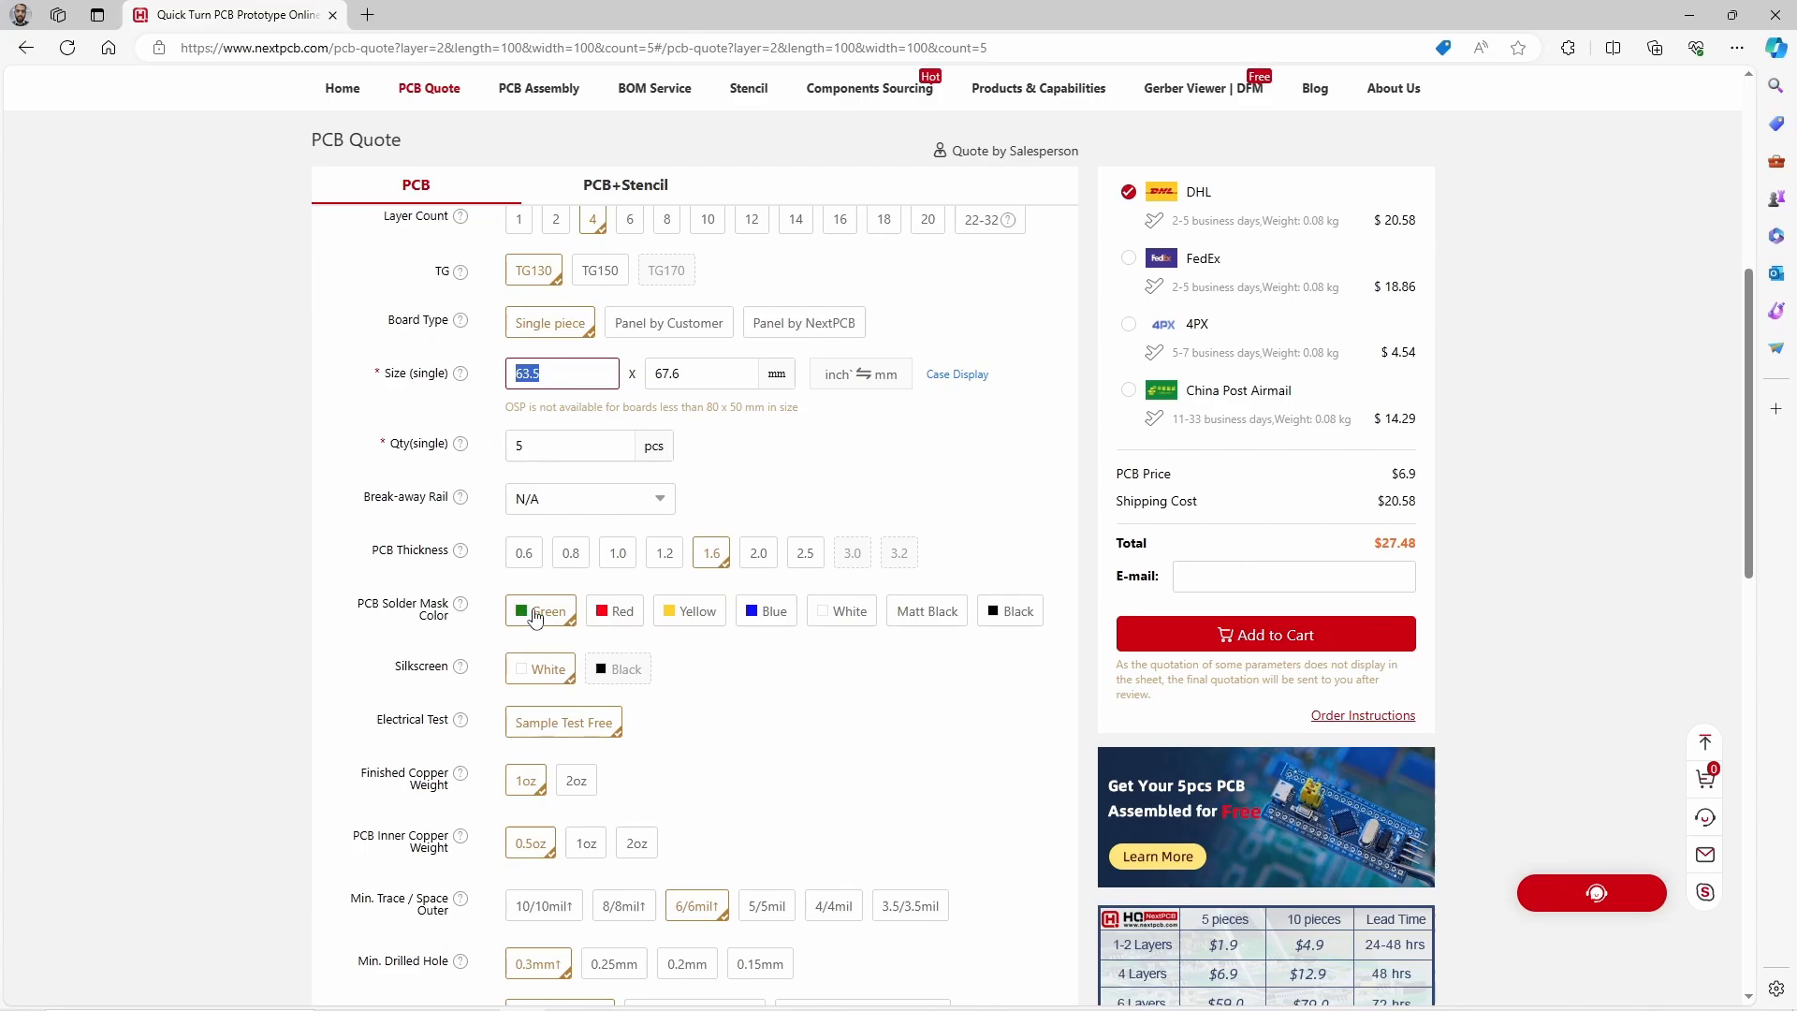
scroll(down, 3)
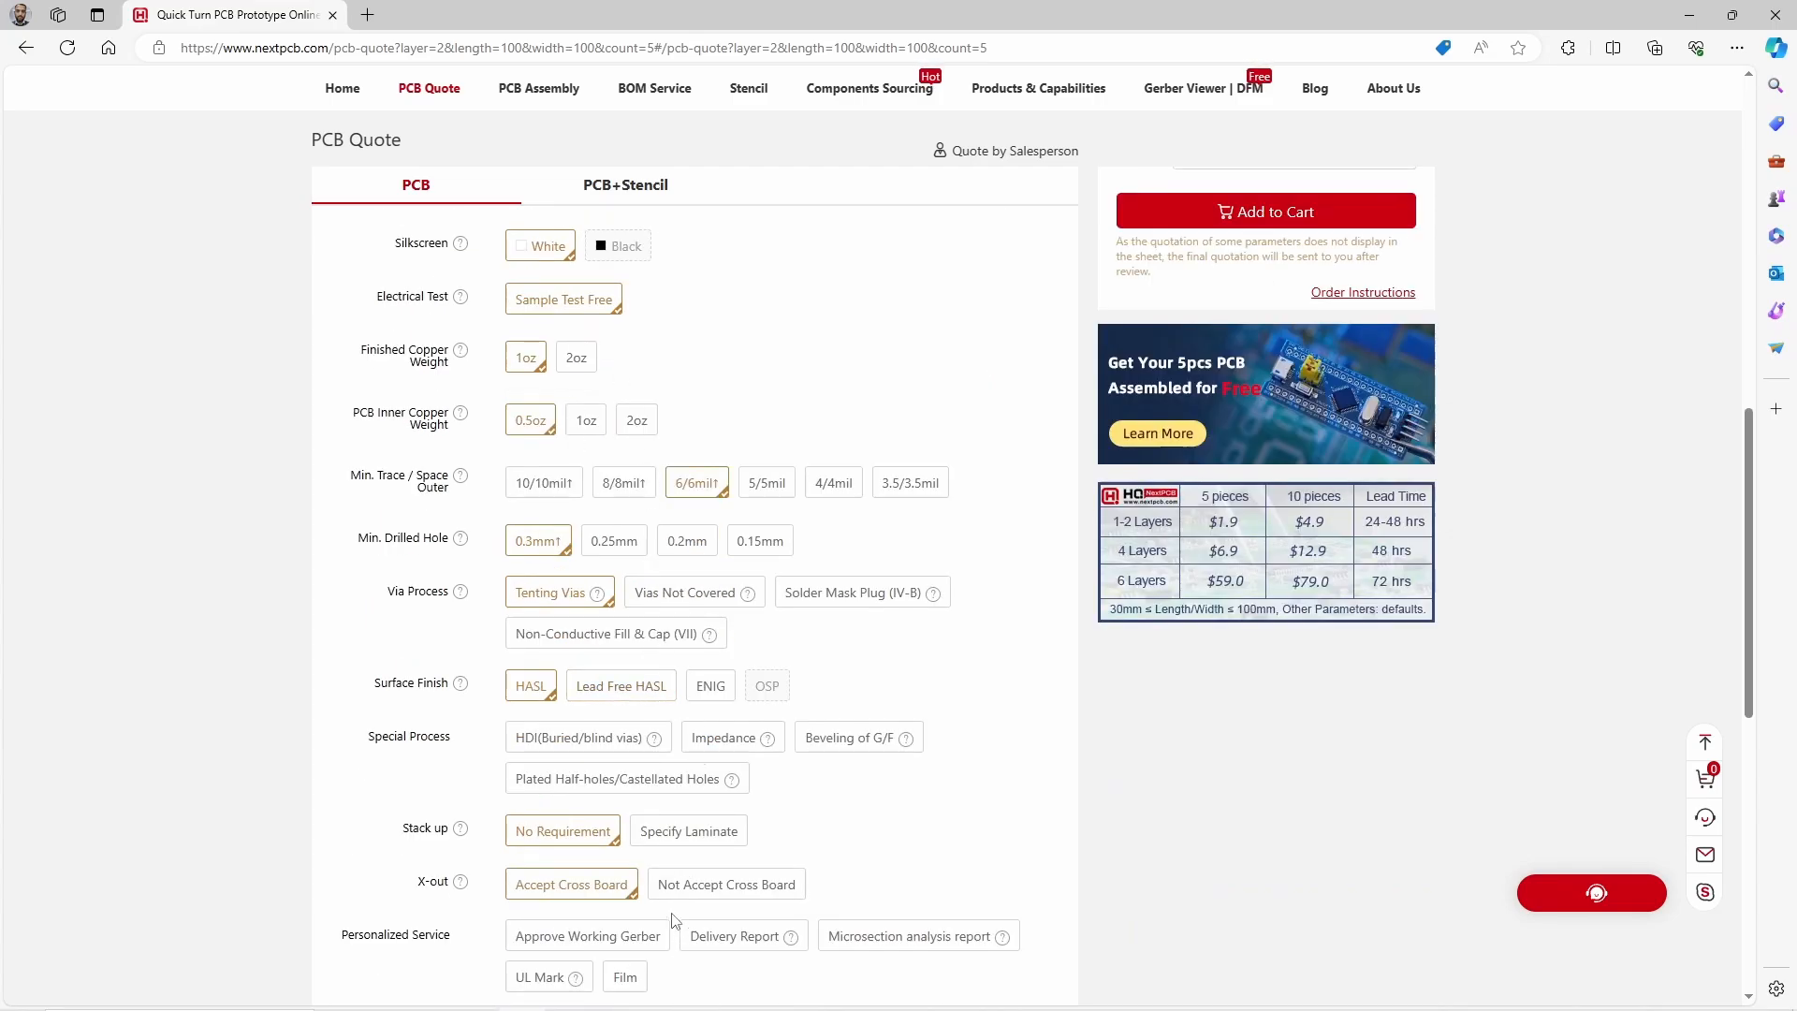
mouse_move(691, 617)
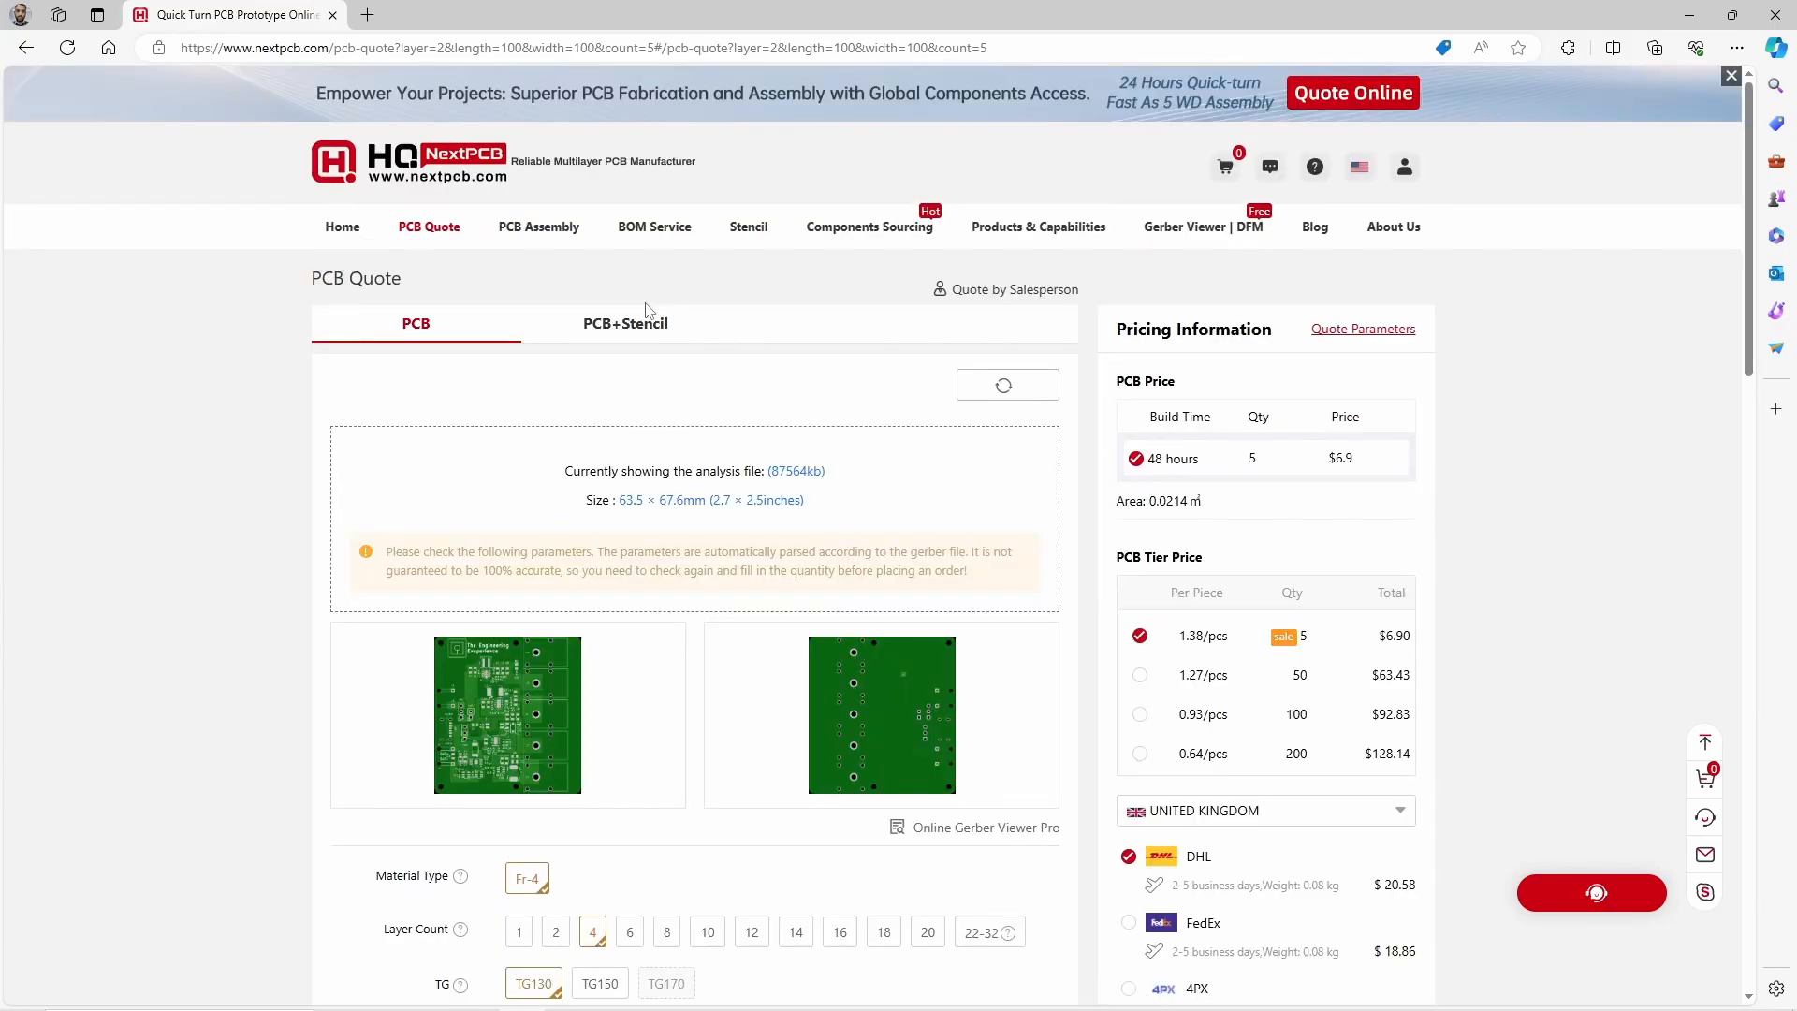
mouse_move(657, 346)
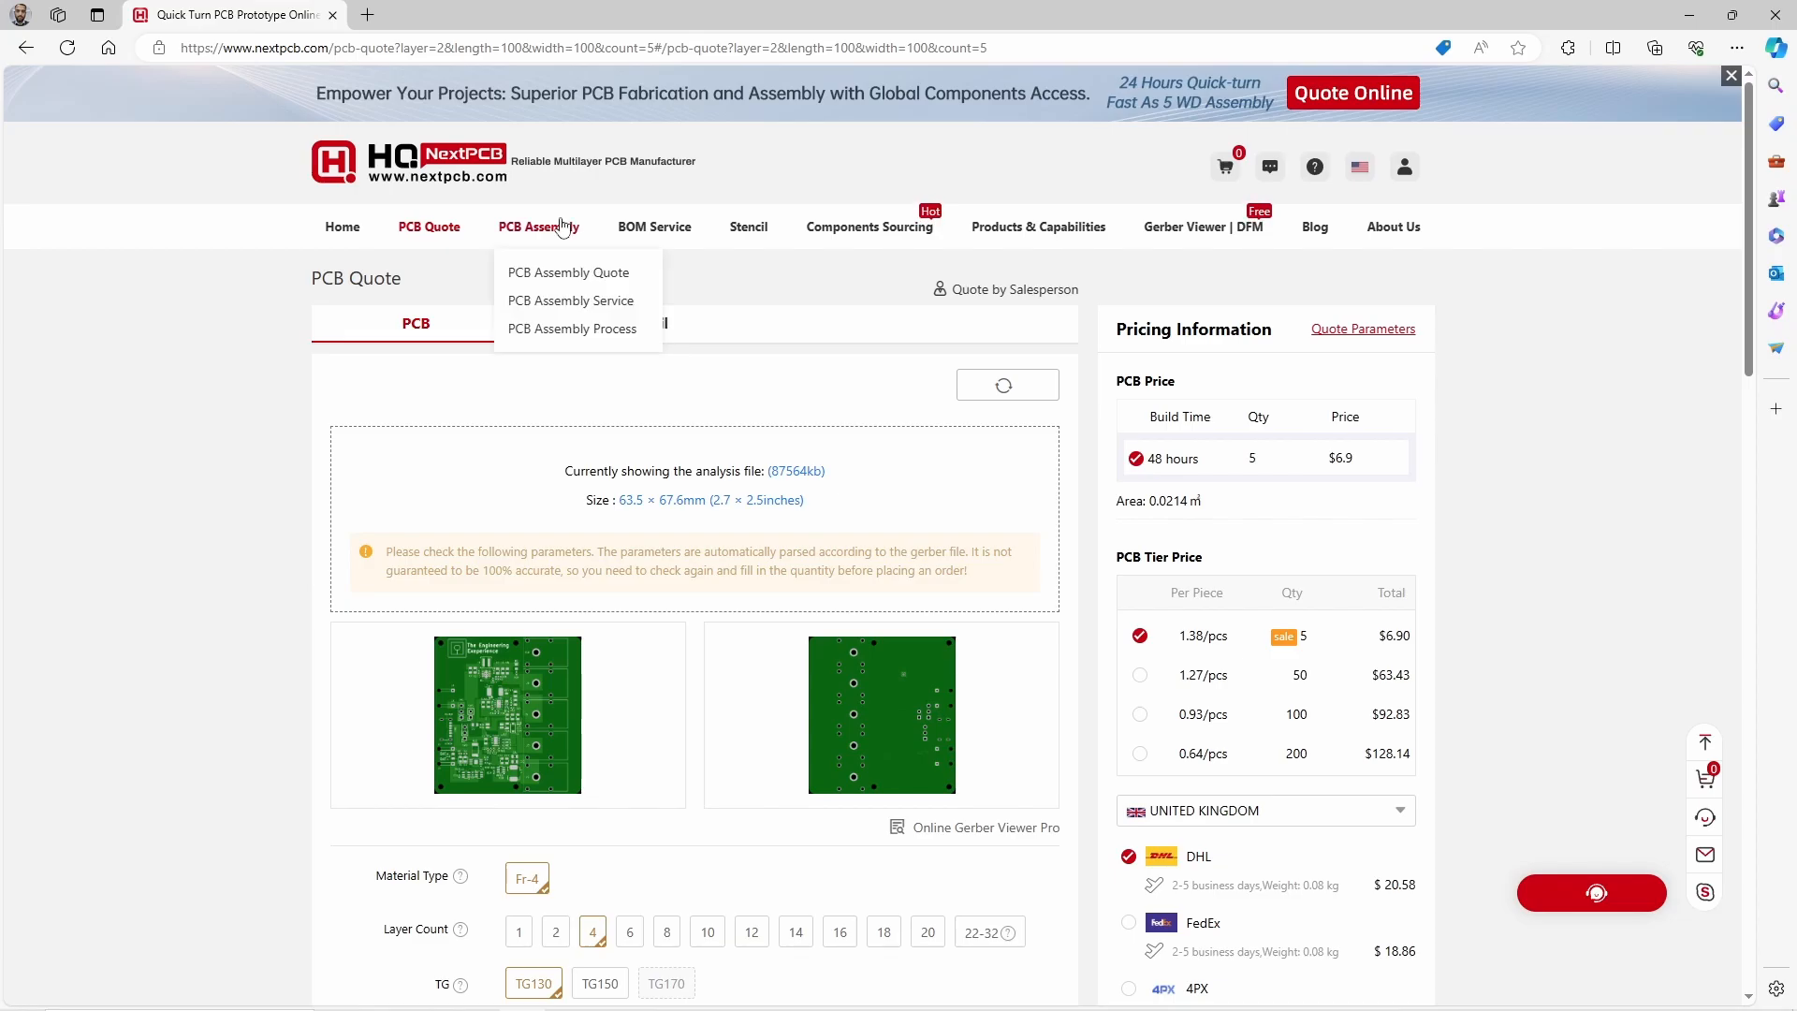
mouse_move(869, 226)
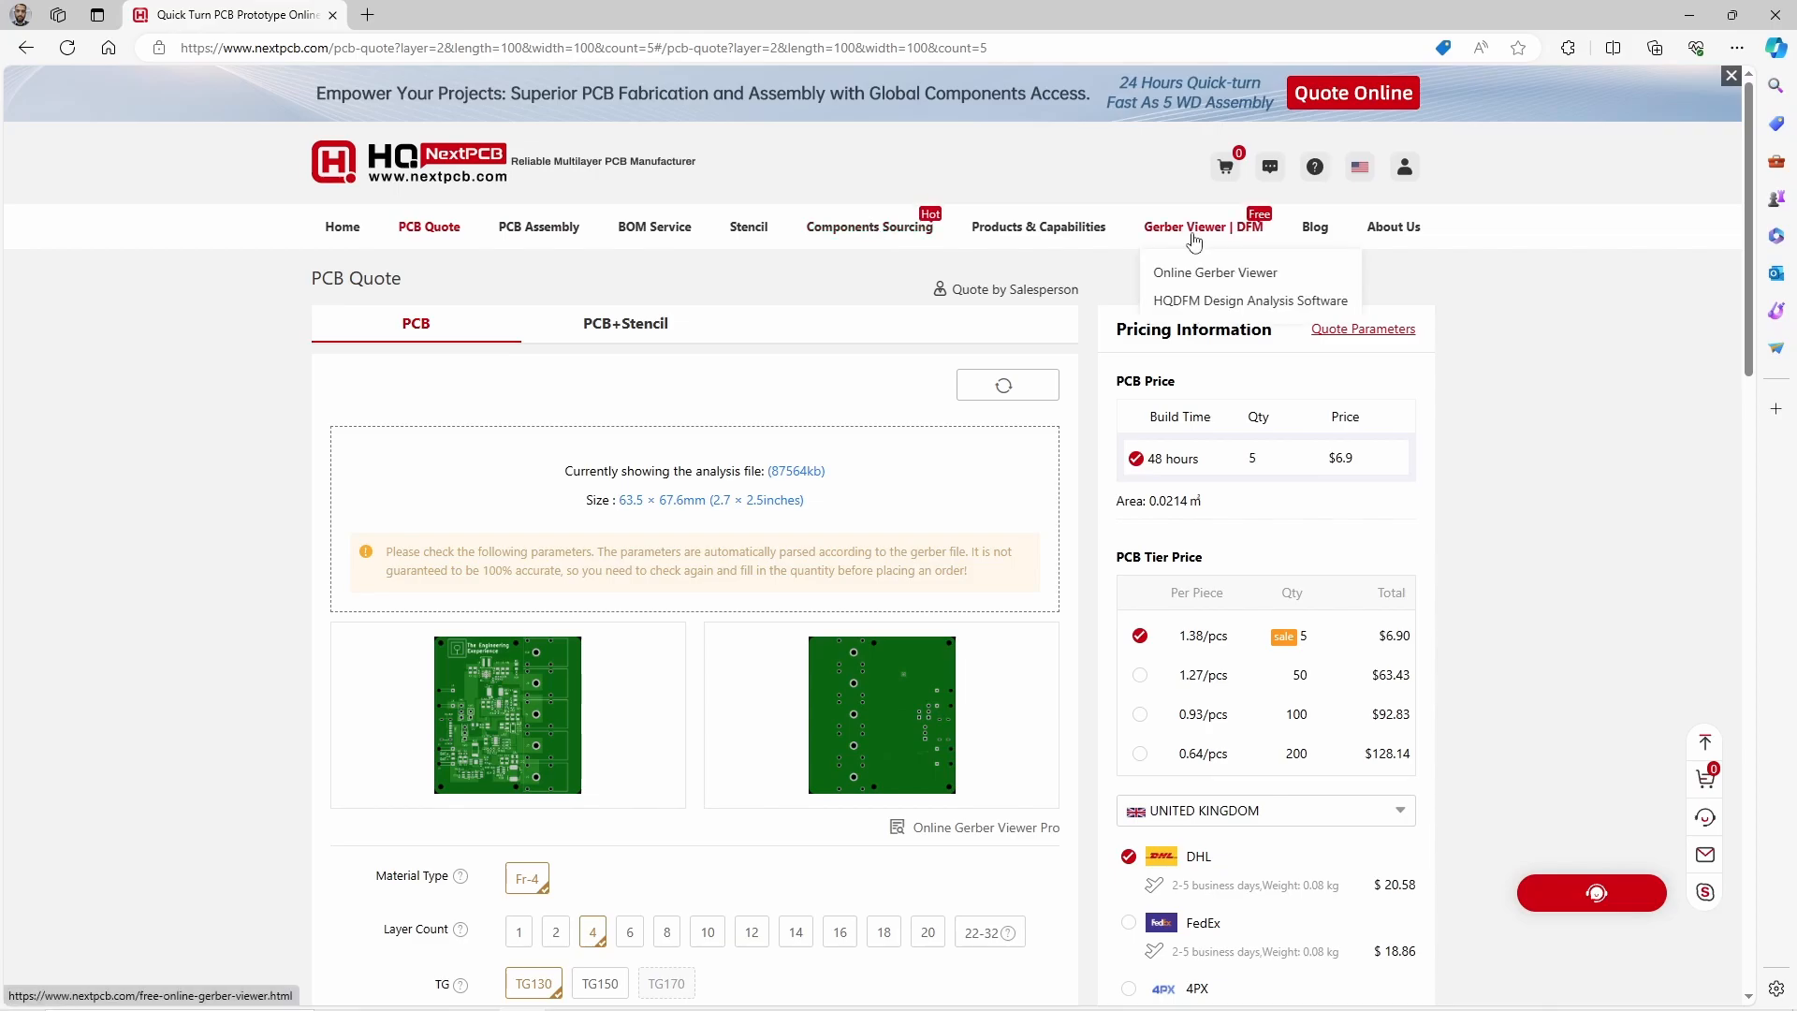
mouse_move(1163, 242)
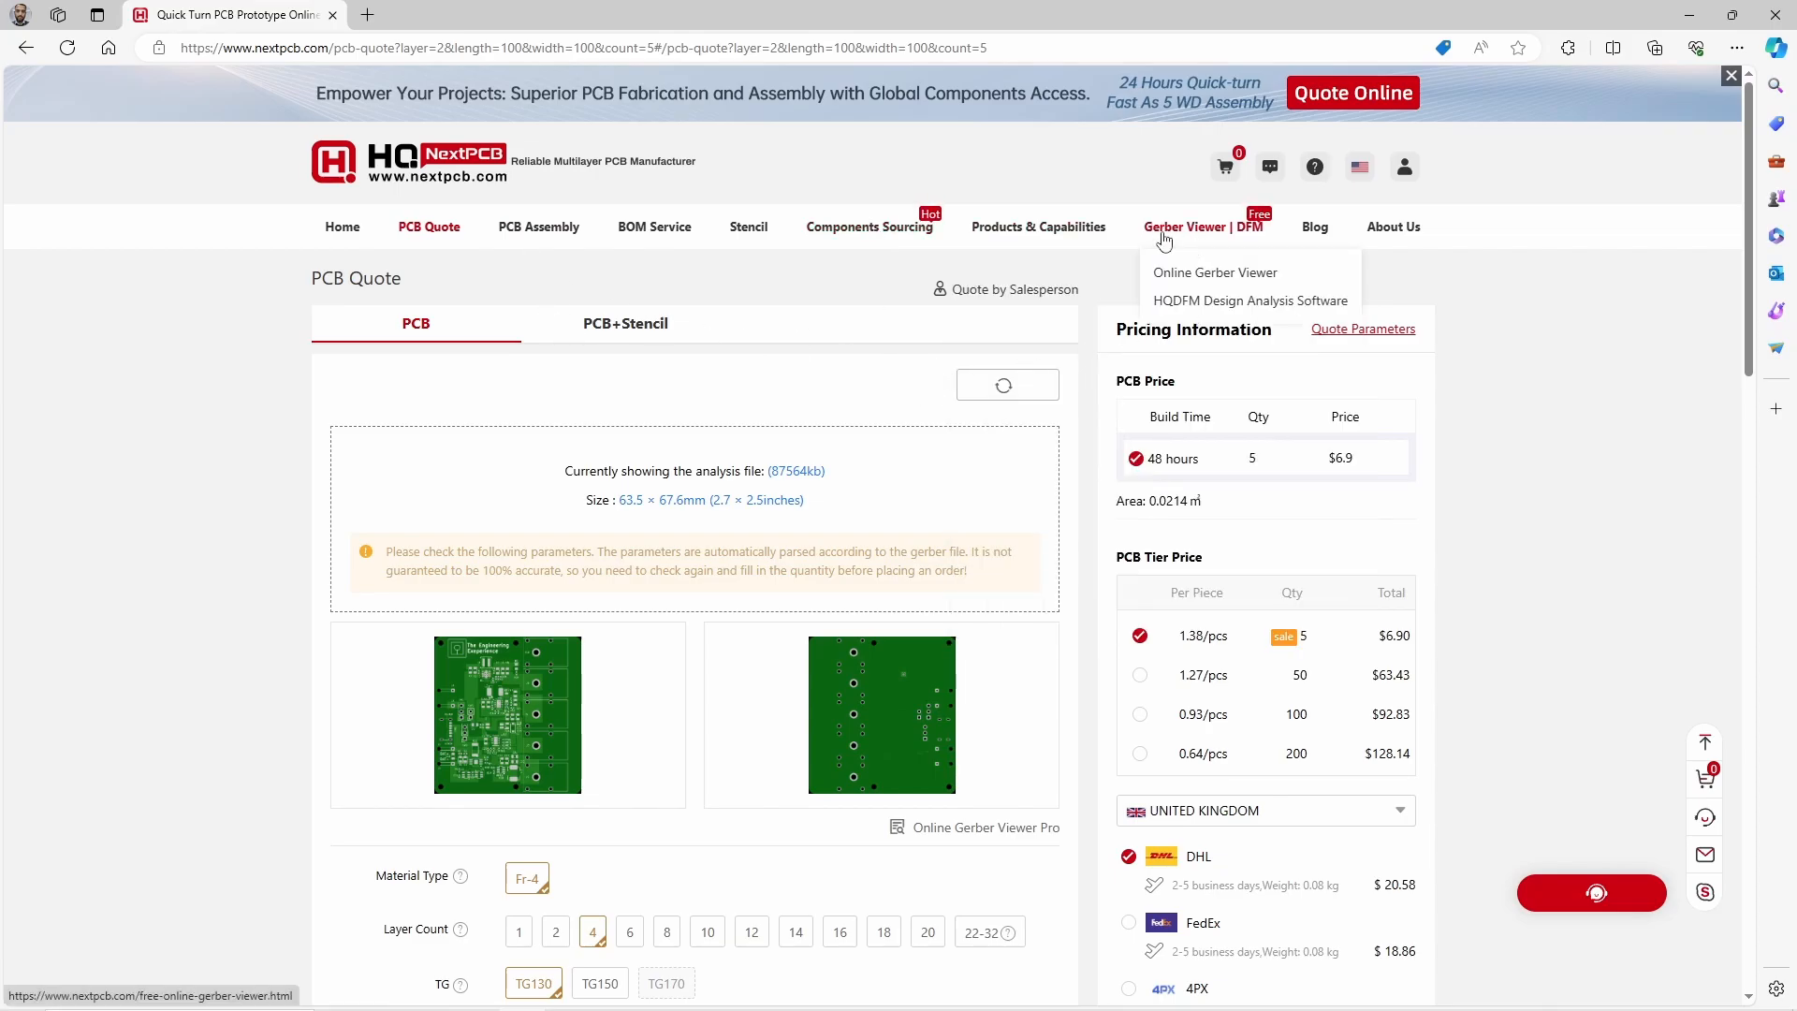
Open NextPCB's Online Gerber Viewer from the Gerber Viewer | DFM menu.
click(1214, 272)
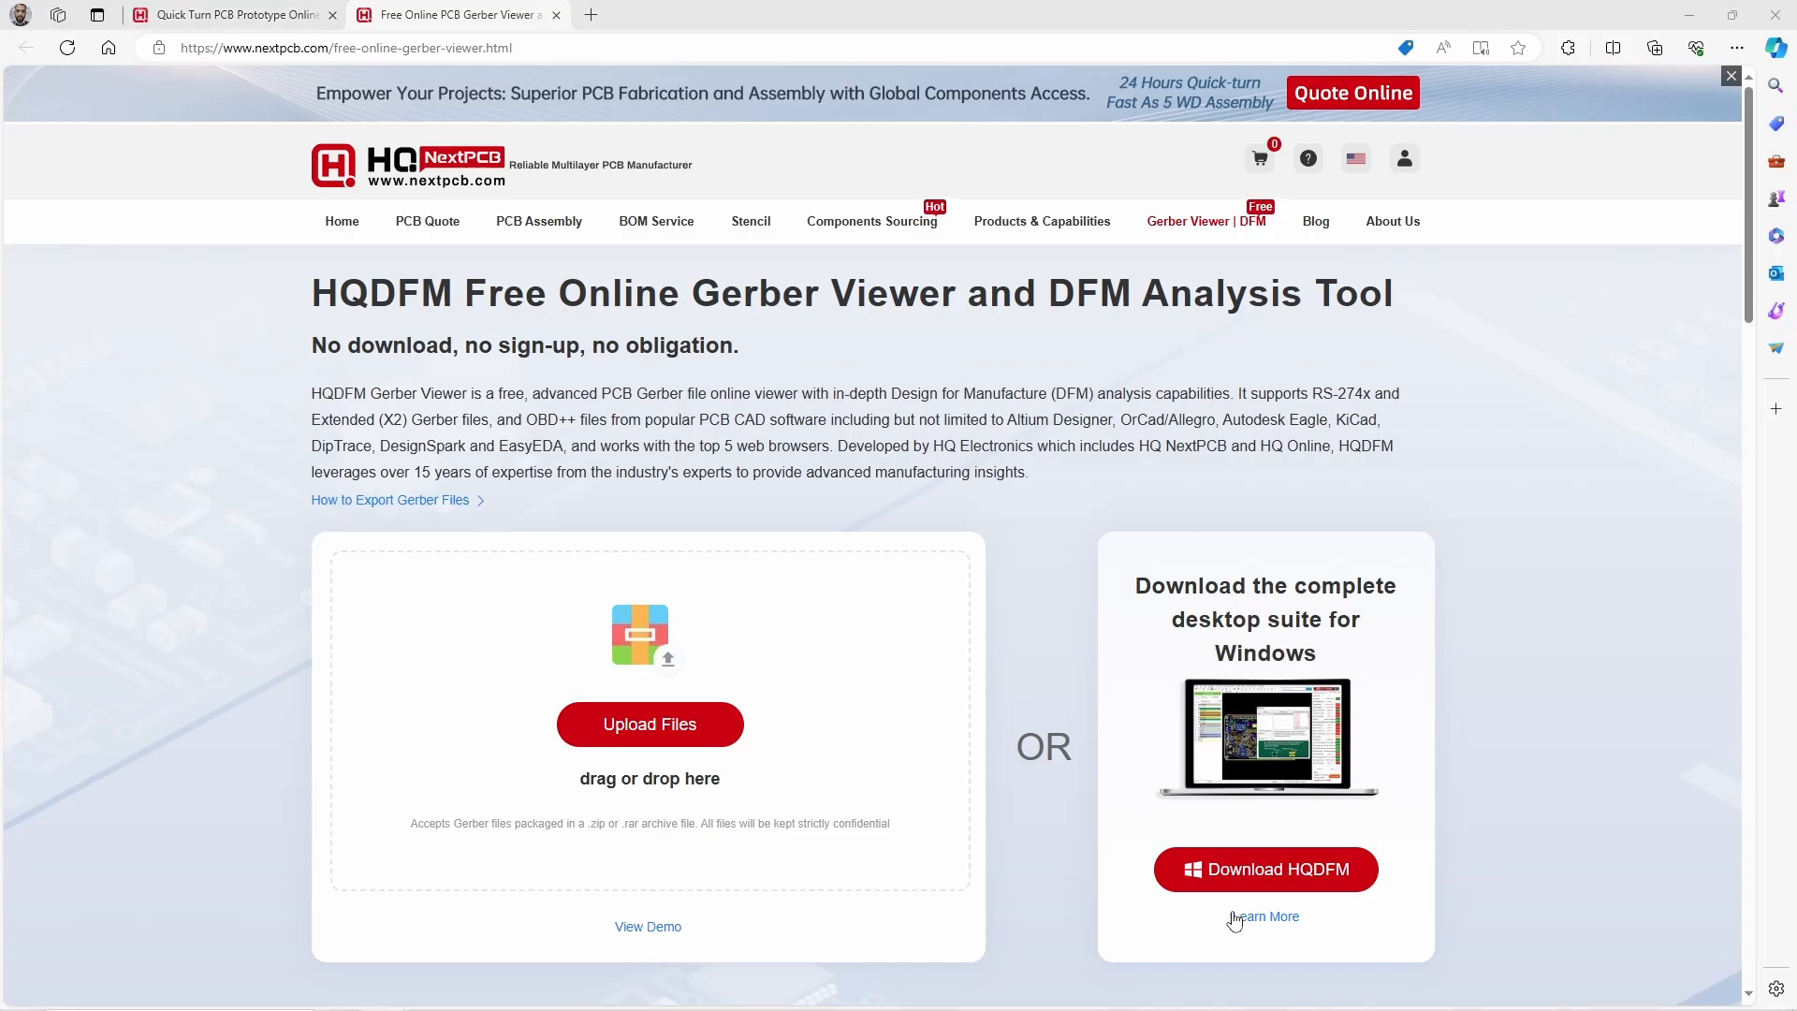
mouse_move(1282, 915)
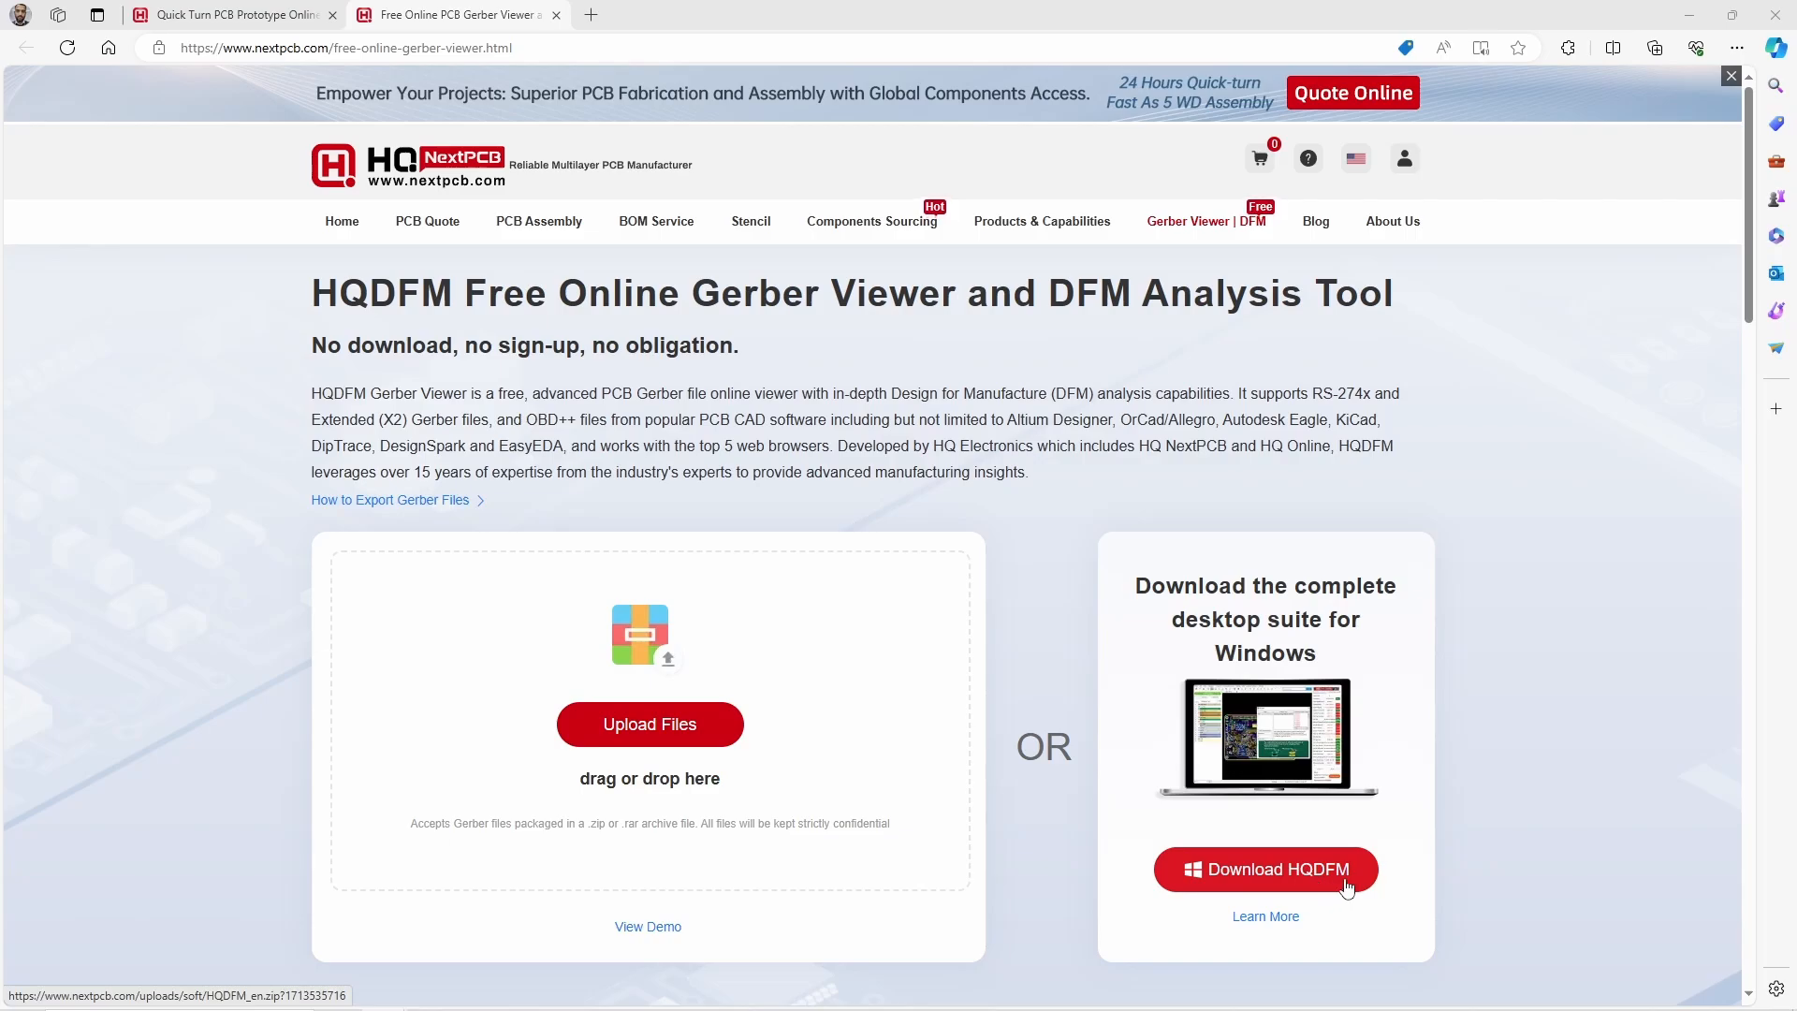
mouse_move(650, 723)
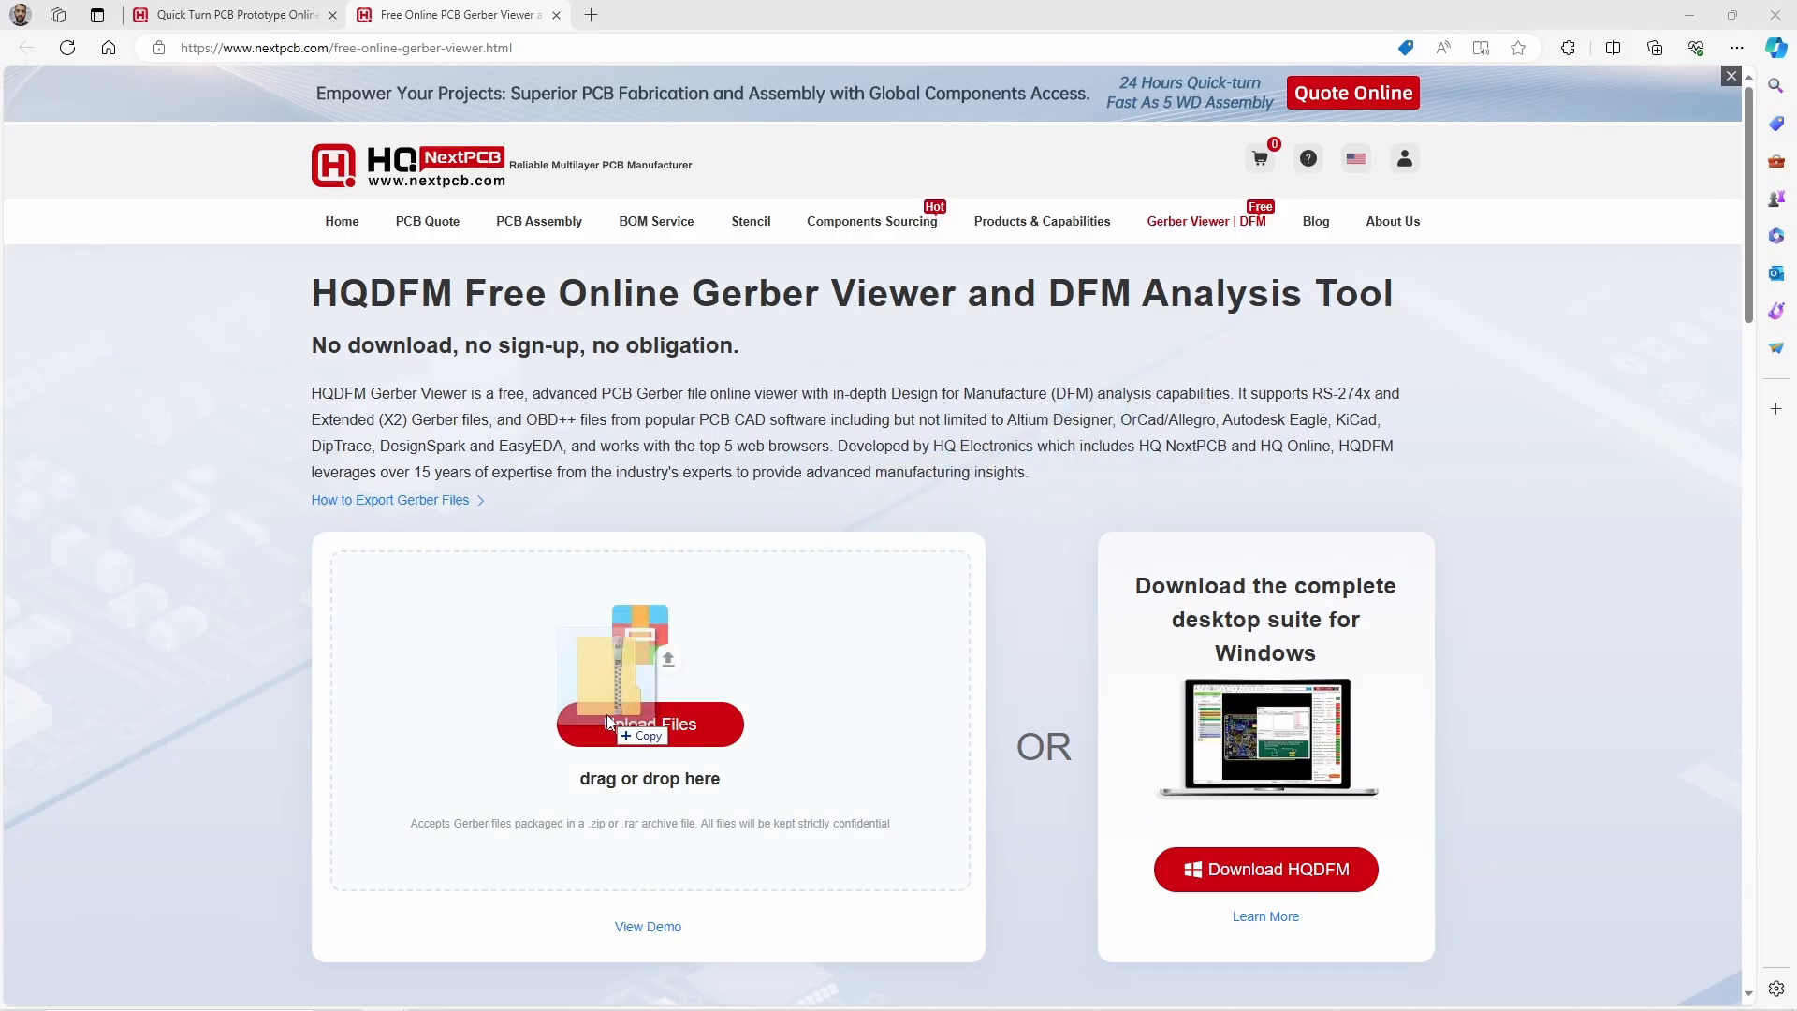
Upload the PowerSupply Gerber zip, show Top Silk, and review the DFM checklist.
click(649, 724)
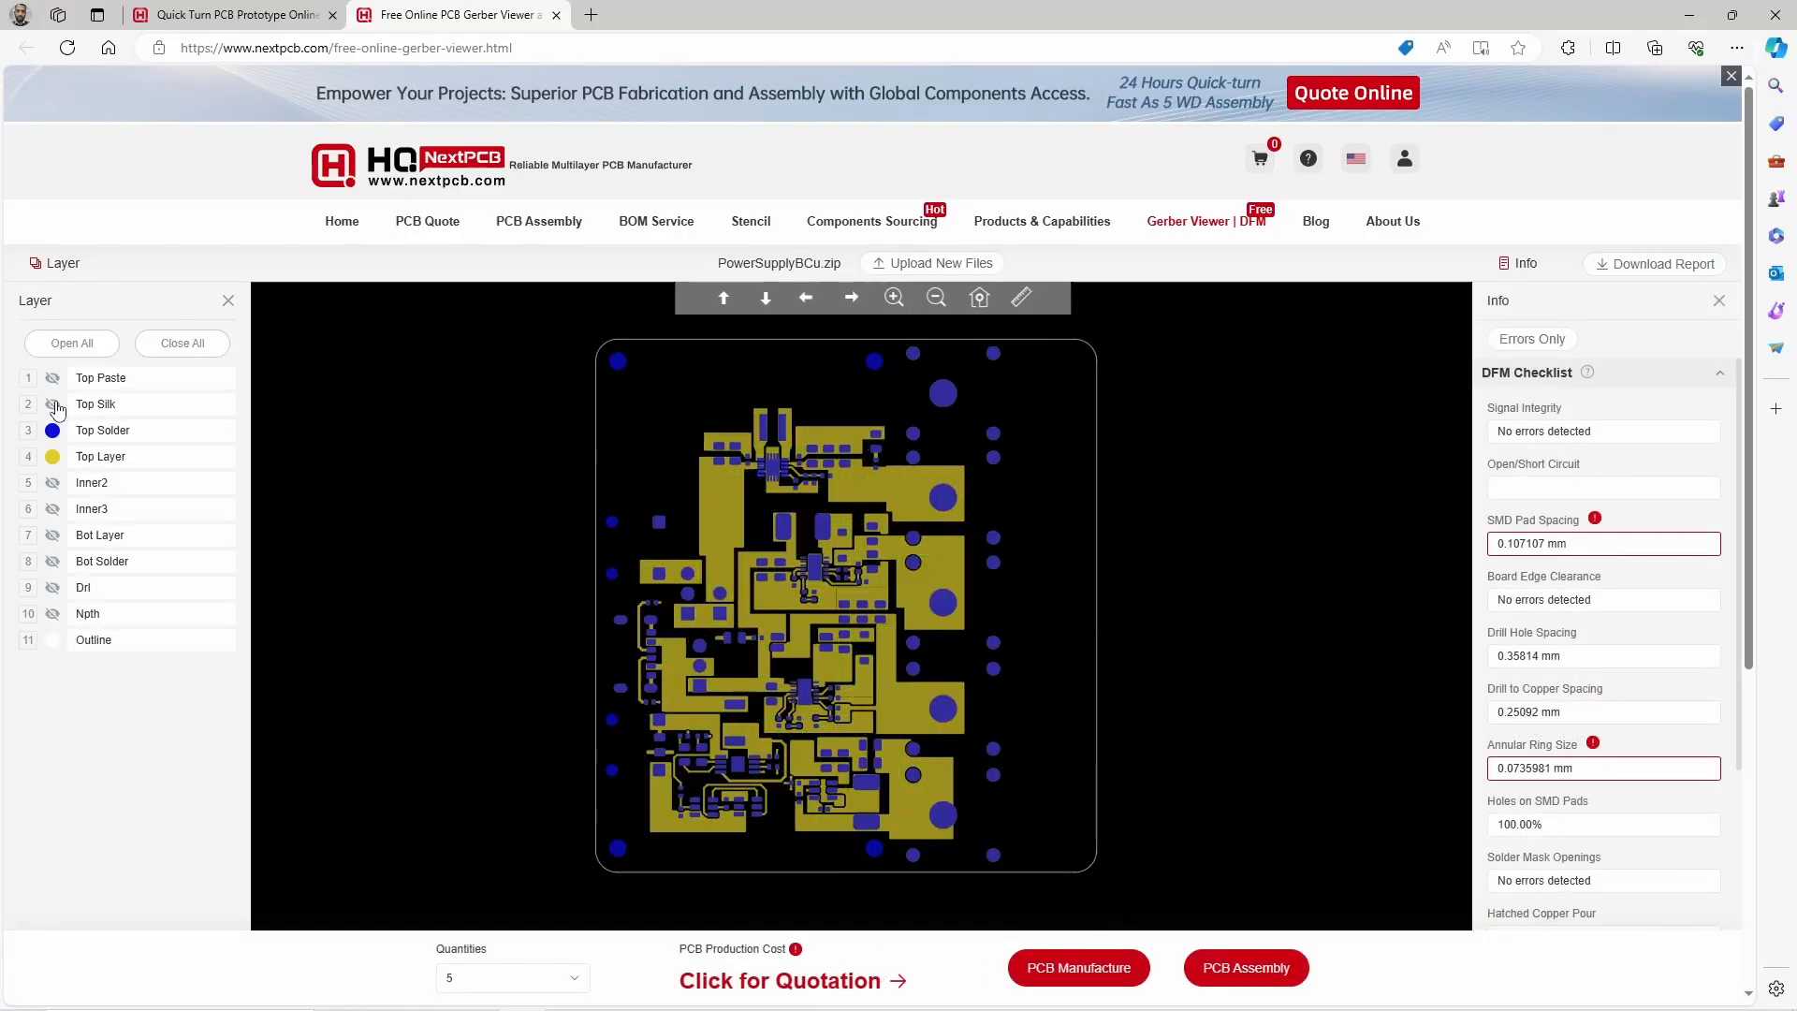
click(52, 403)
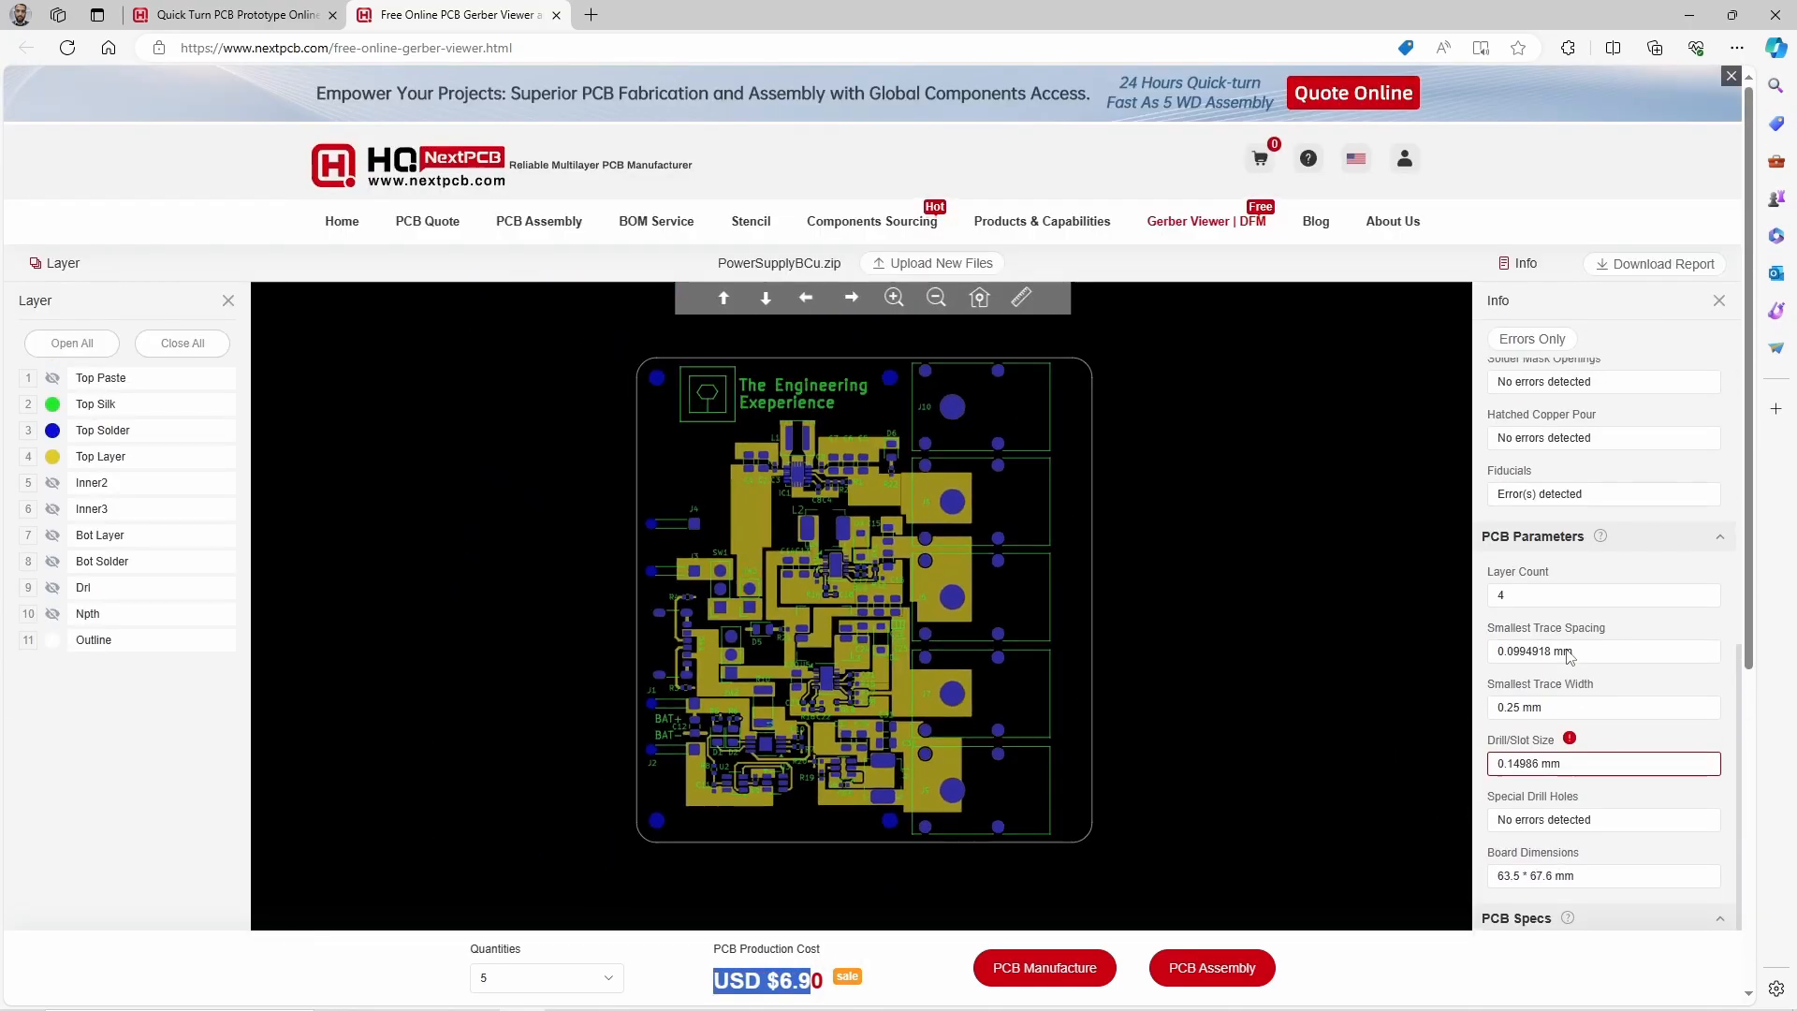
scroll(up, 3)
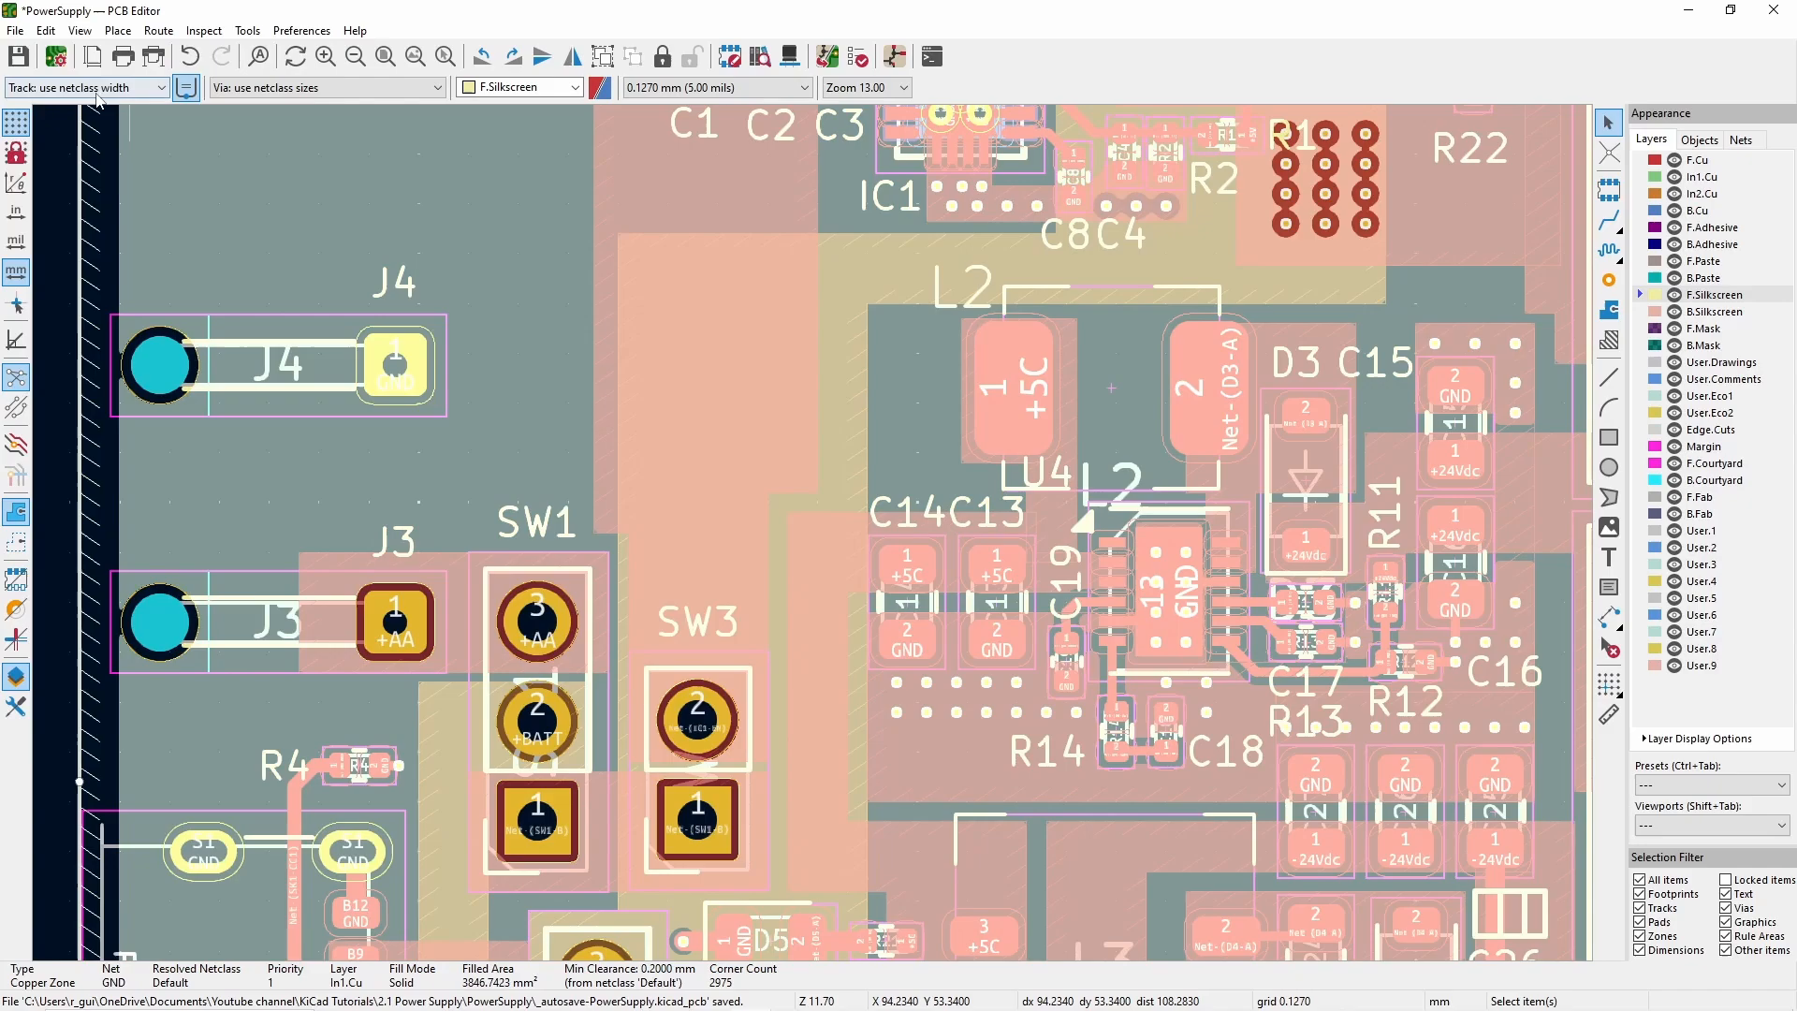
Add a pre-defined via of 0.45 mm diameter and 0.3 mm hole.
click(455, 87)
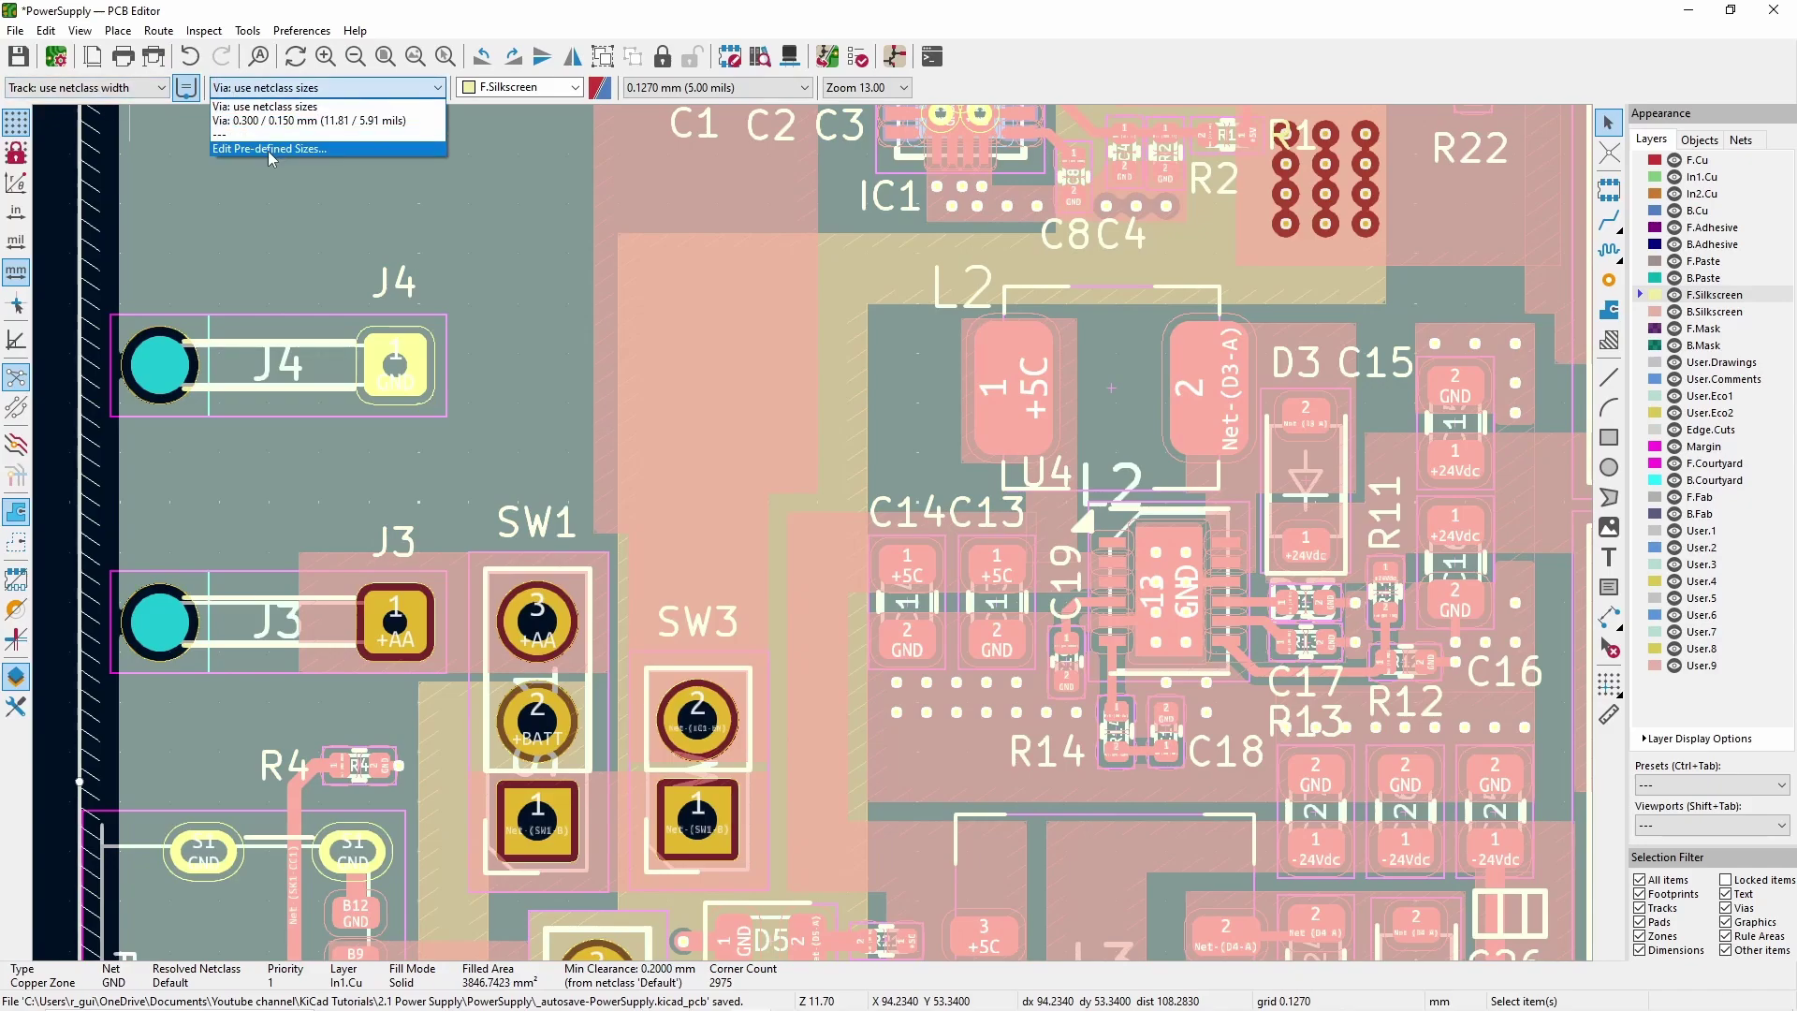
click(269, 149)
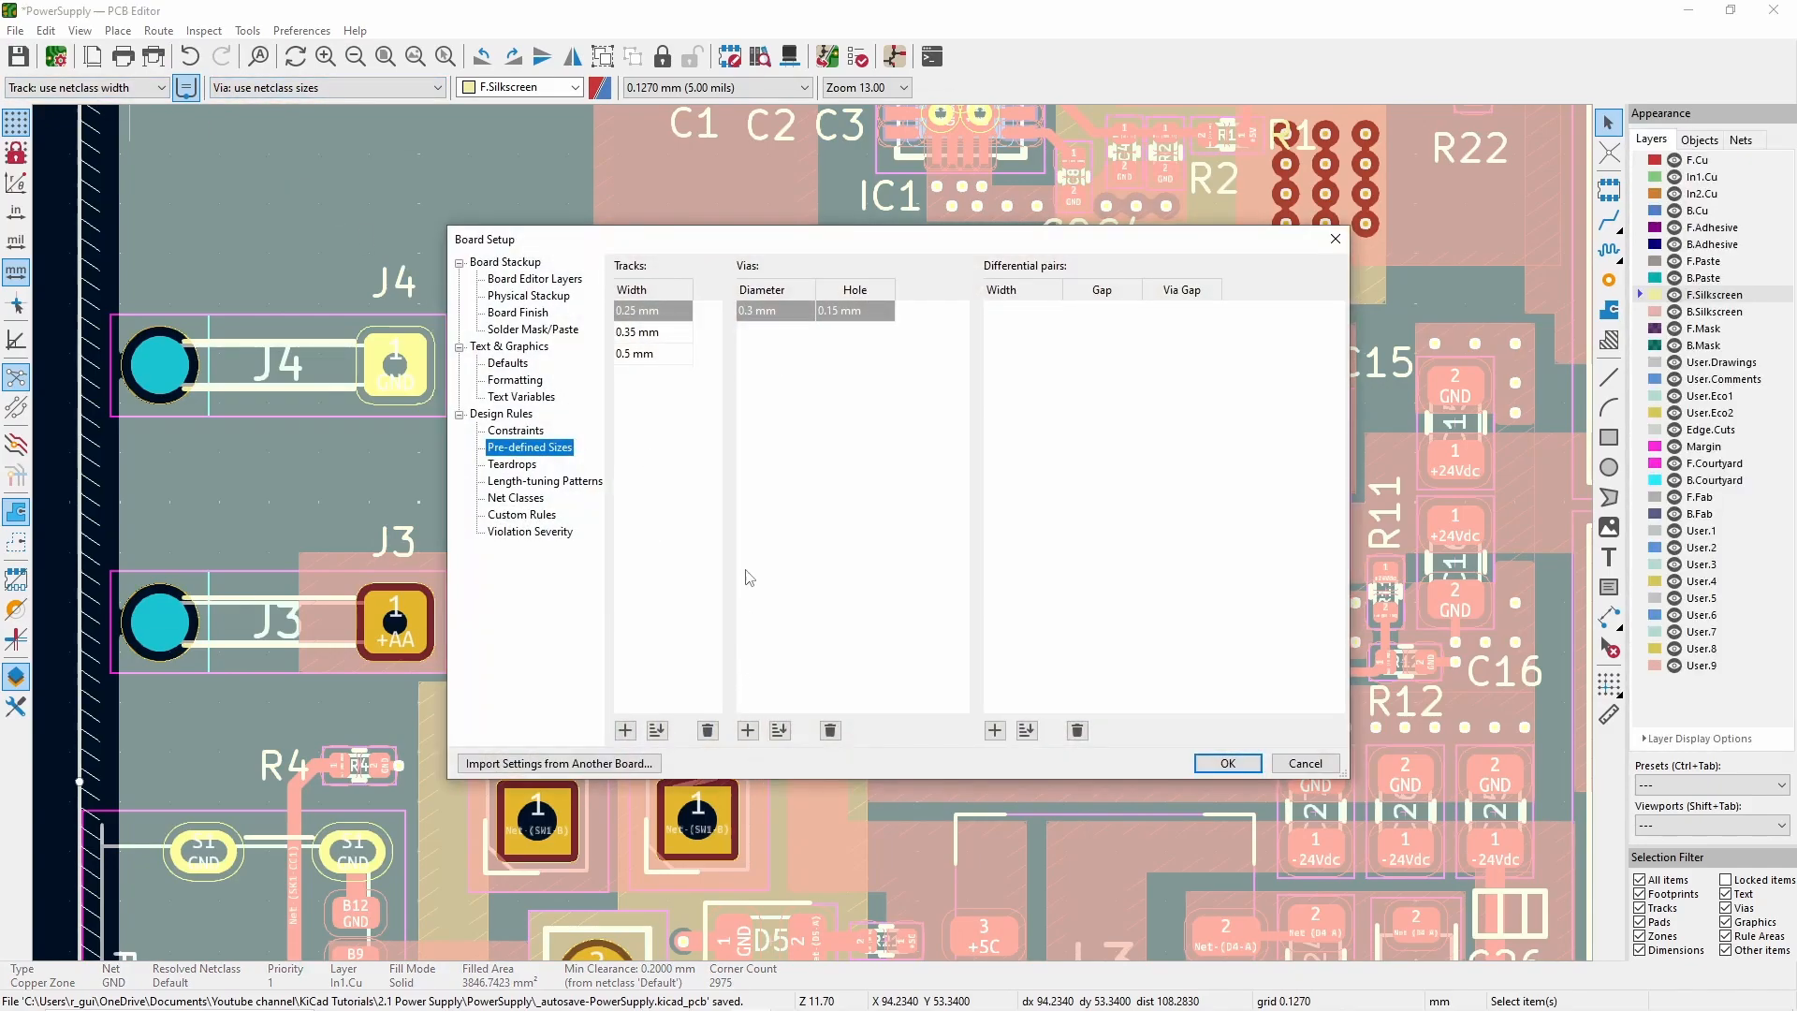
click(746, 730)
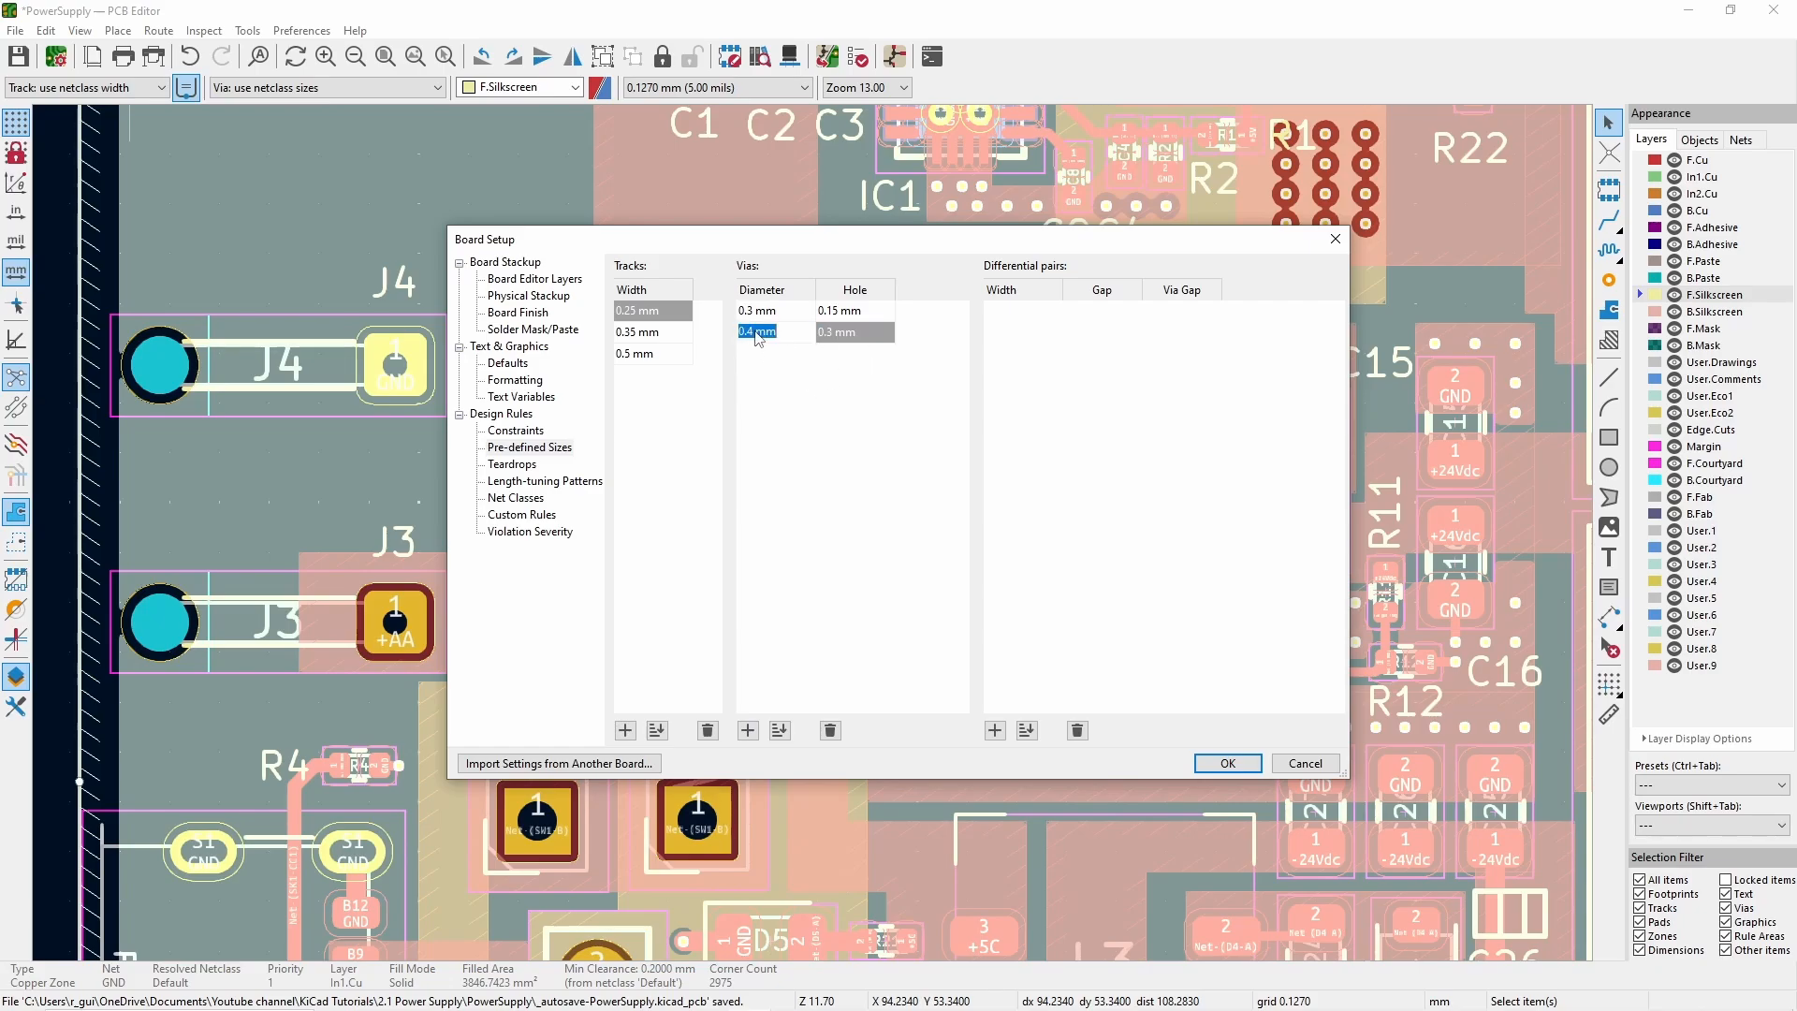
text(0.45 mm)
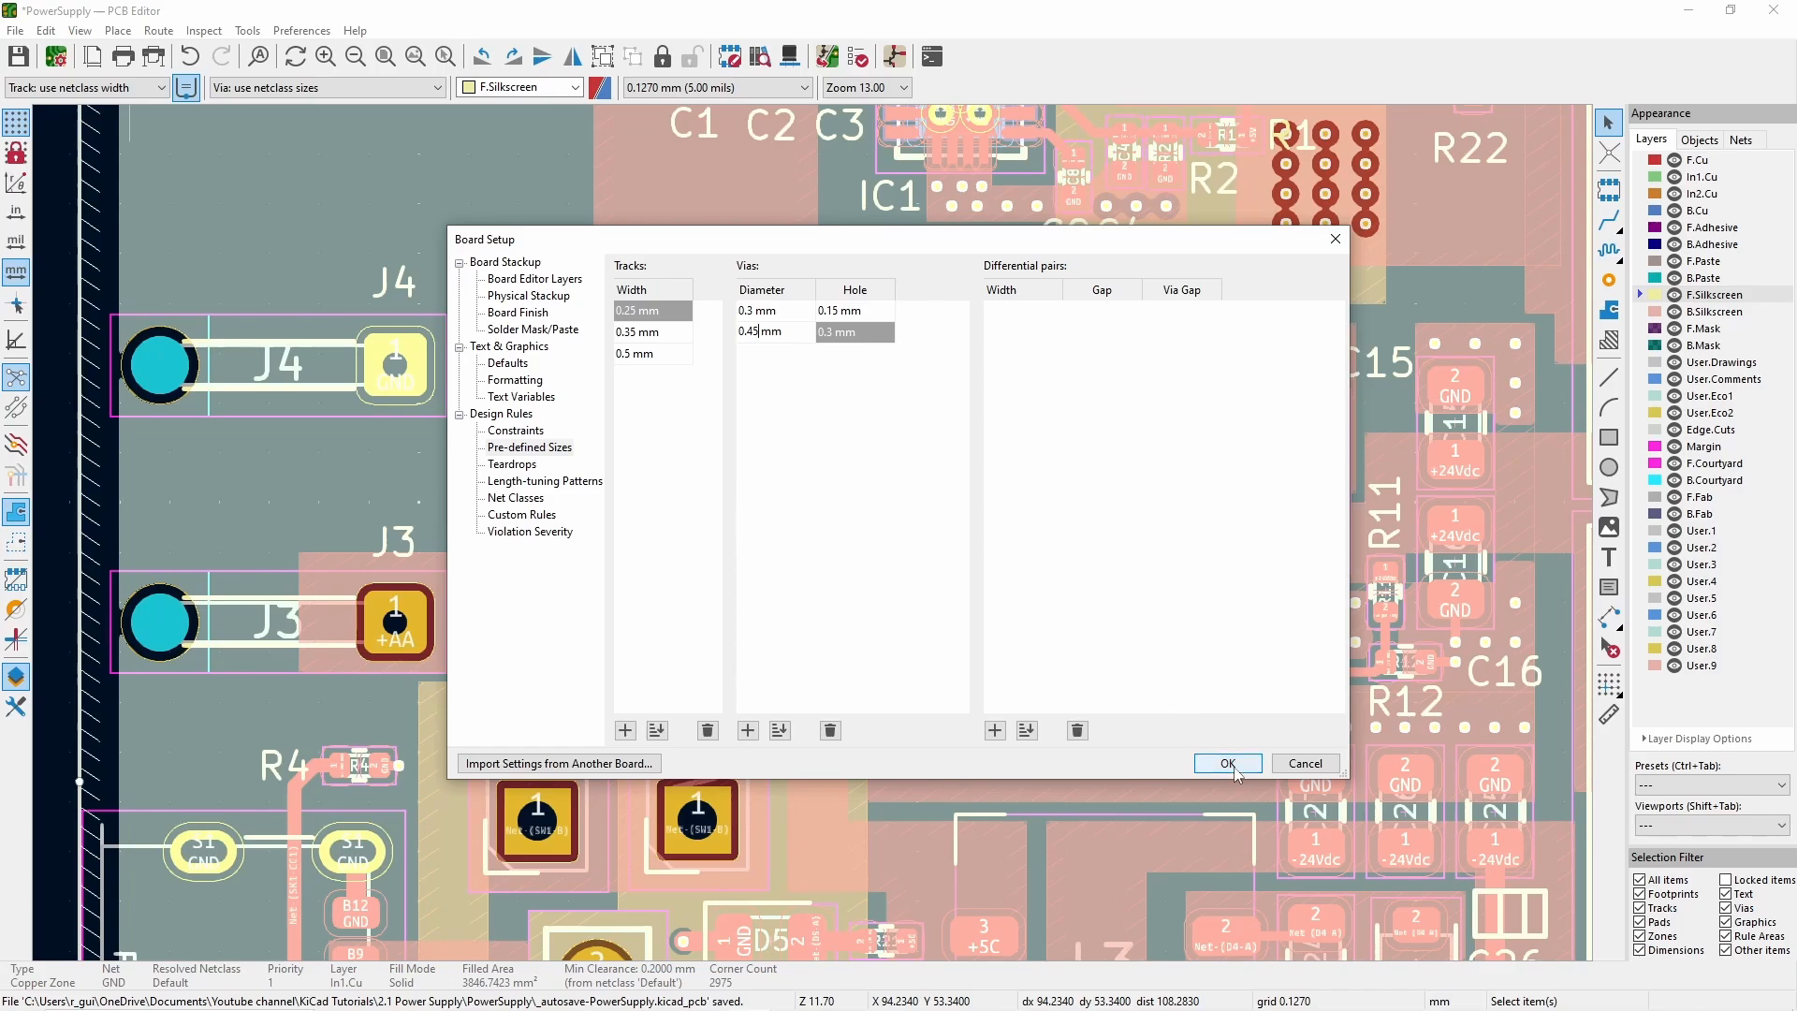
click(1226, 764)
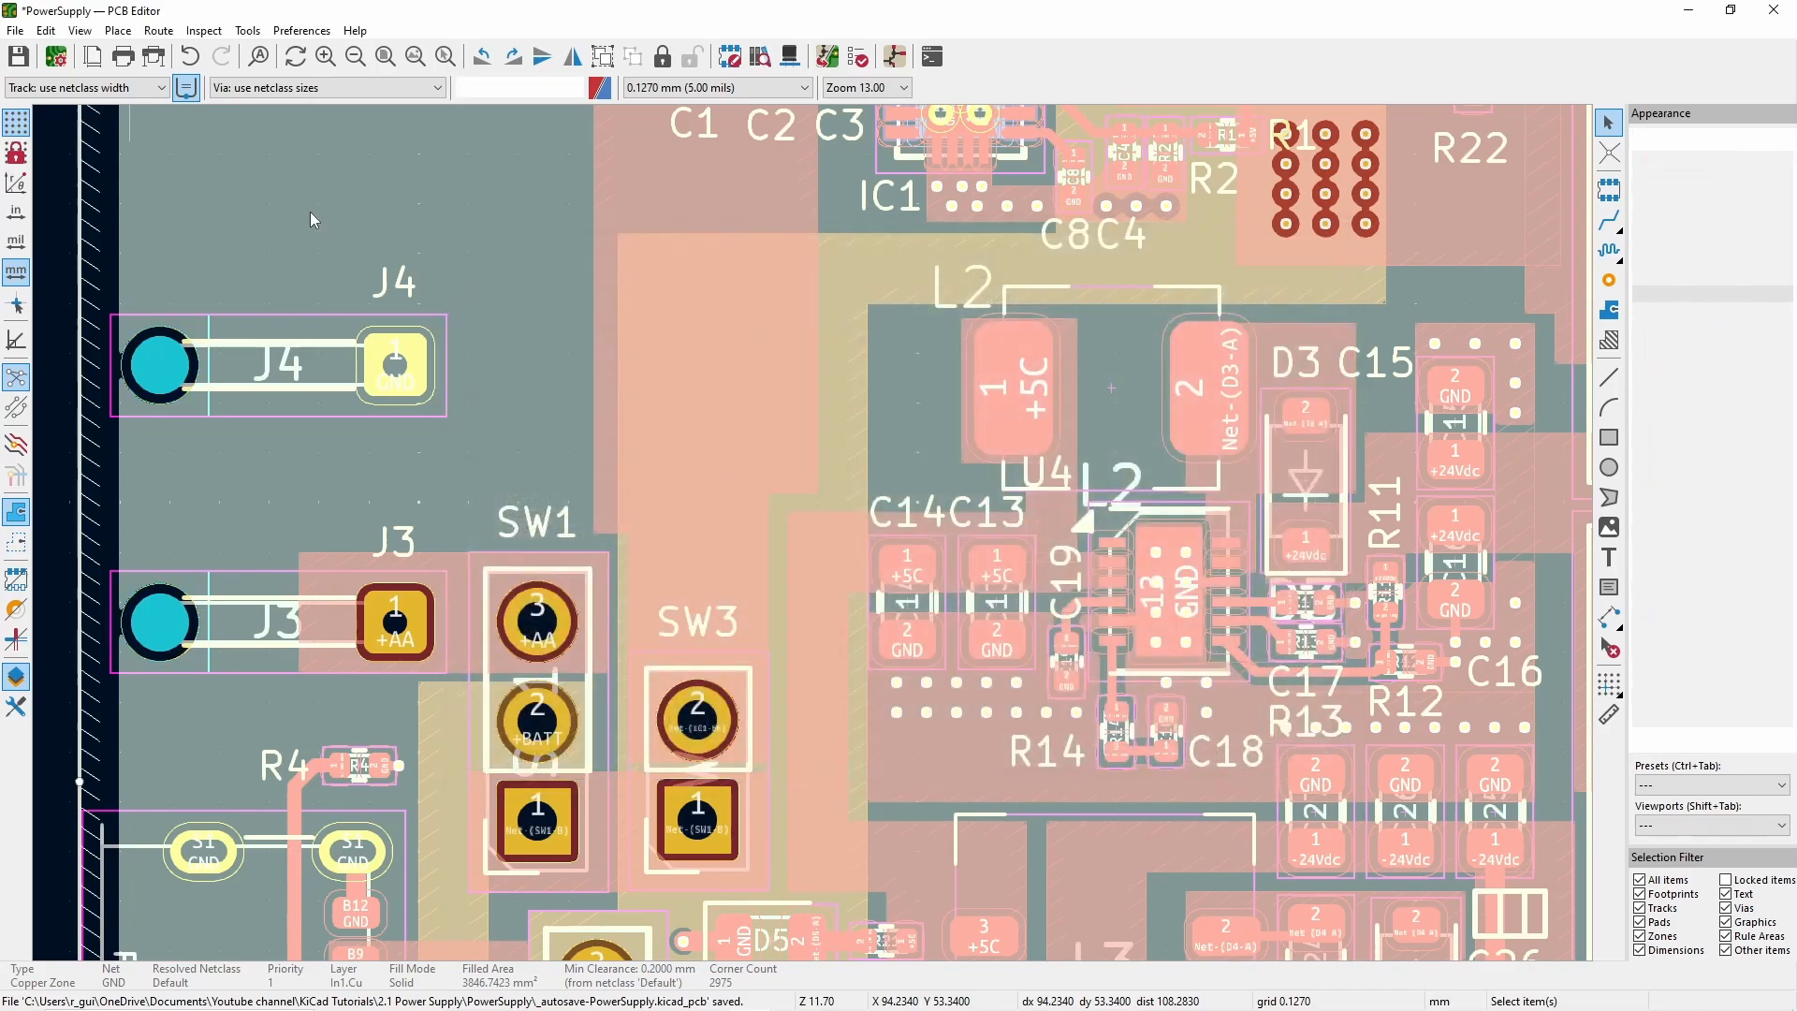
Resize the 0.15 mm vias to 0.45/0.3 mm via Edit Track & Via Properties.
click(45, 30)
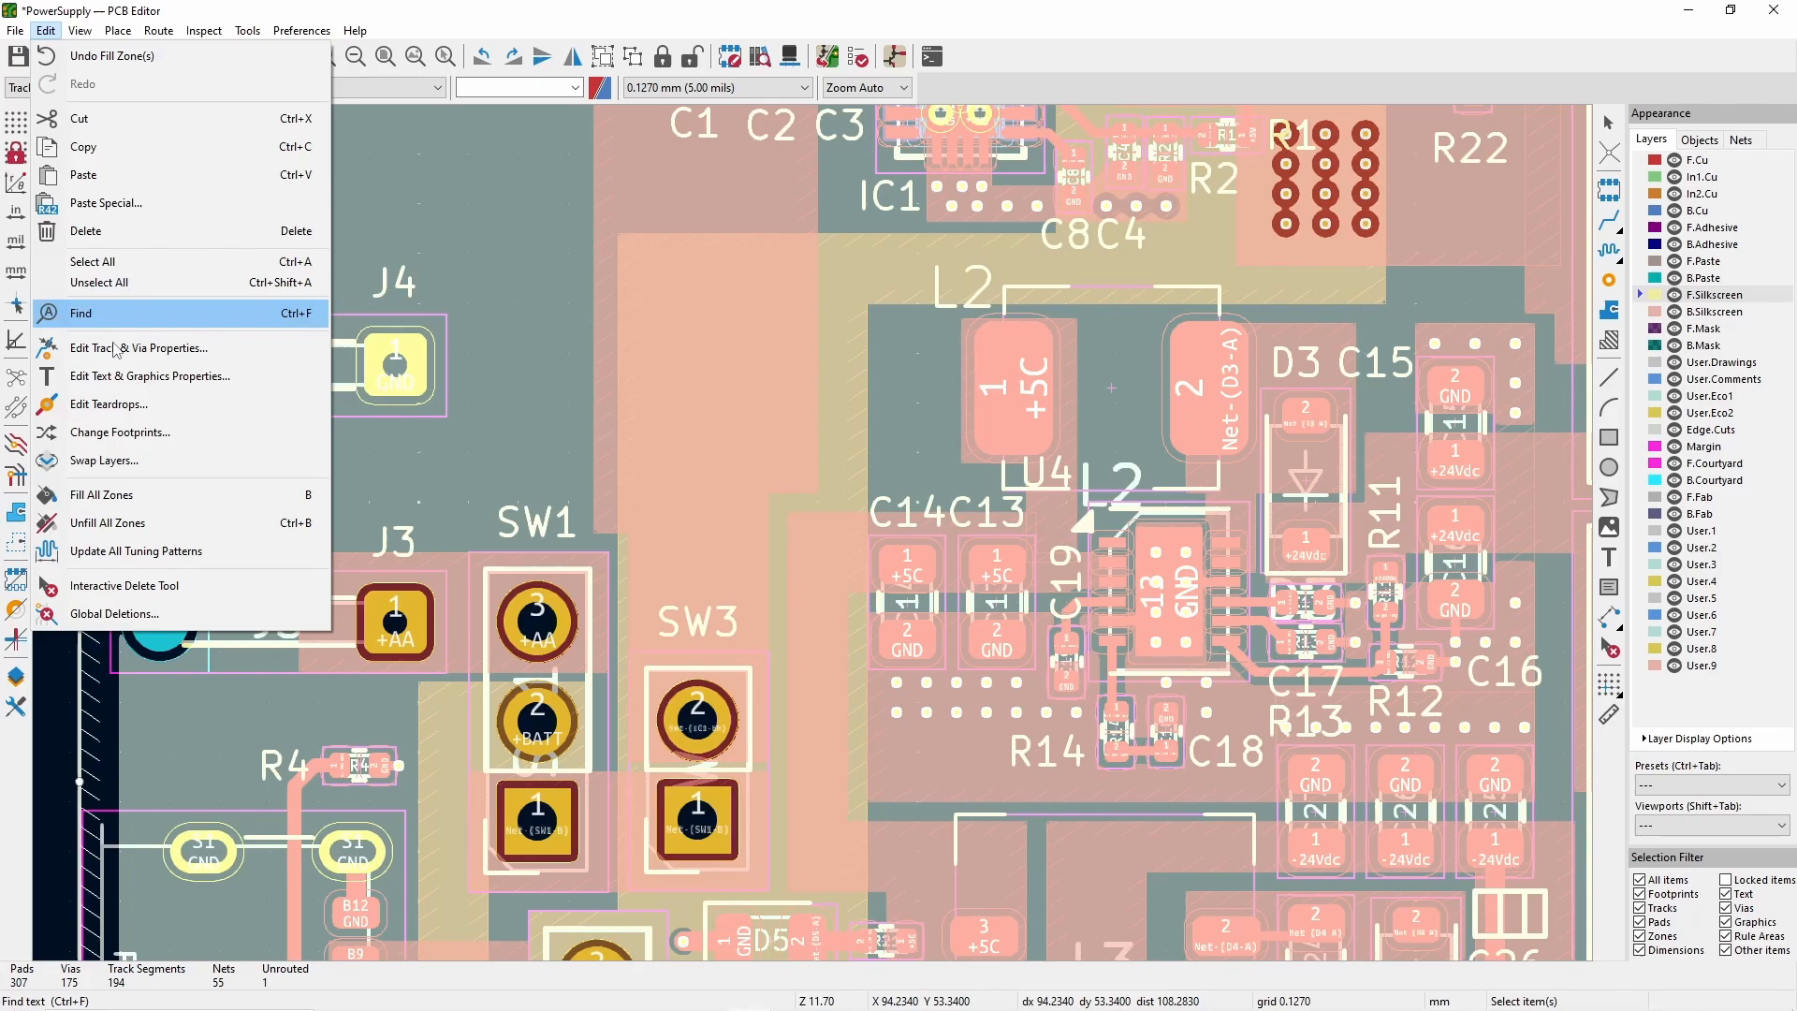
click(139, 347)
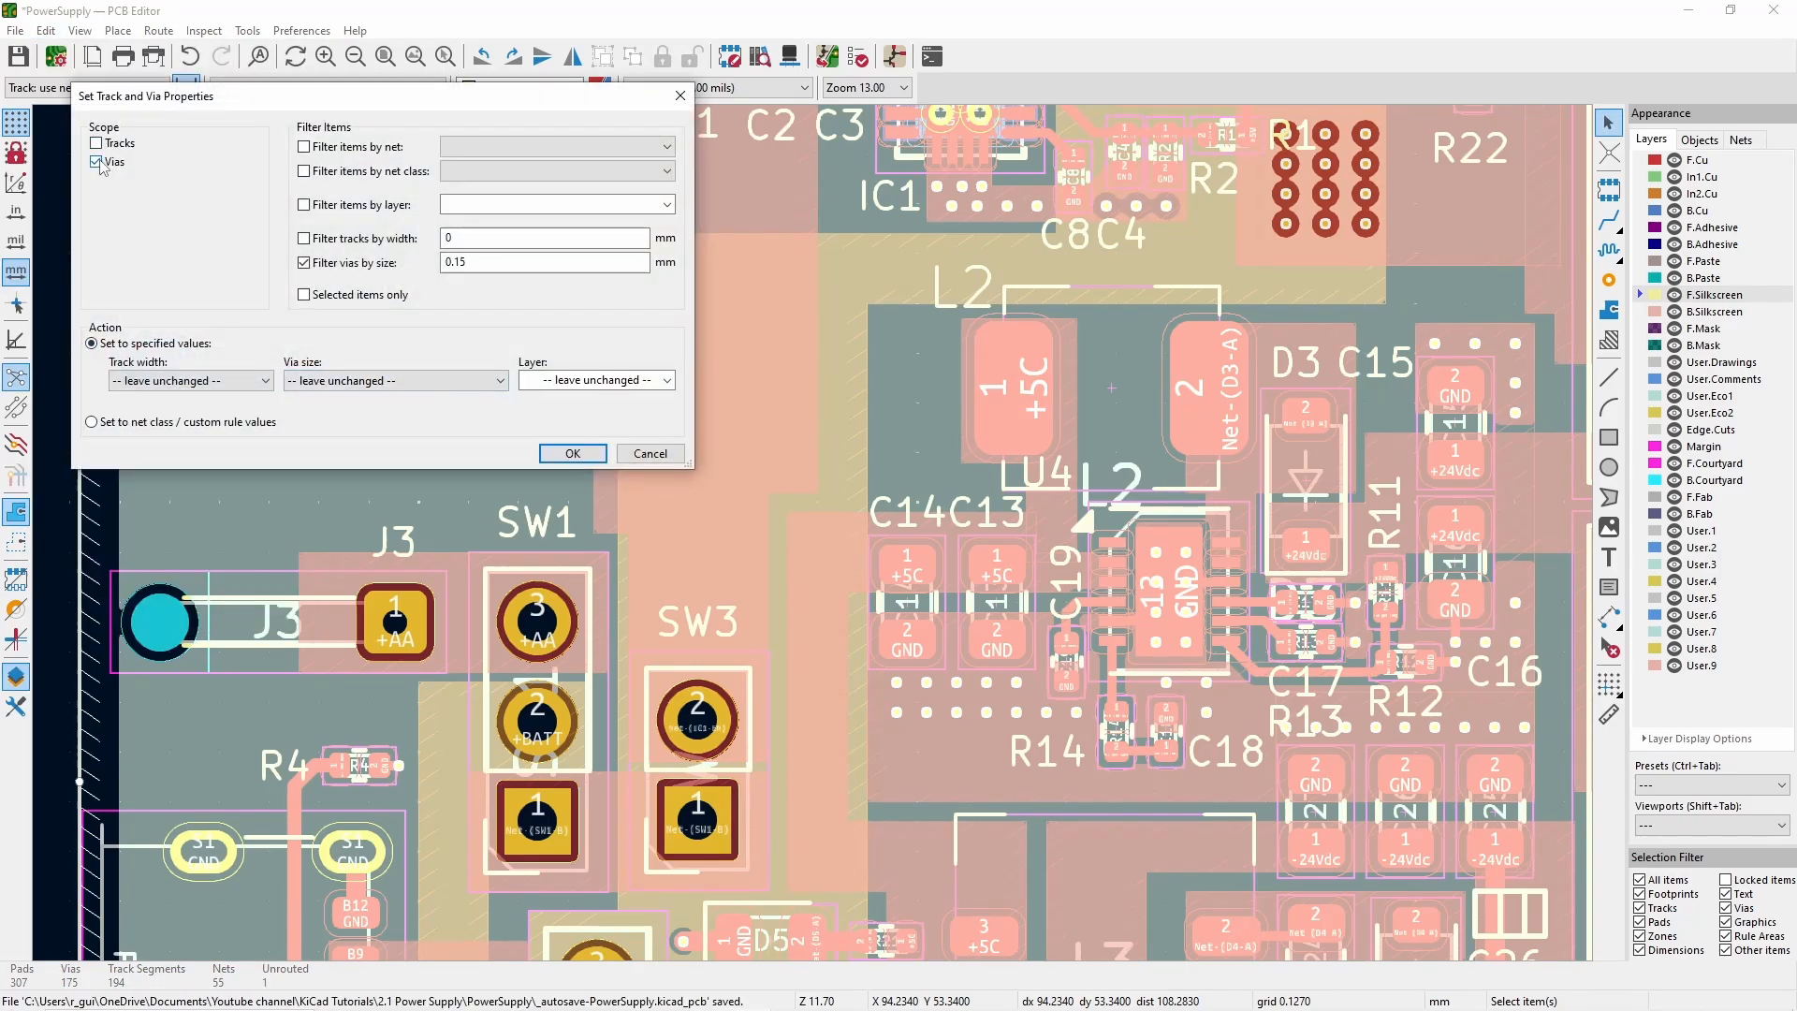
click(545, 262)
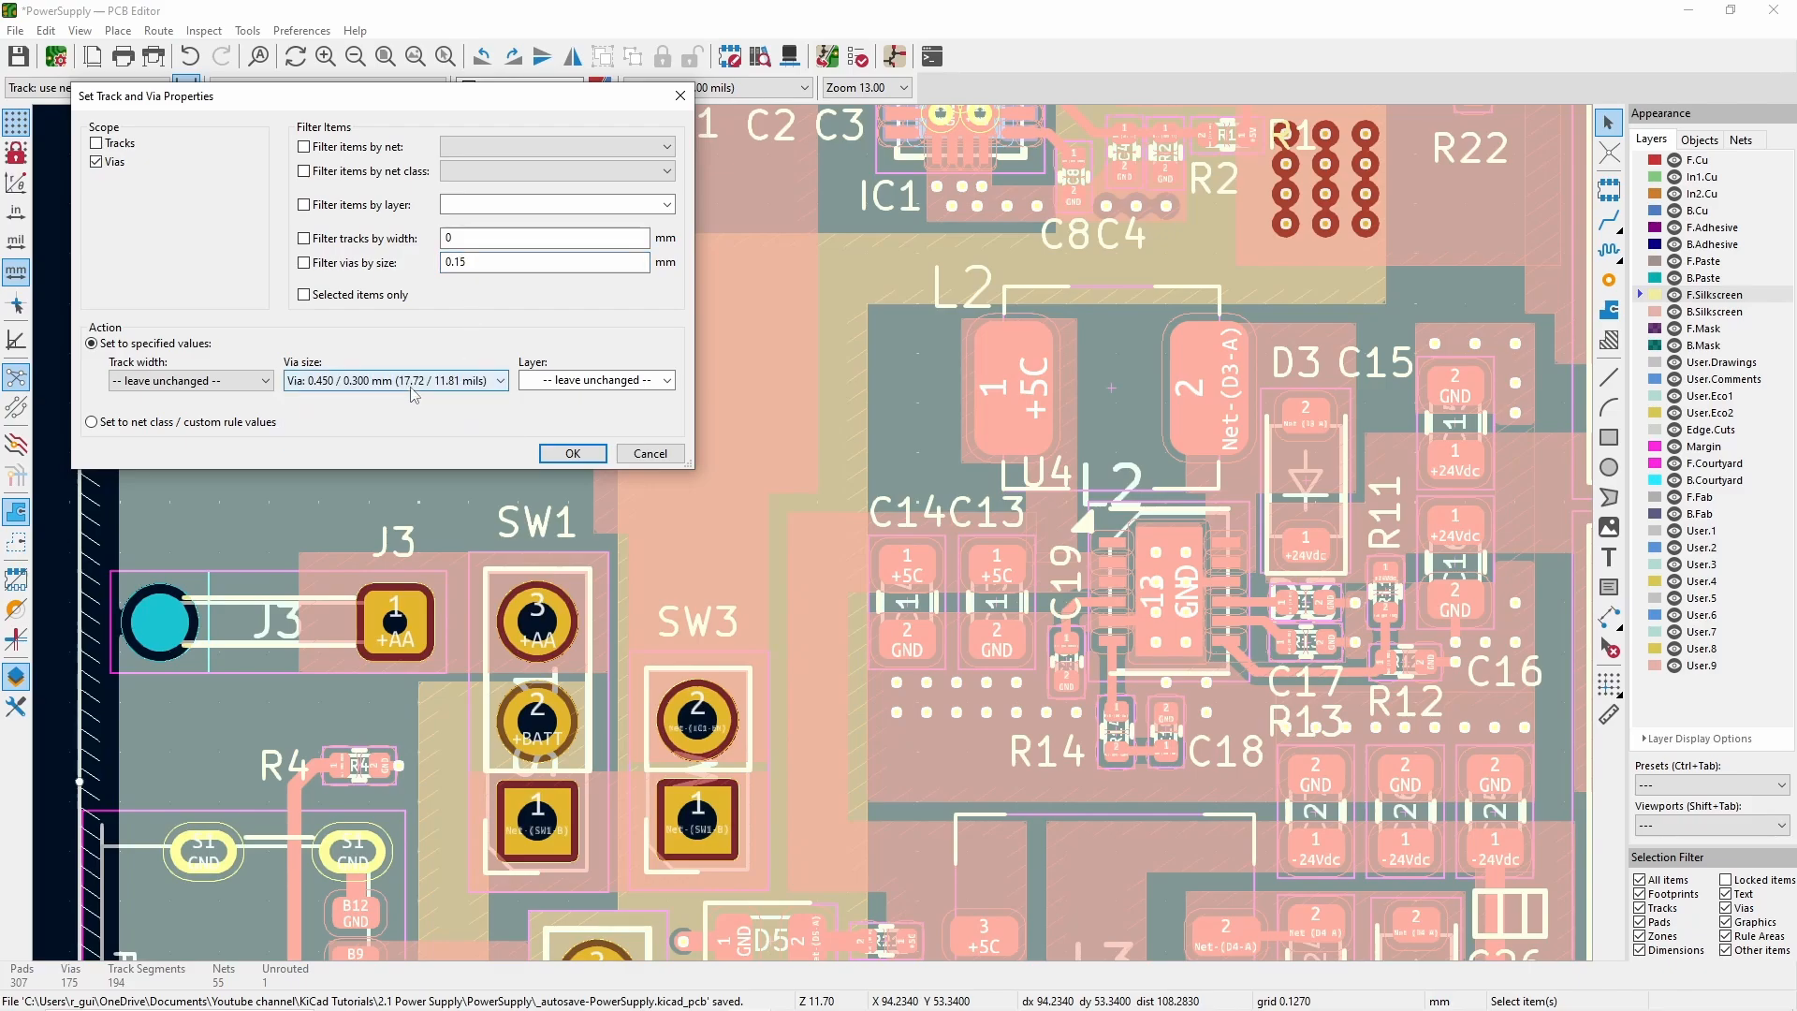
click(571, 453)
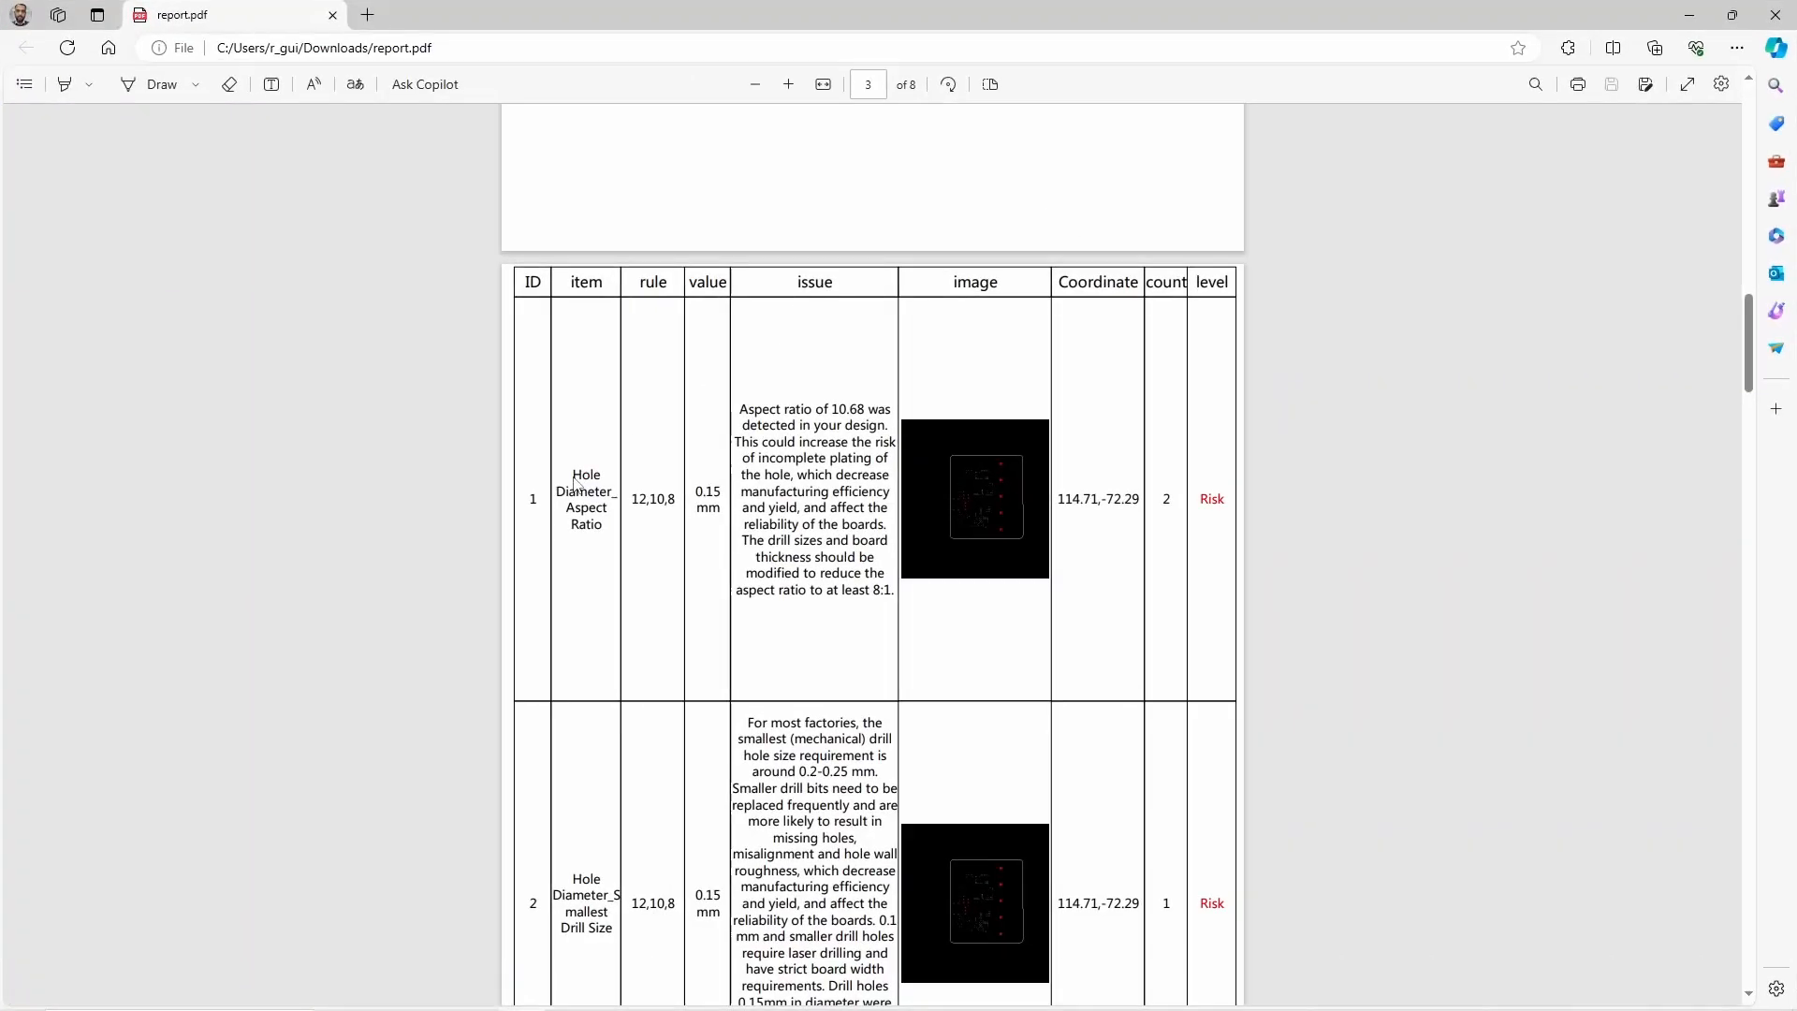
Scroll the DFM report to the minimum-drill entry advising enlarging 0.15 mm holes to 0.2–0.3 mm.
scroll(down, 3)
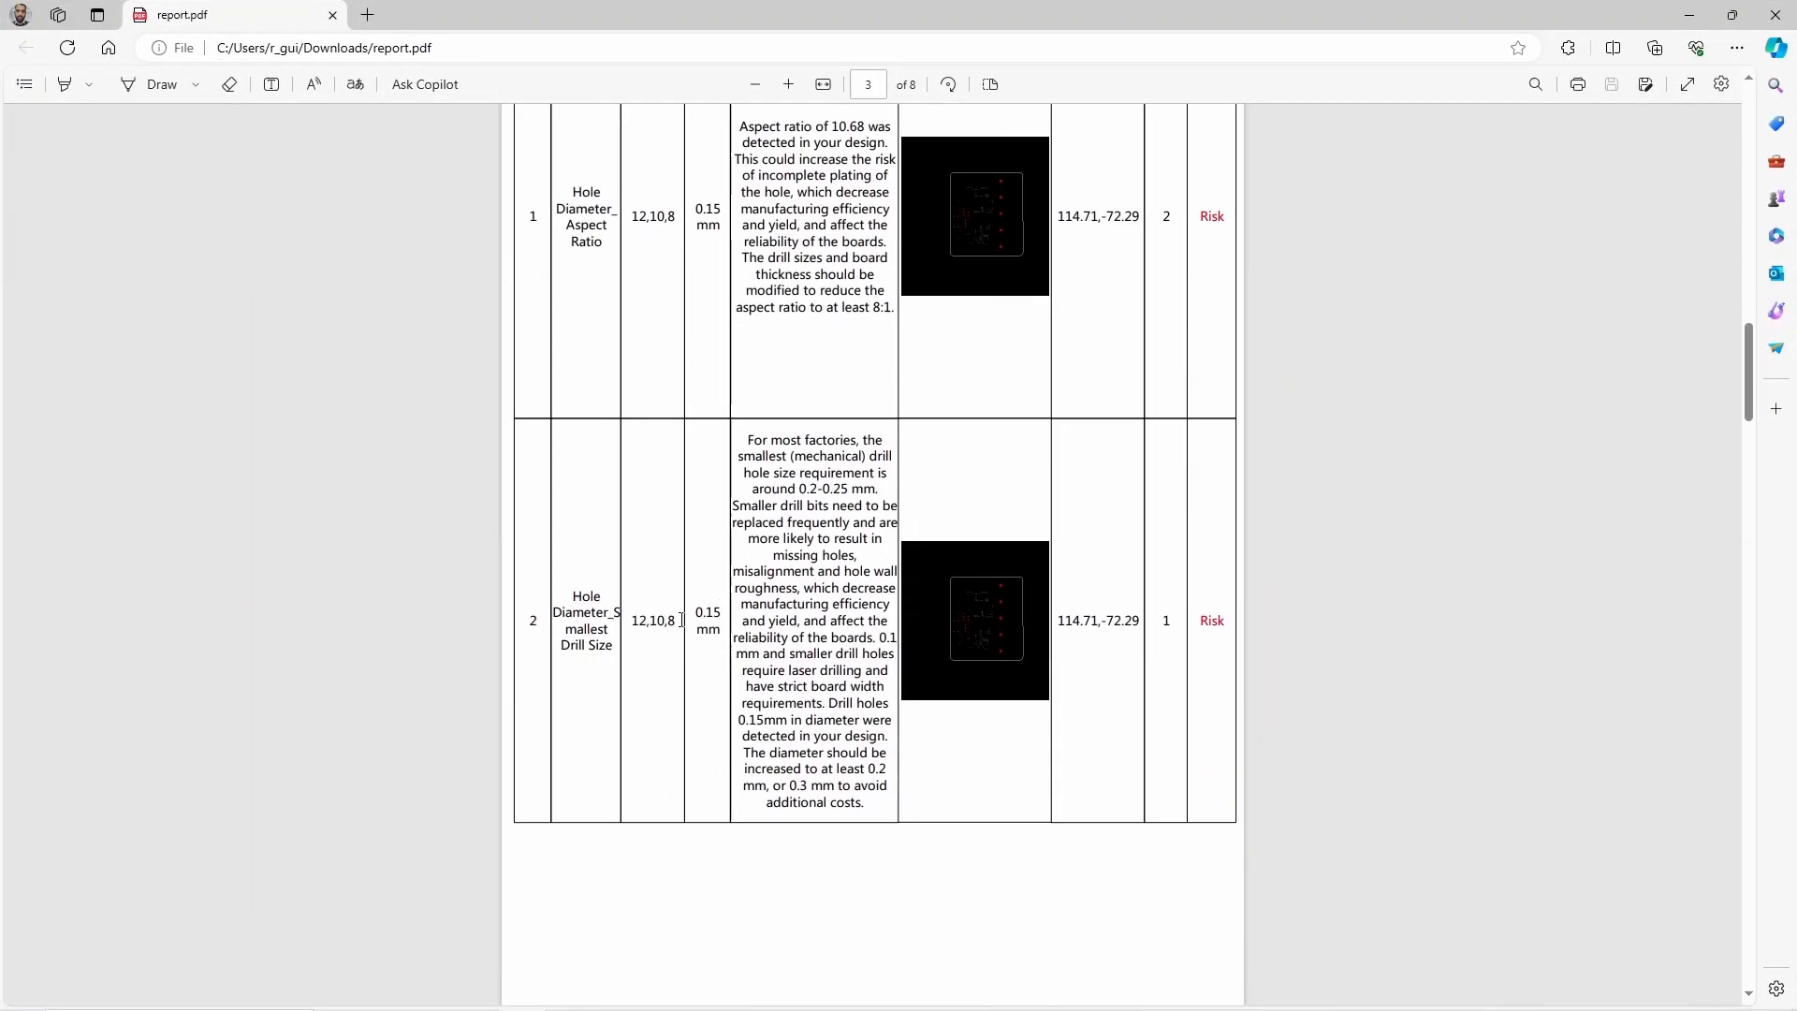